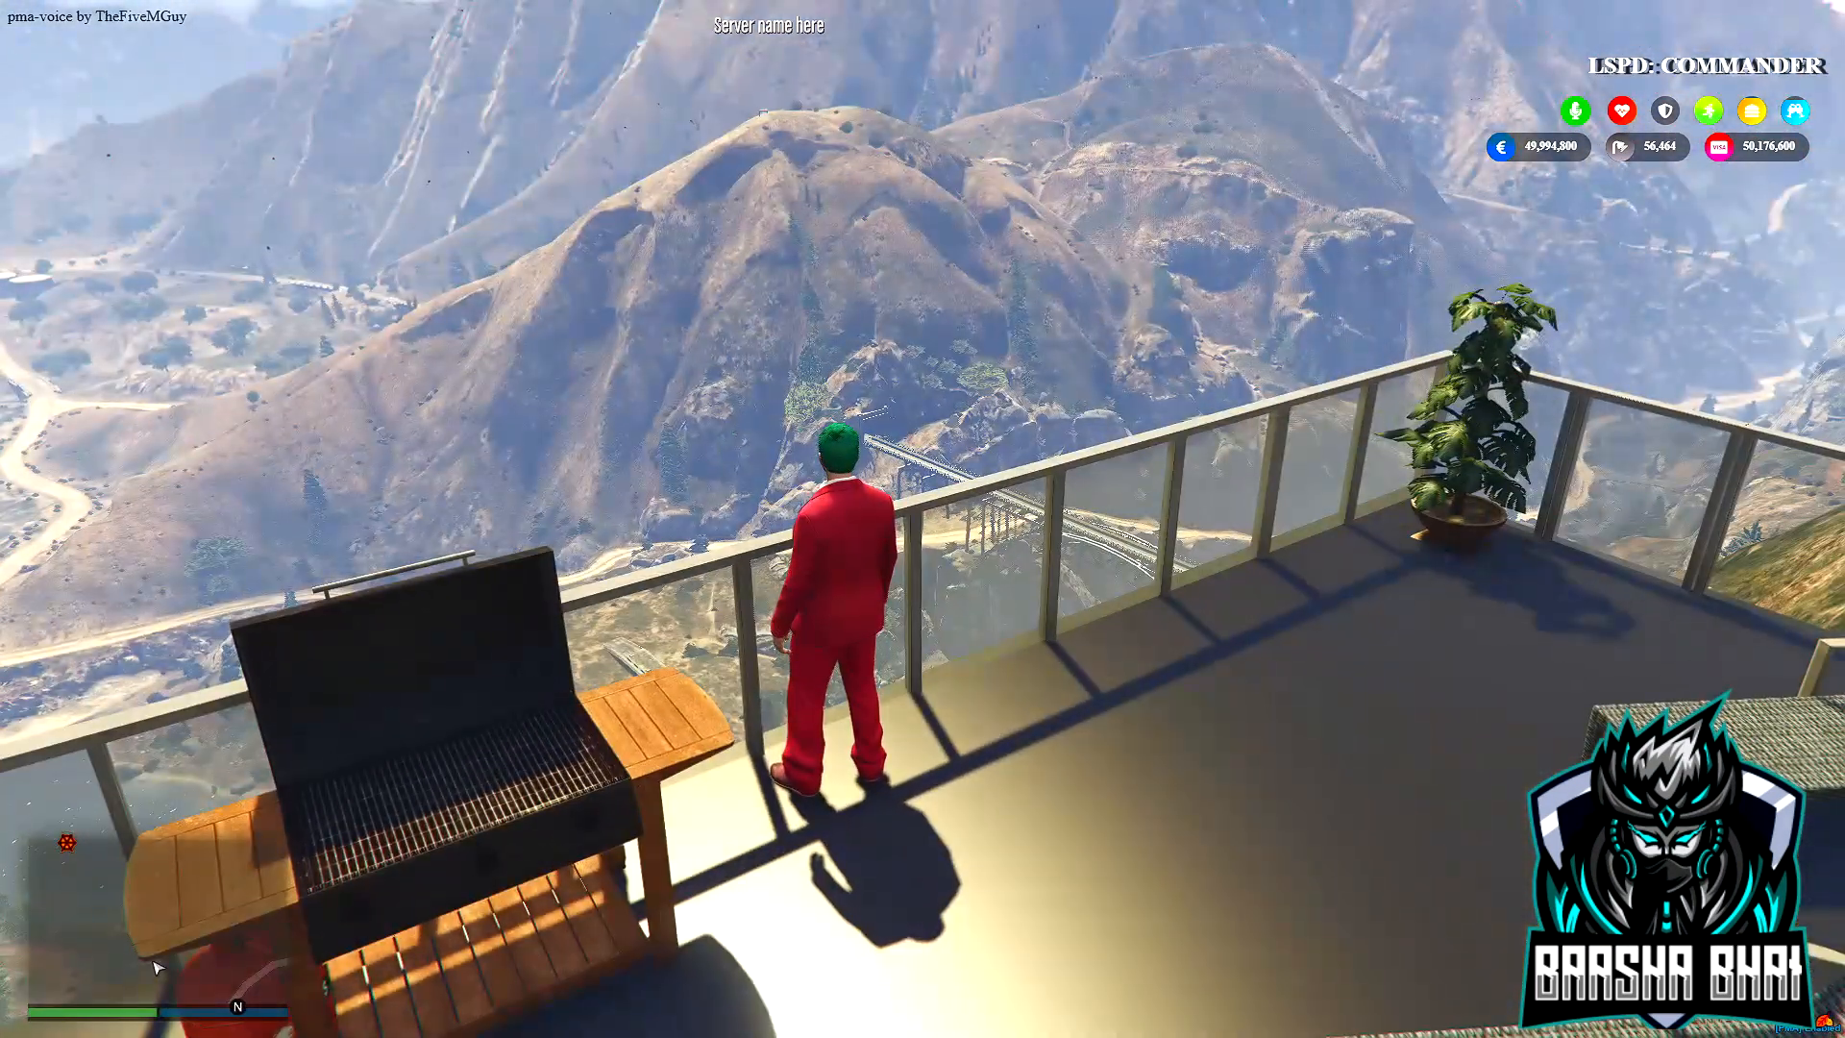
# Bring the Windows Start menu up over the running FiveM game
pyautogui.click(21, 1019)
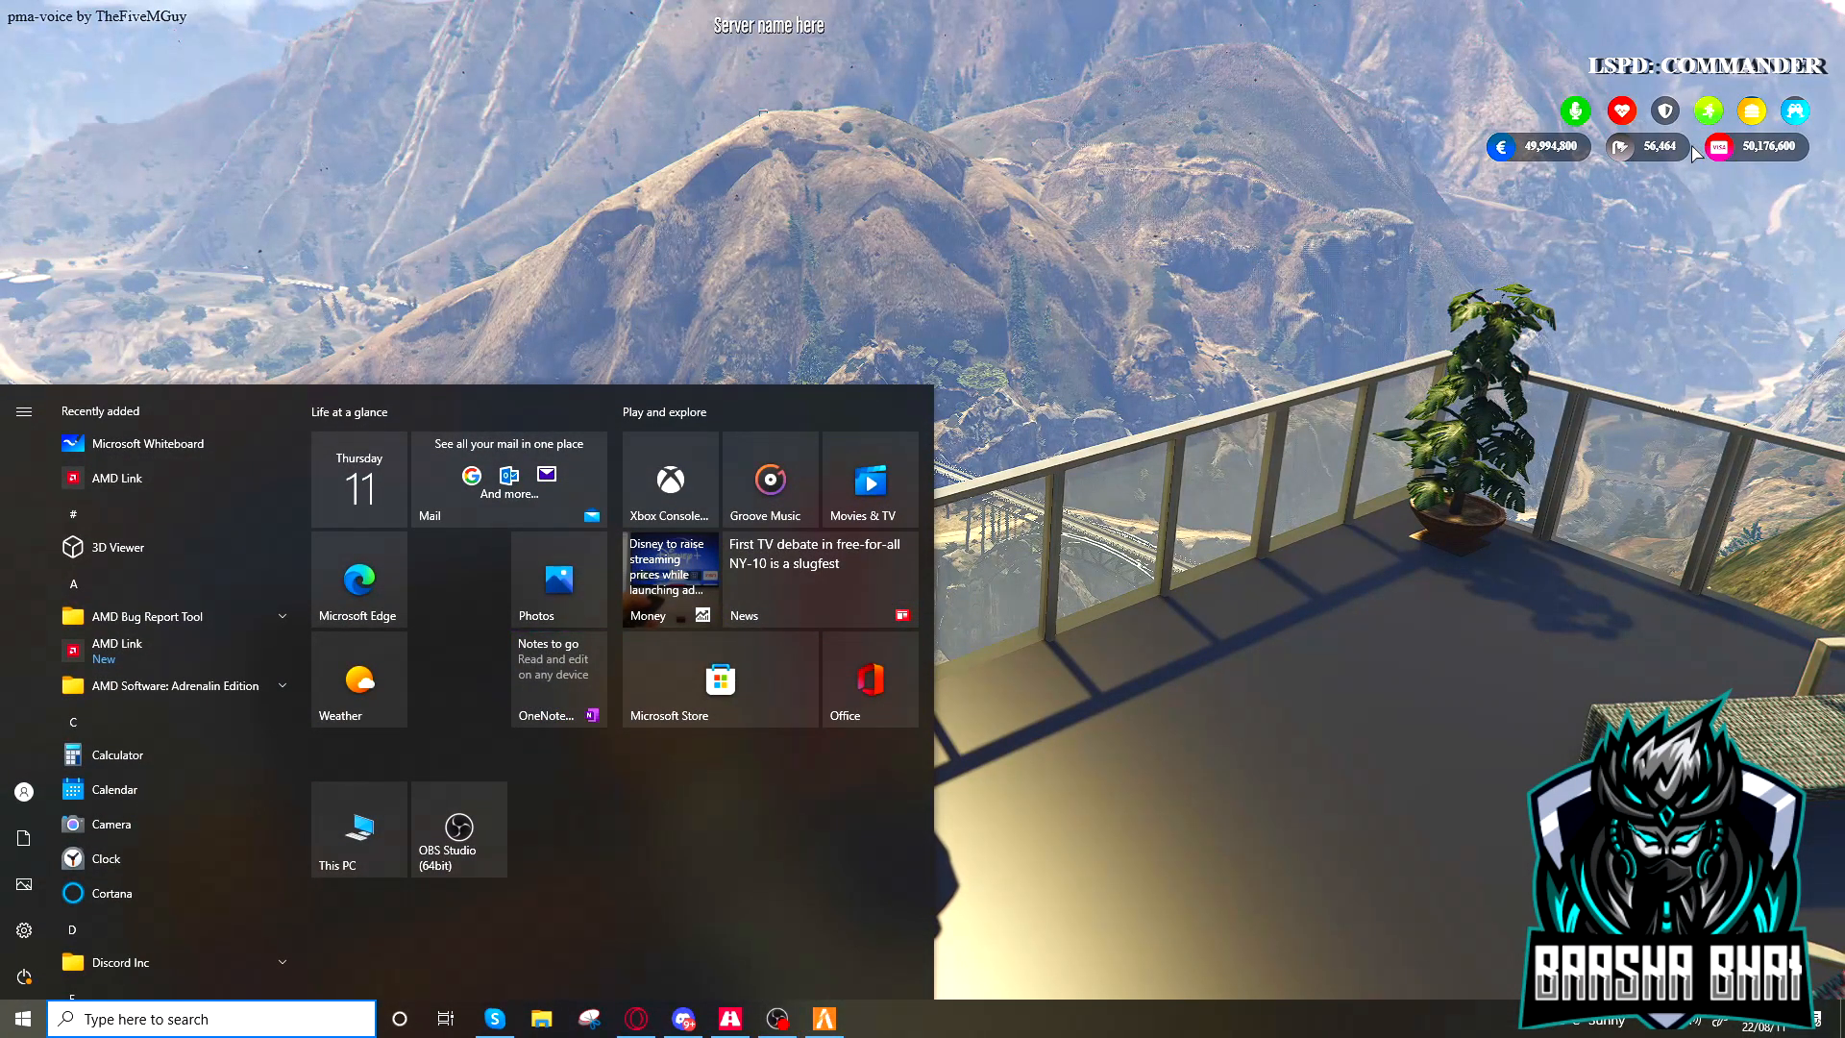
pyautogui.moveTo(1470, 154)
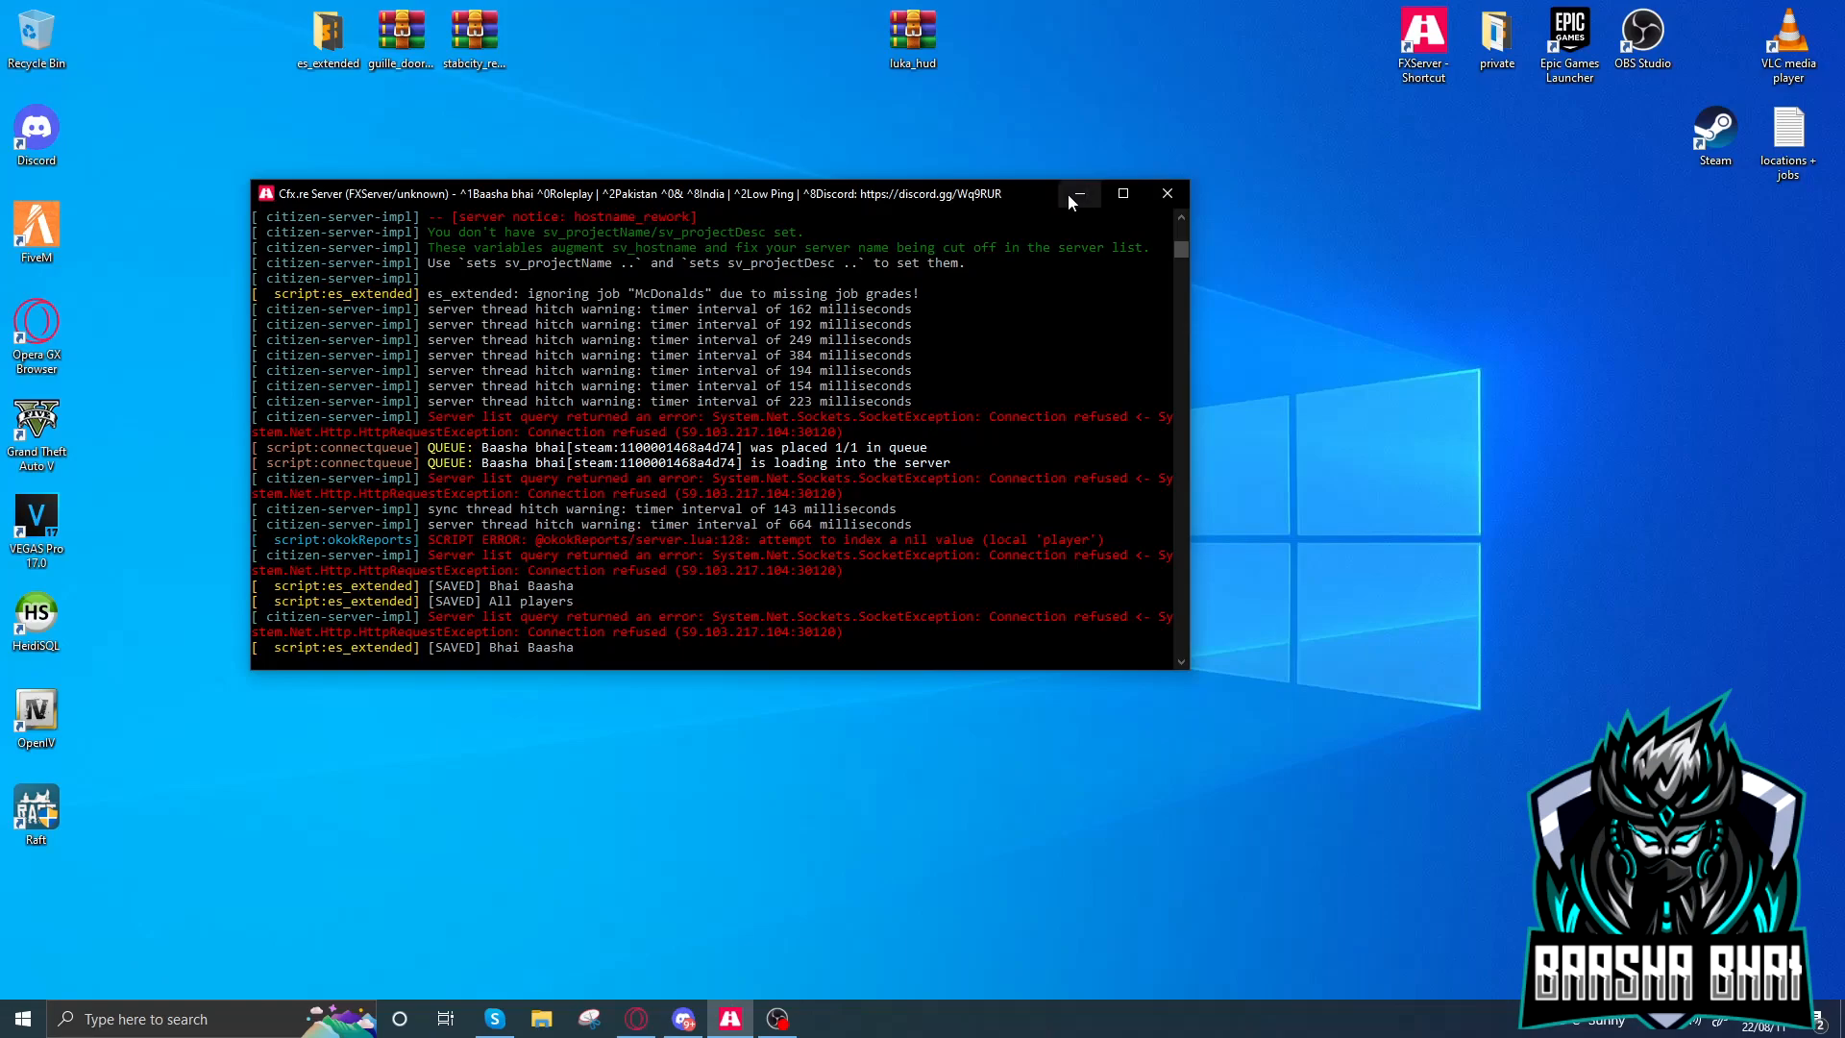
# Minimize the FXServer console and move the luka_hud archive into open desktop space
pyautogui.click(1076, 192)
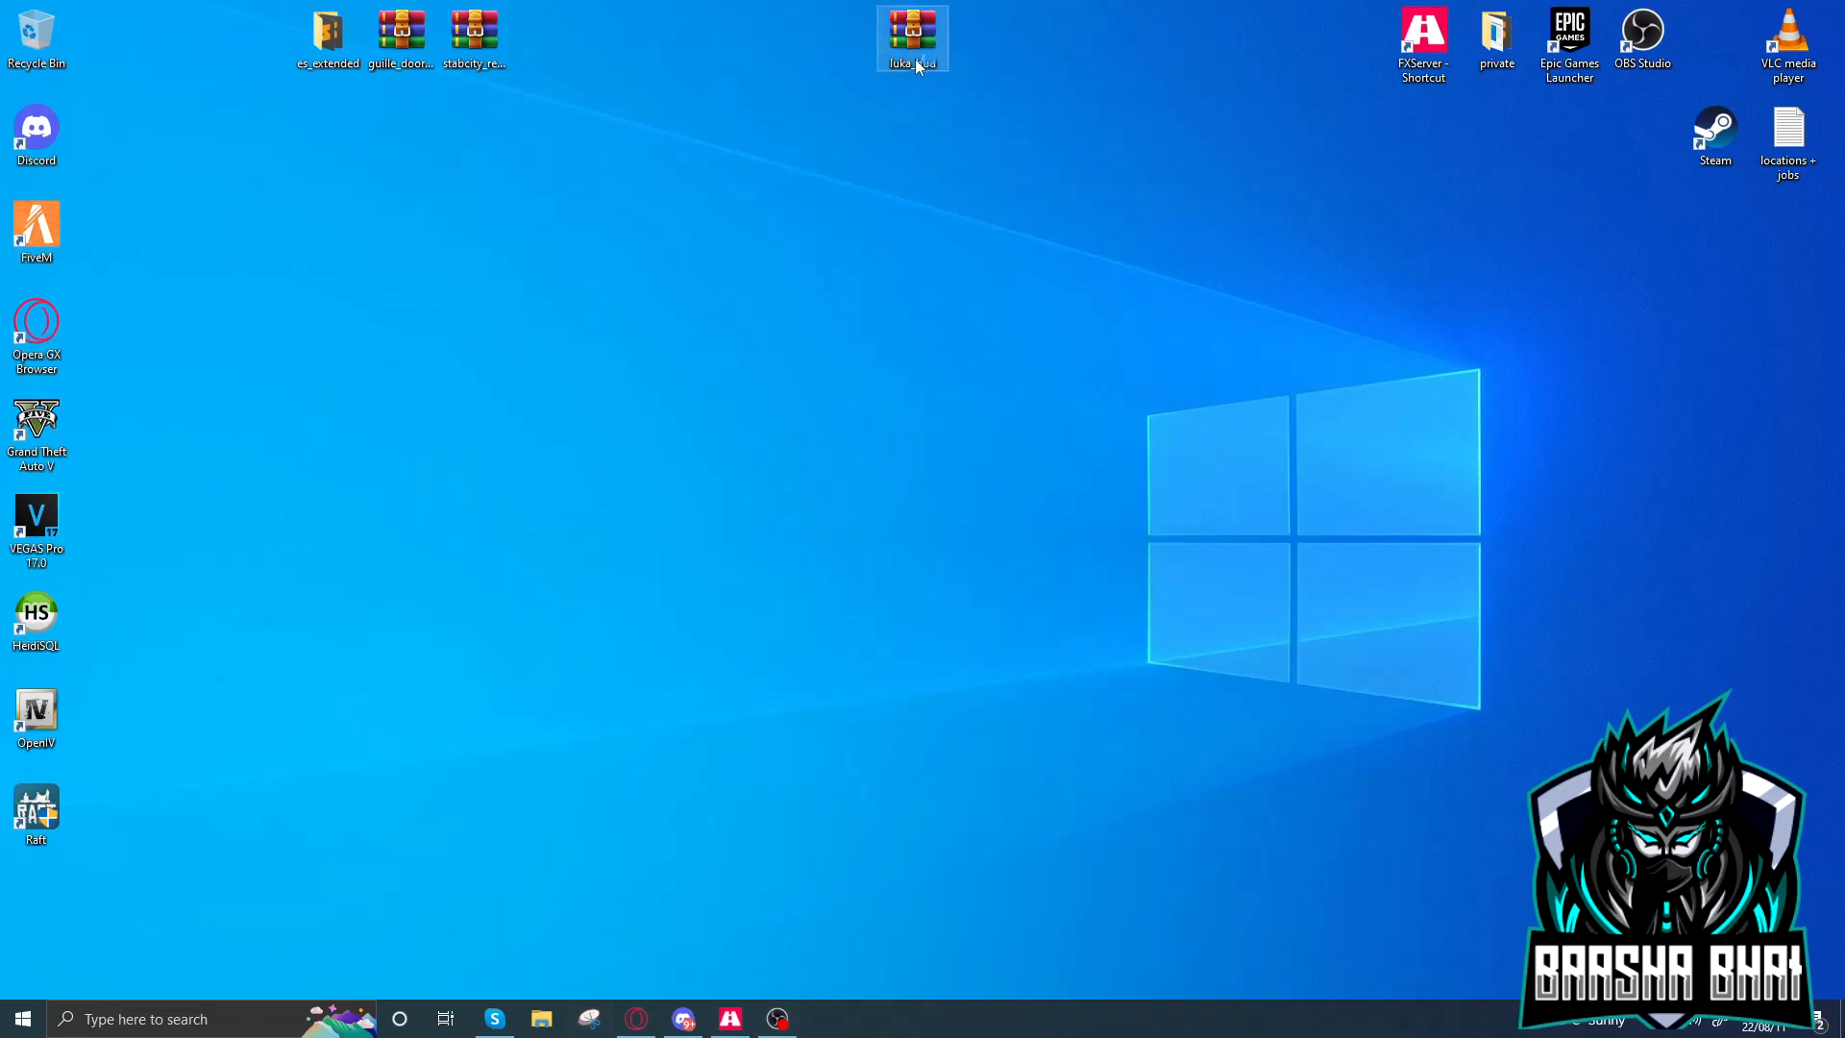
pyautogui.moveTo(910, 38); pyautogui.dragTo(840, 233)
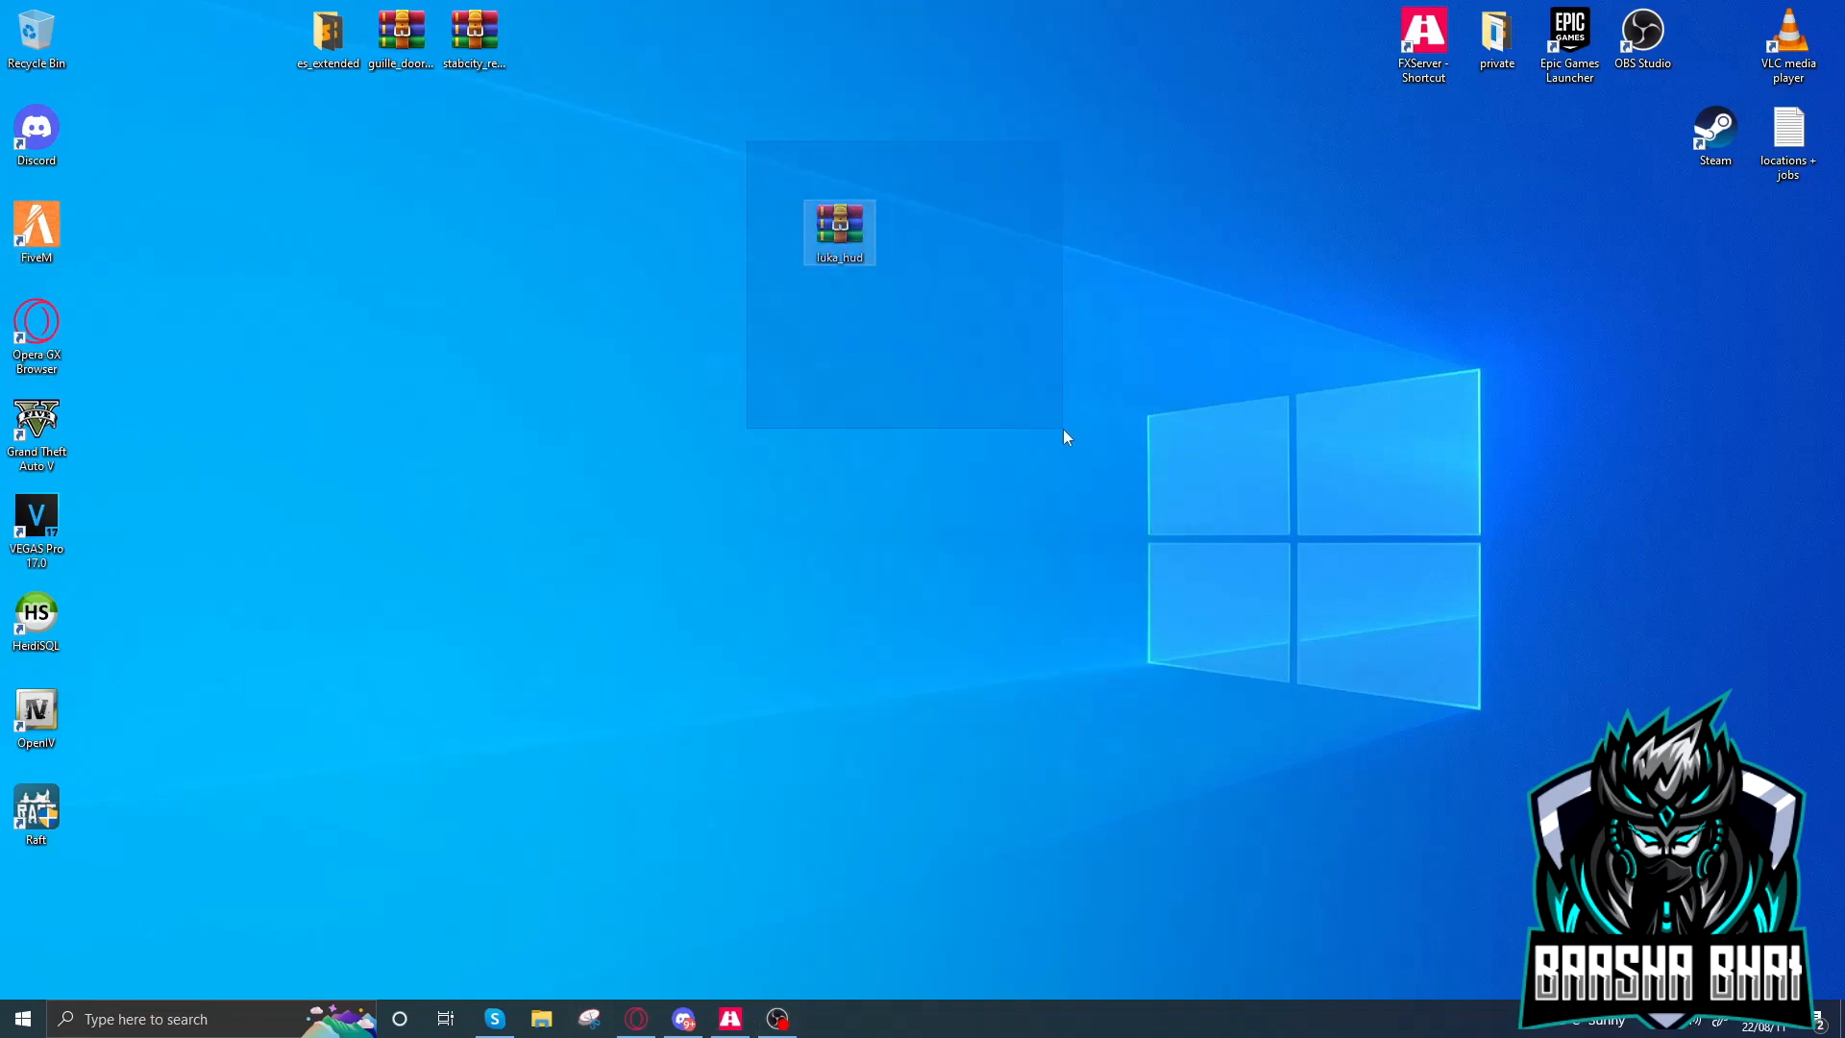
pyautogui.moveTo(840, 223)
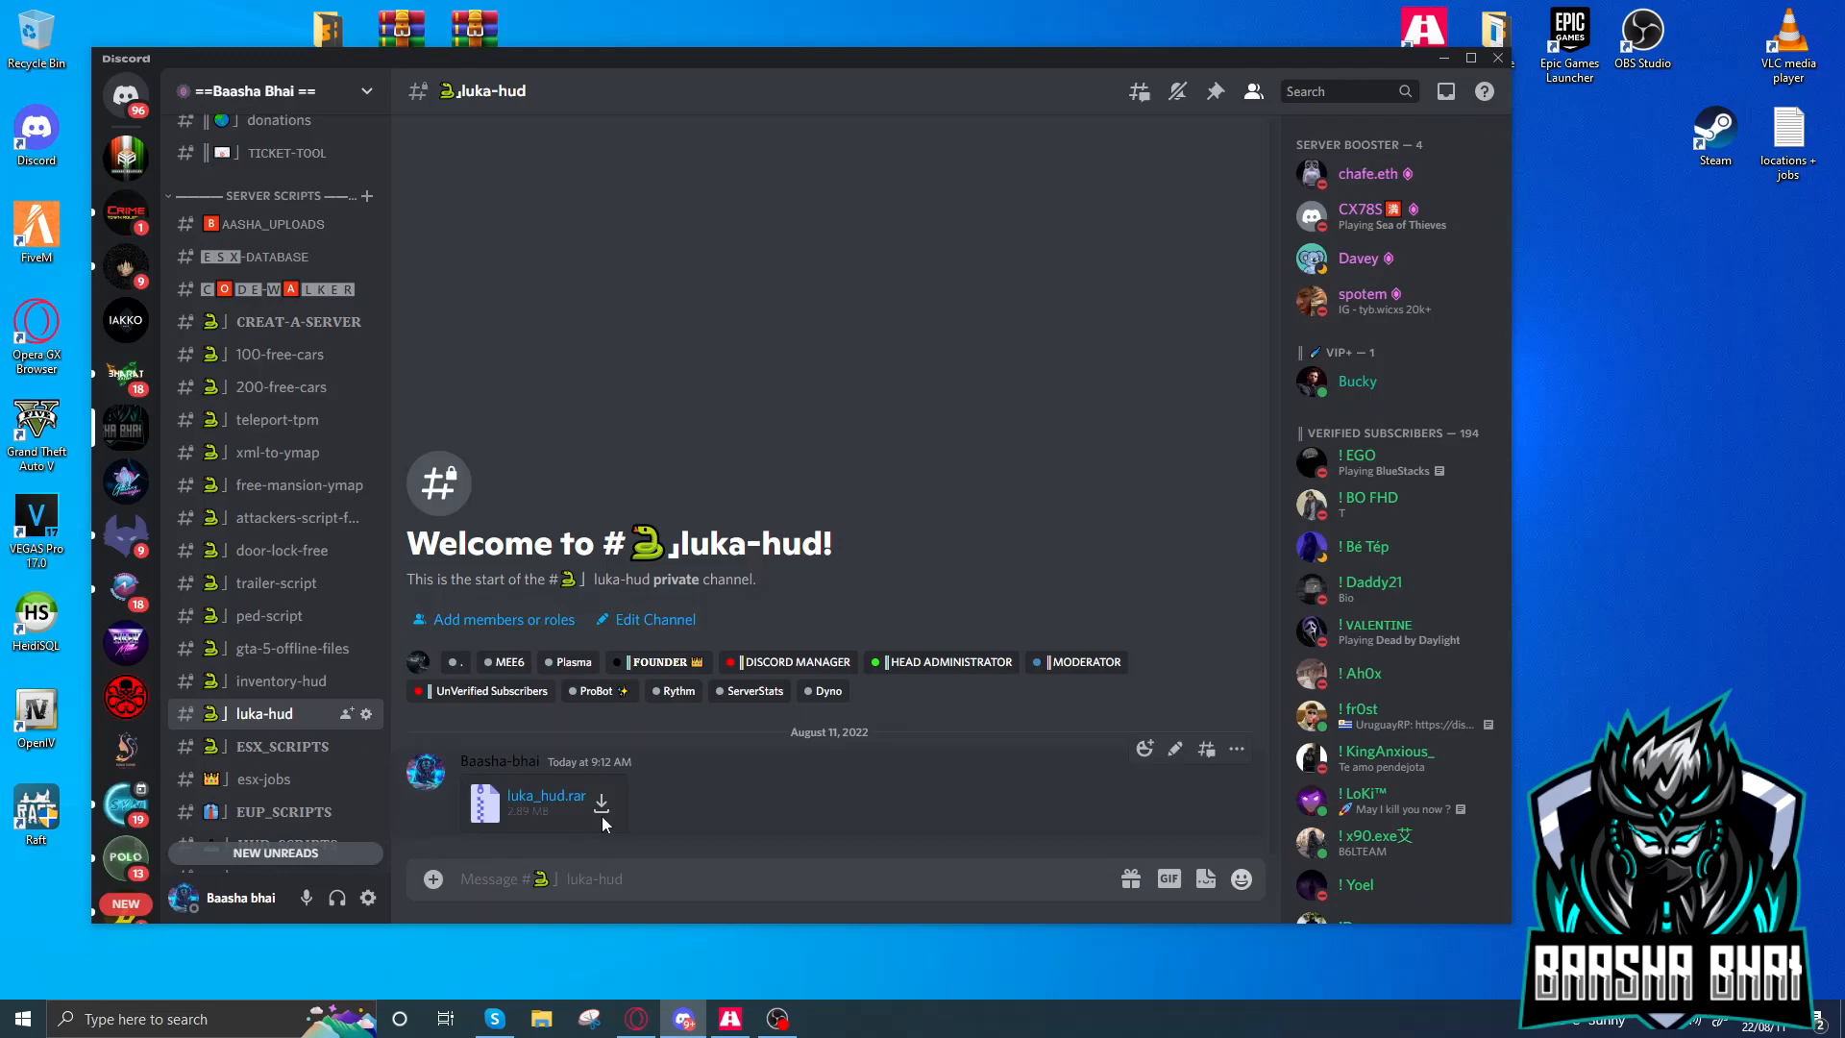
pyautogui.moveTo(520, 754)
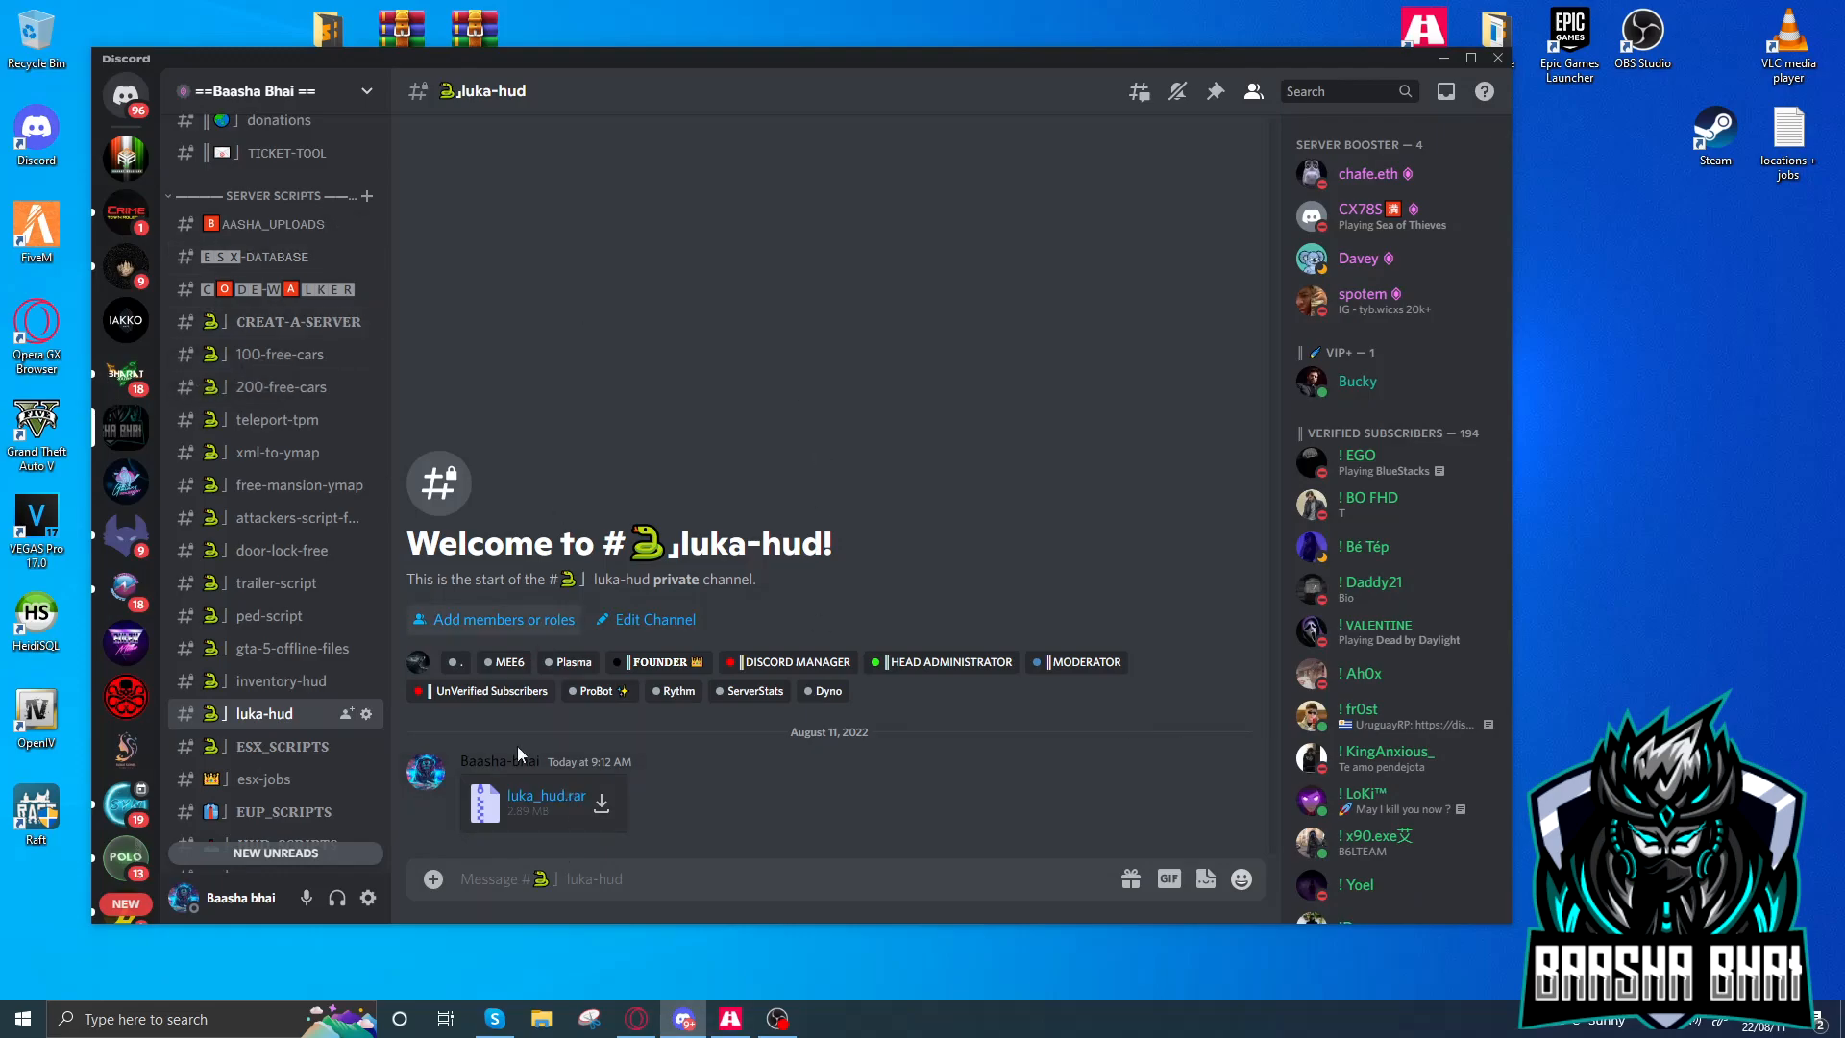
pyautogui.moveTo(1675, 10)
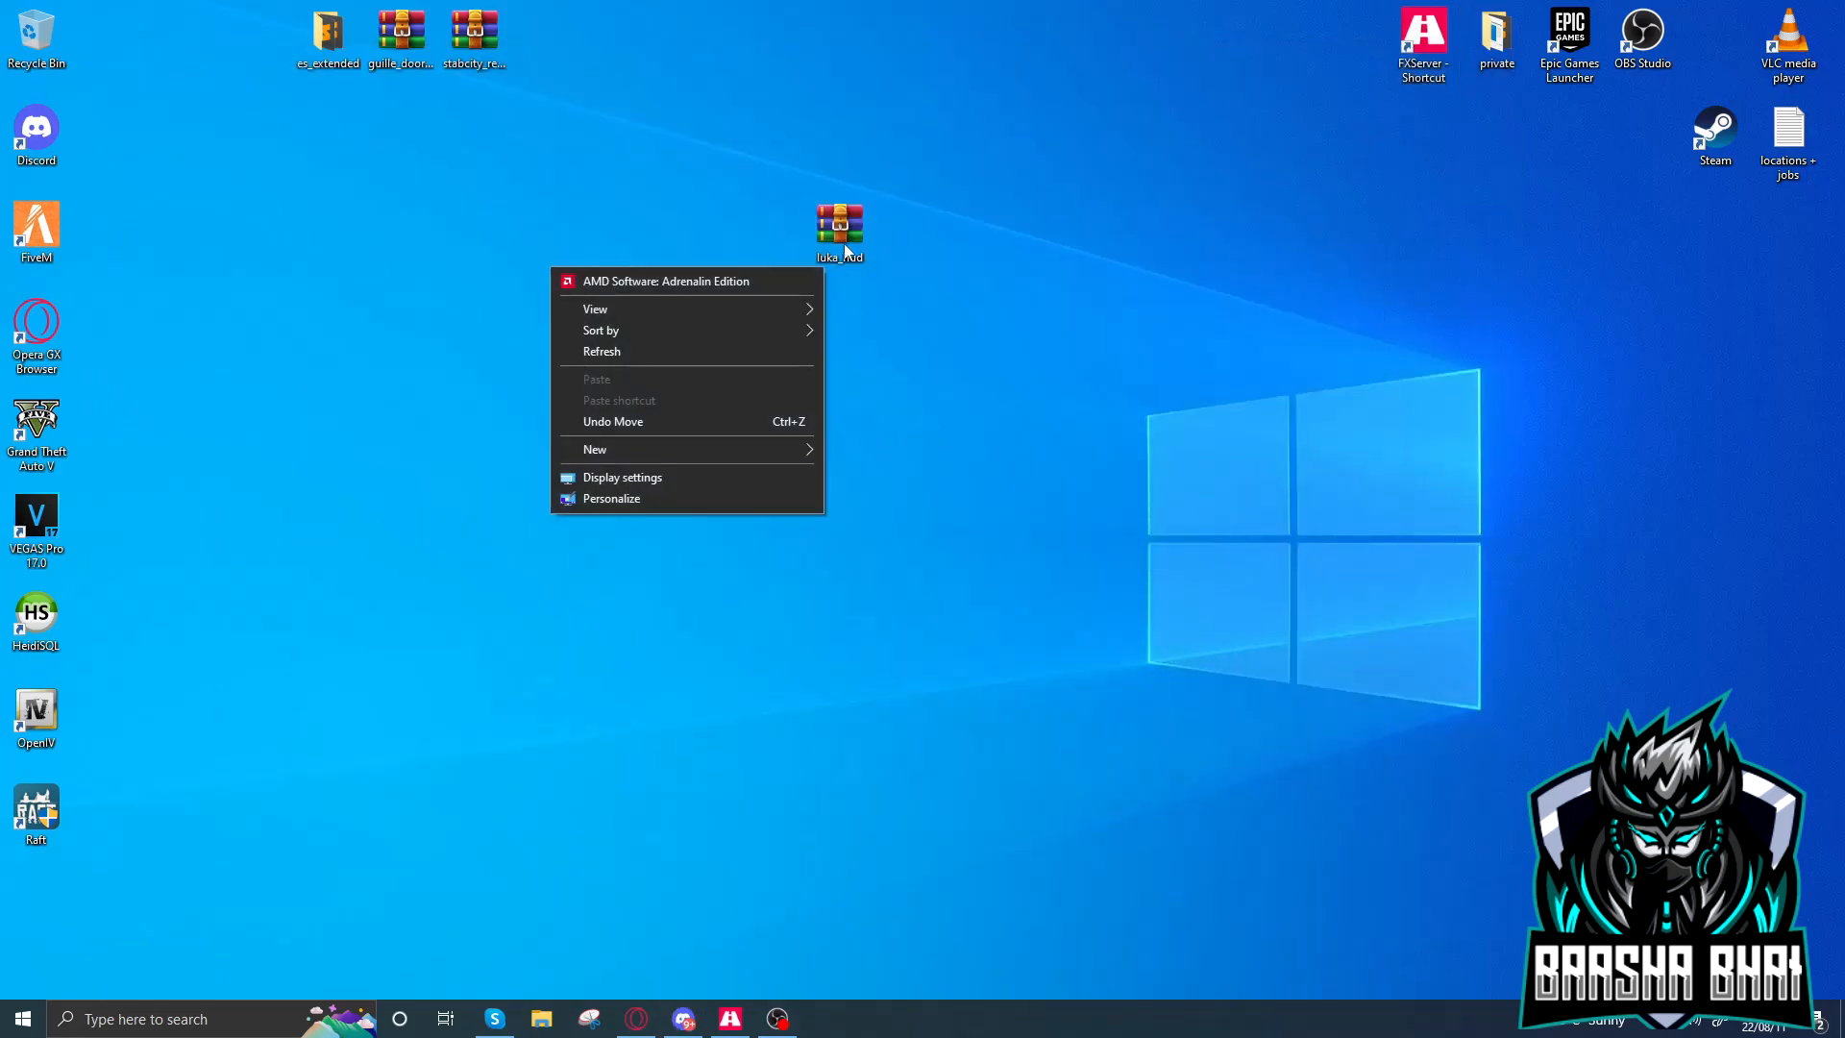
# Open luka_hud.rar in WinRAR and bring up a File Explorer window for the Test server
pyautogui.doubleClick(840, 227)
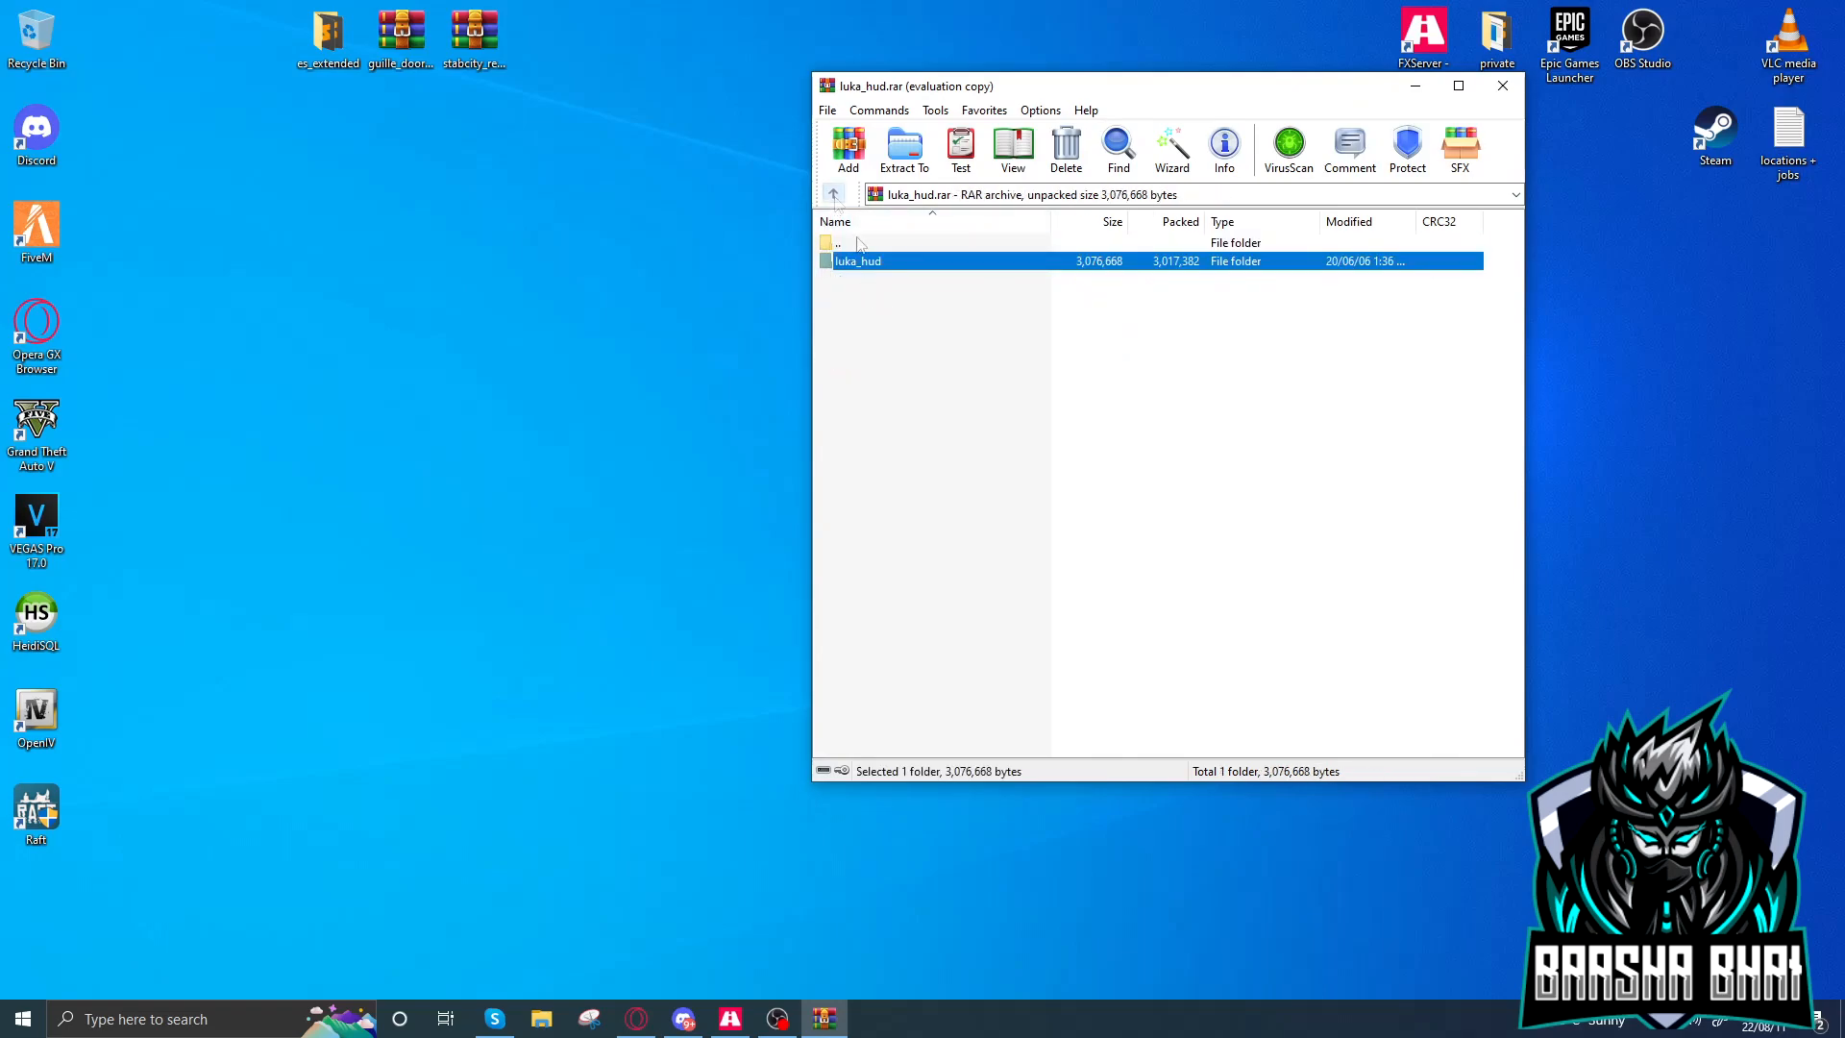
pyautogui.moveTo(98, 192)
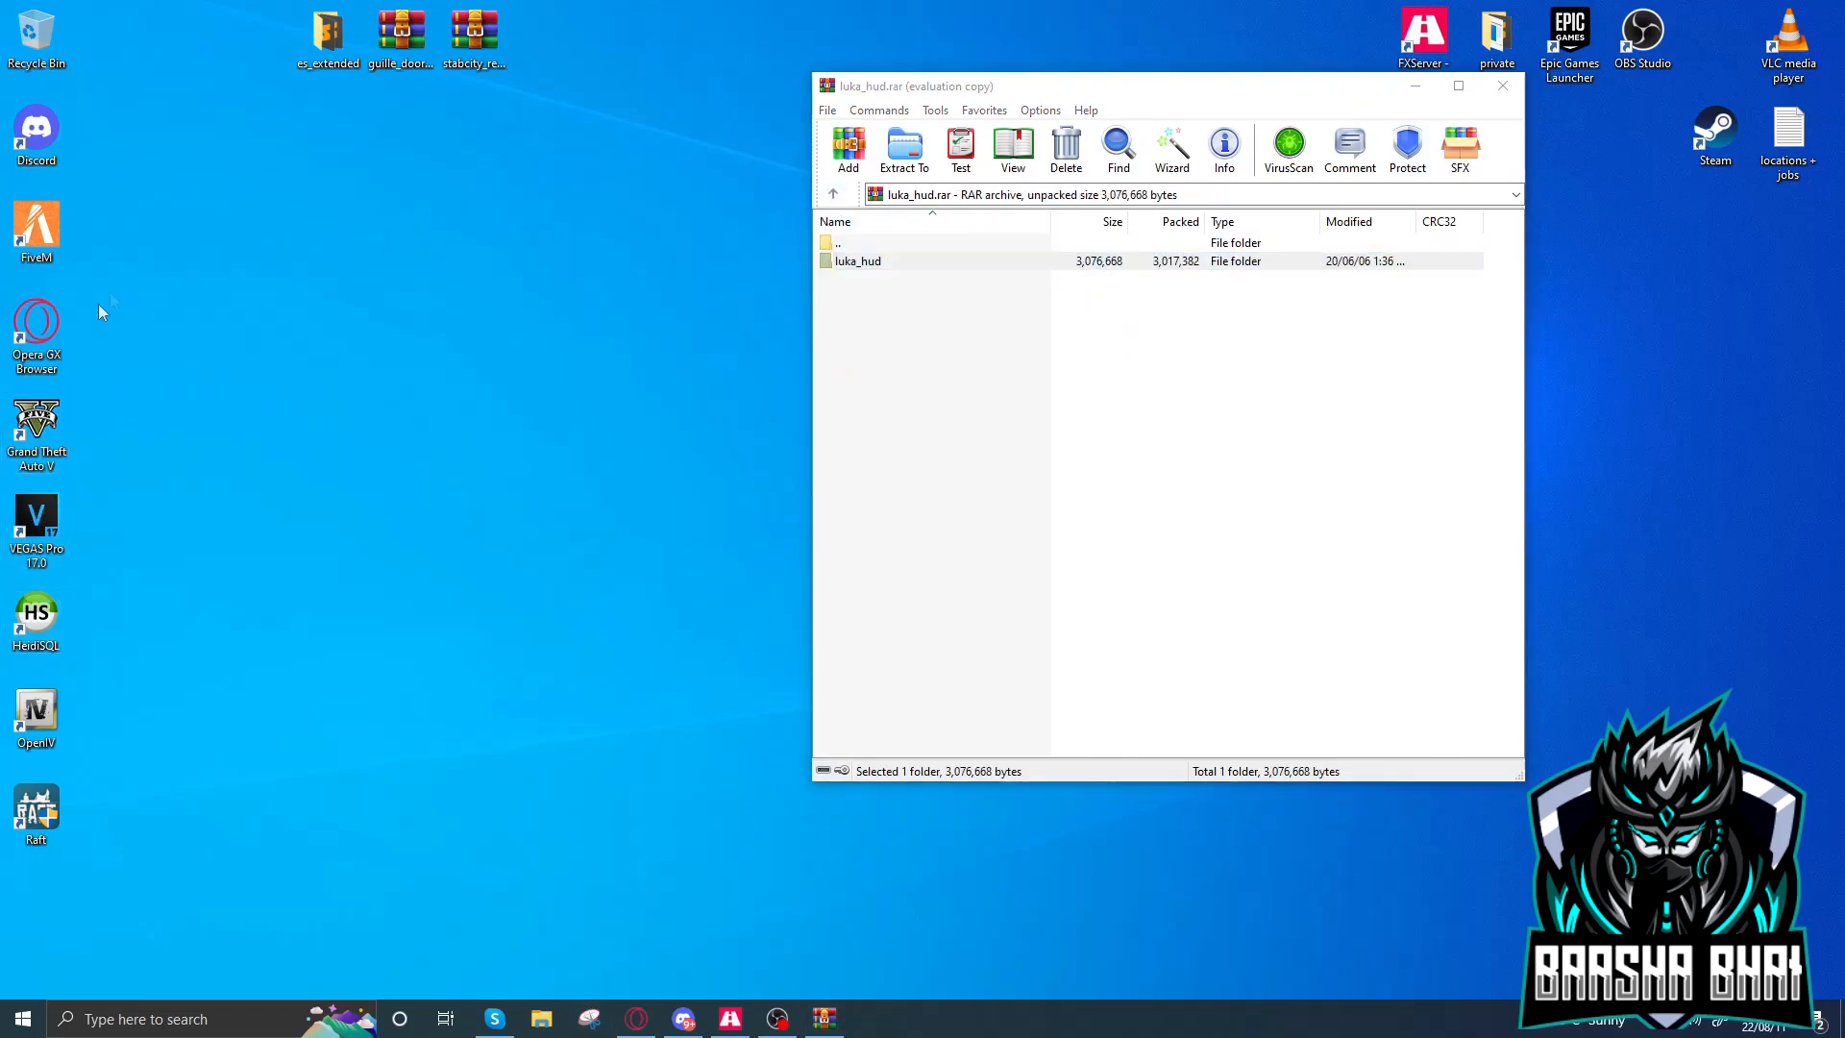
pyautogui.click(540, 1019)
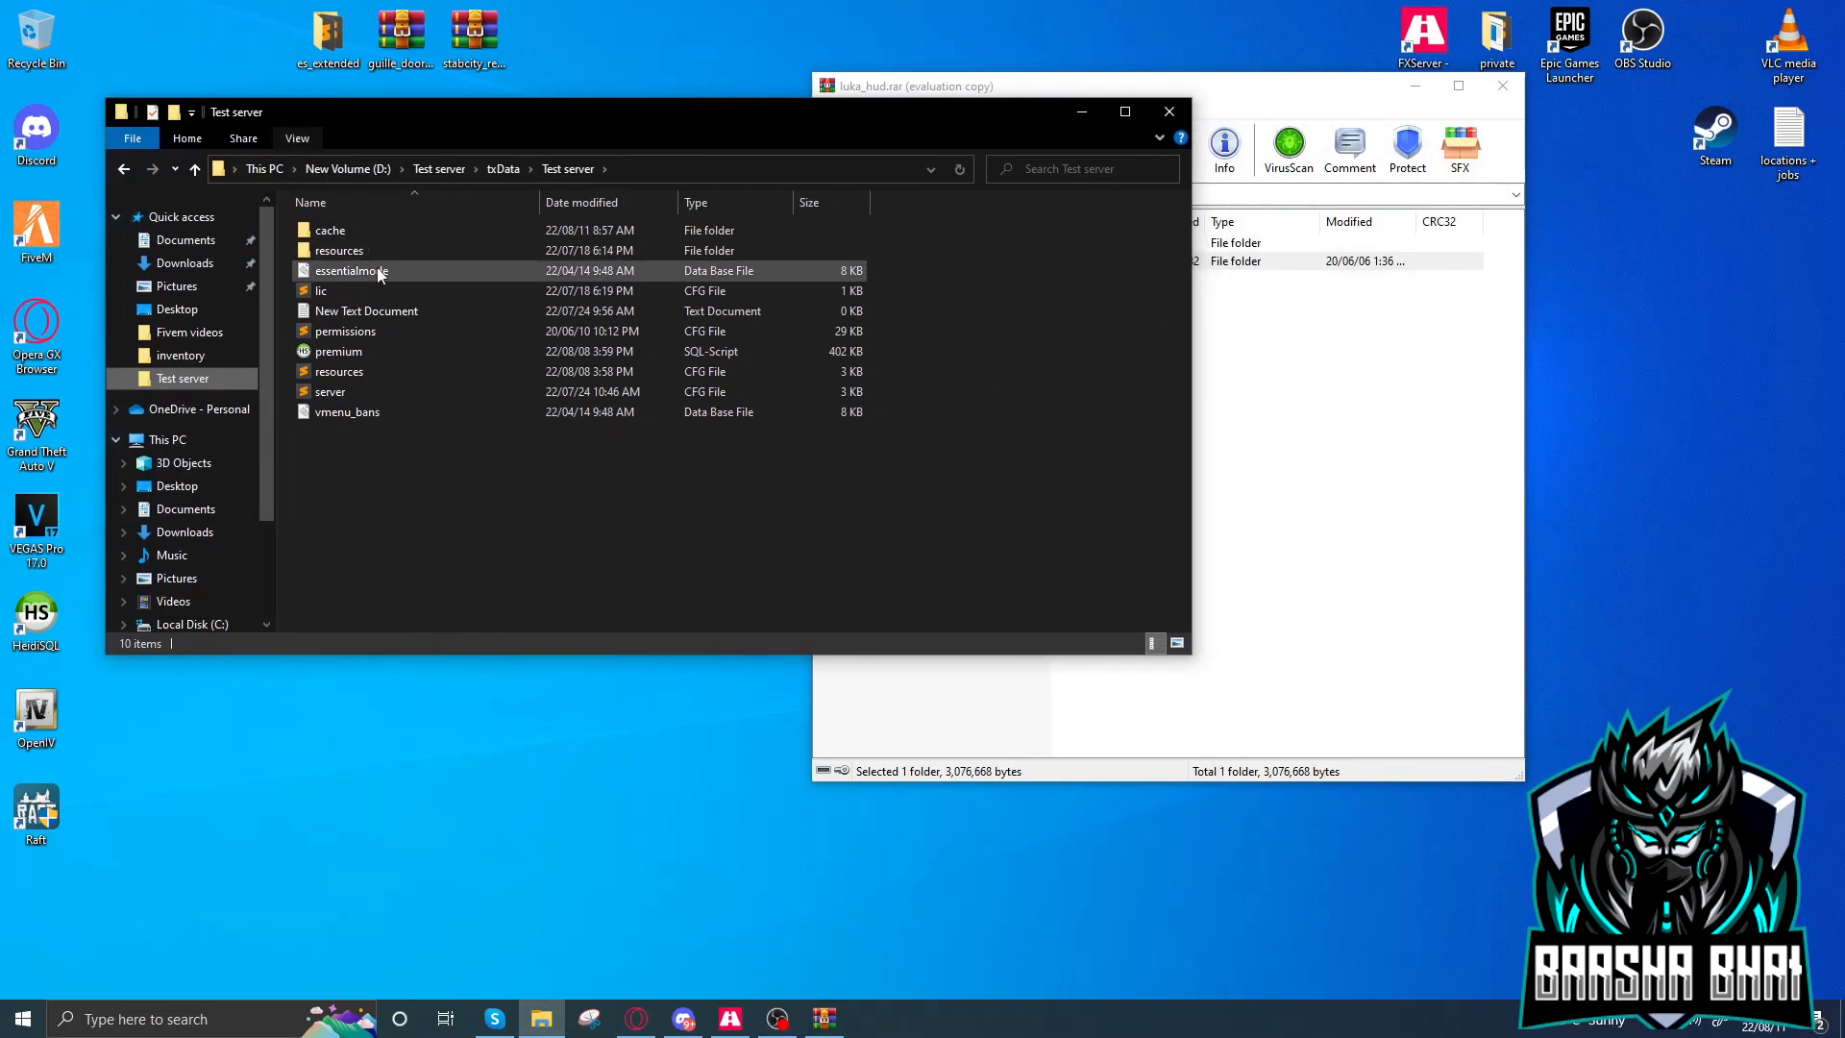
# Navigate through resources, [changeme] and [hud] into the luka_hud resource folder
pyautogui.doubleClick(338, 249)
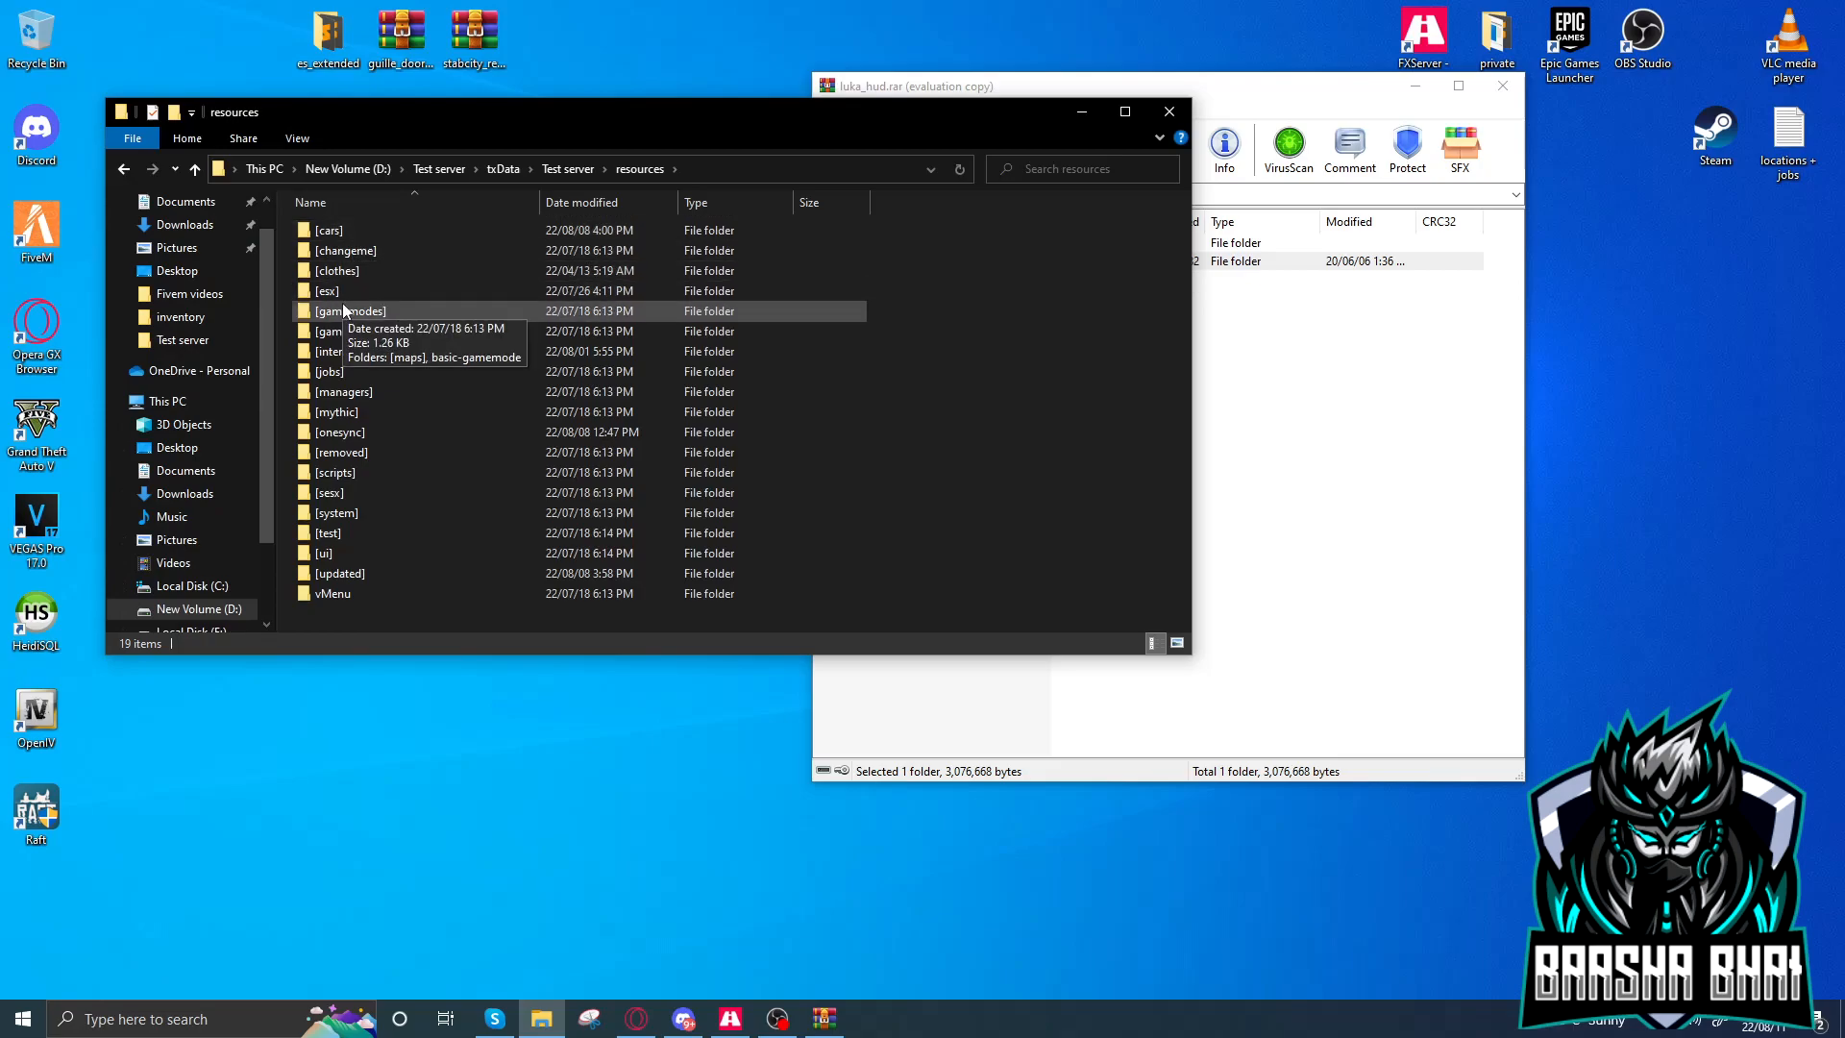
pyautogui.click(344, 250)
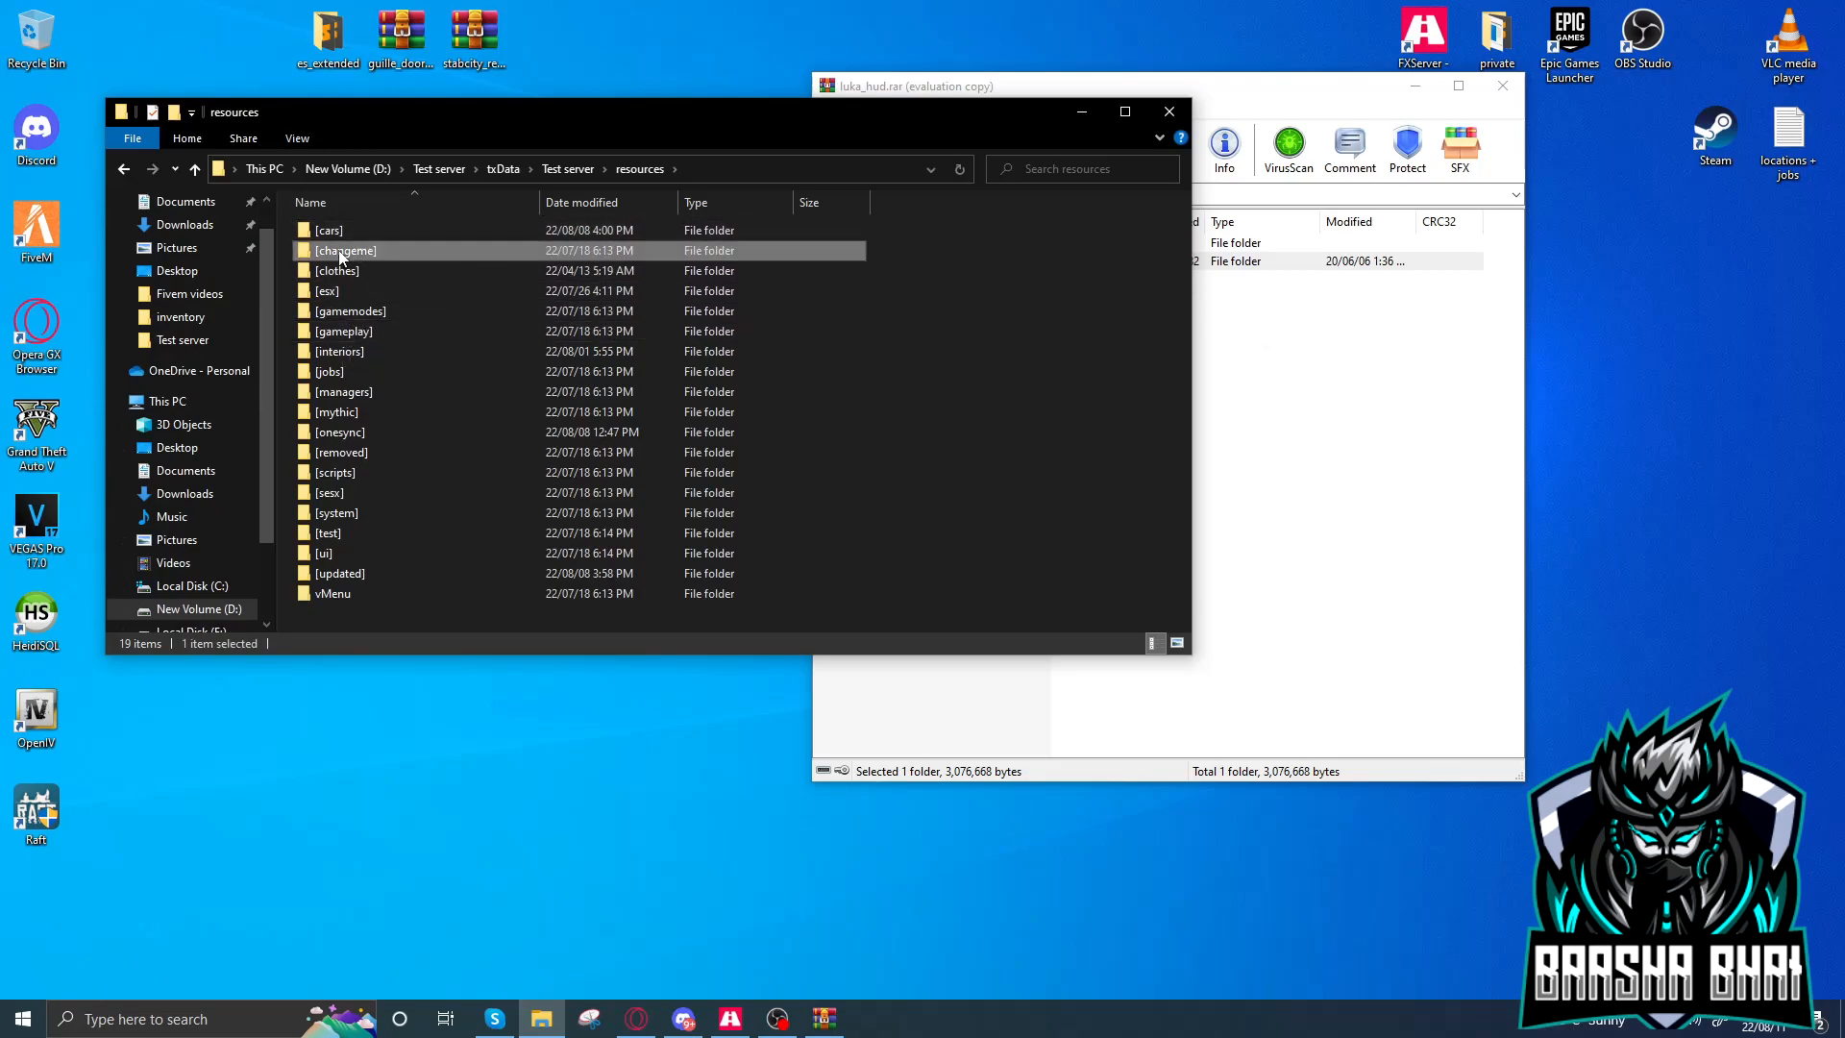
pyautogui.doubleClick(344, 250)
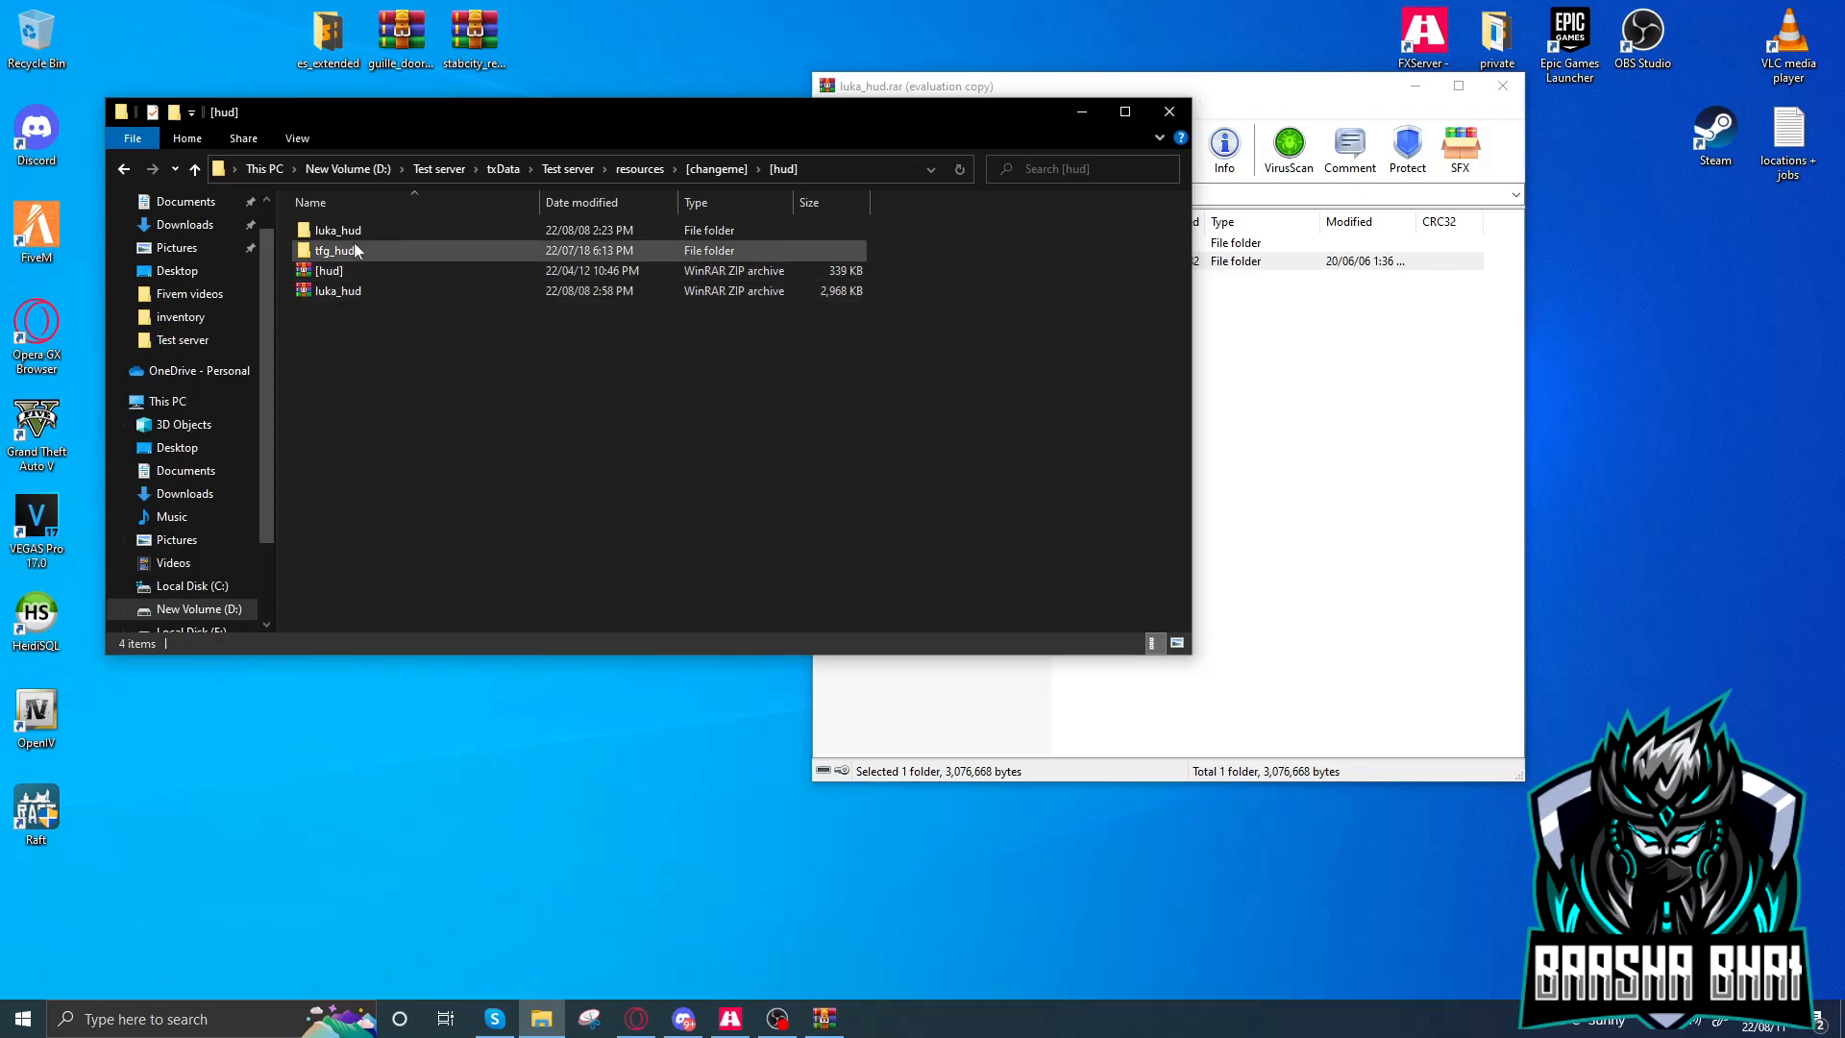
pyautogui.doubleClick(338, 228)
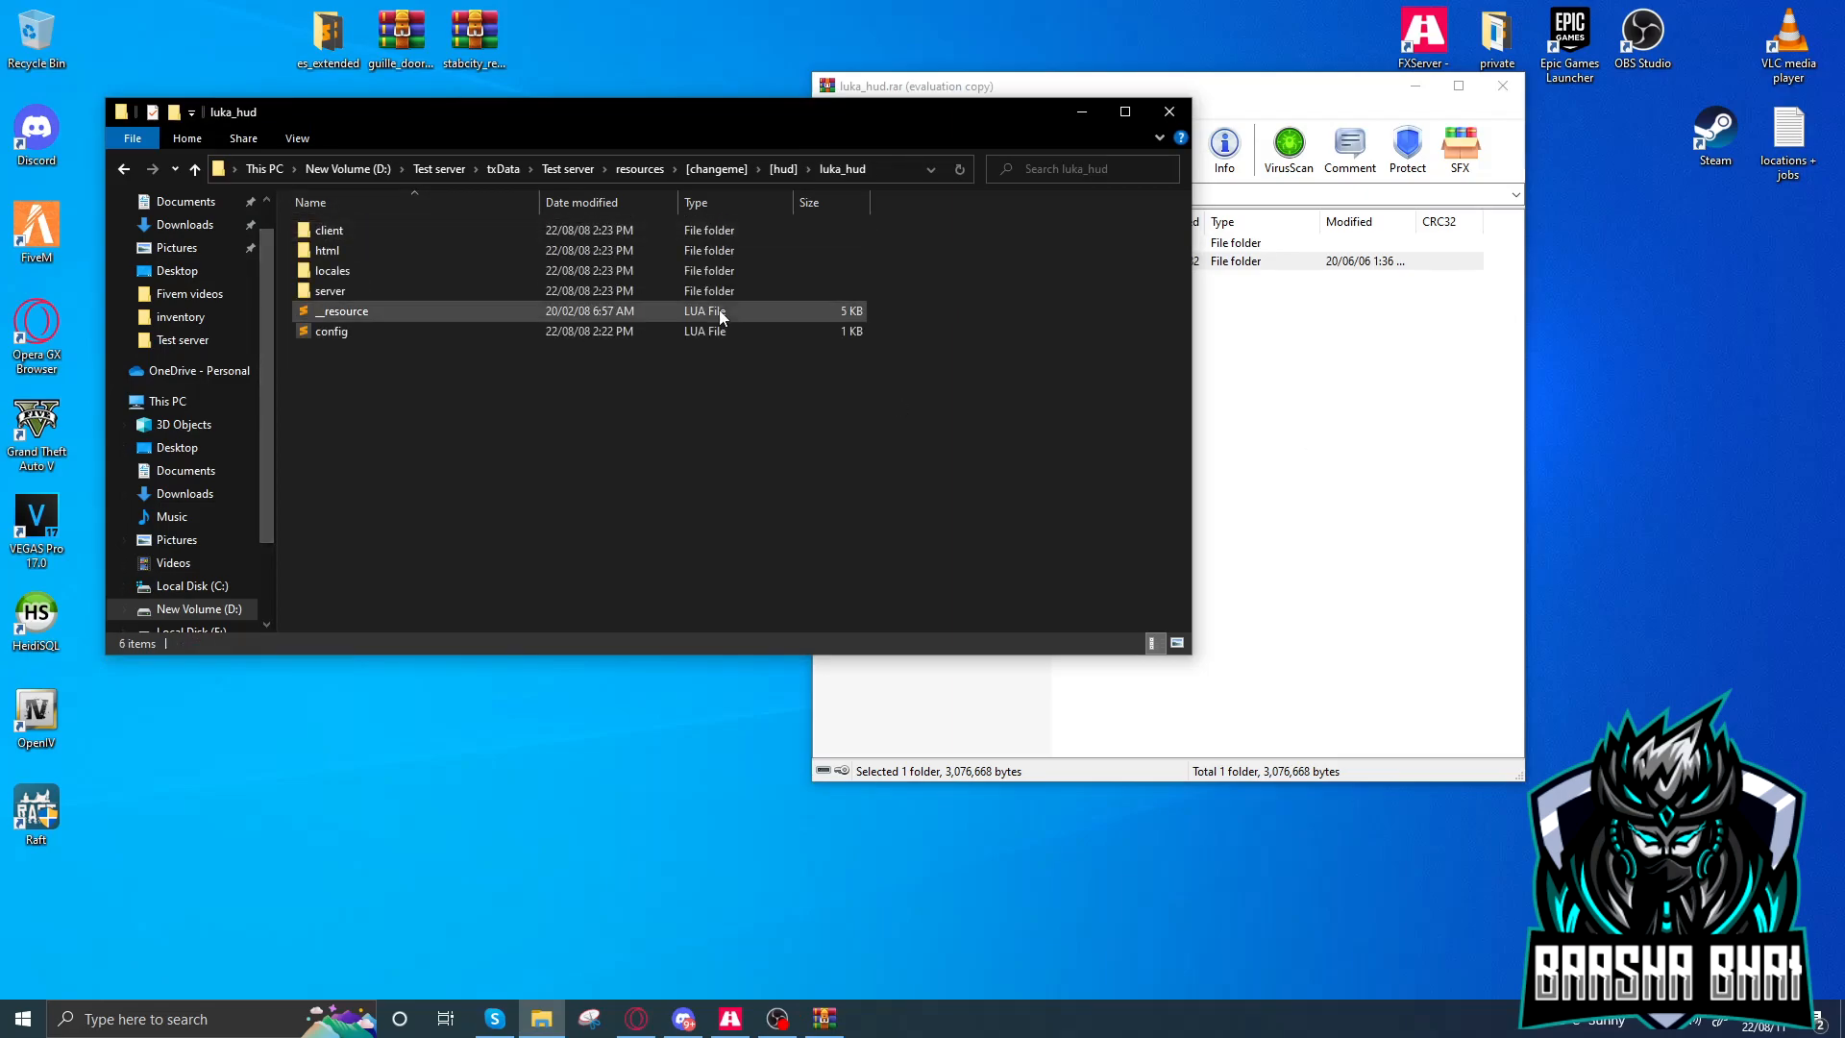
# Open the resource's config.lua in Sublime Text
pyautogui.click(331, 330)
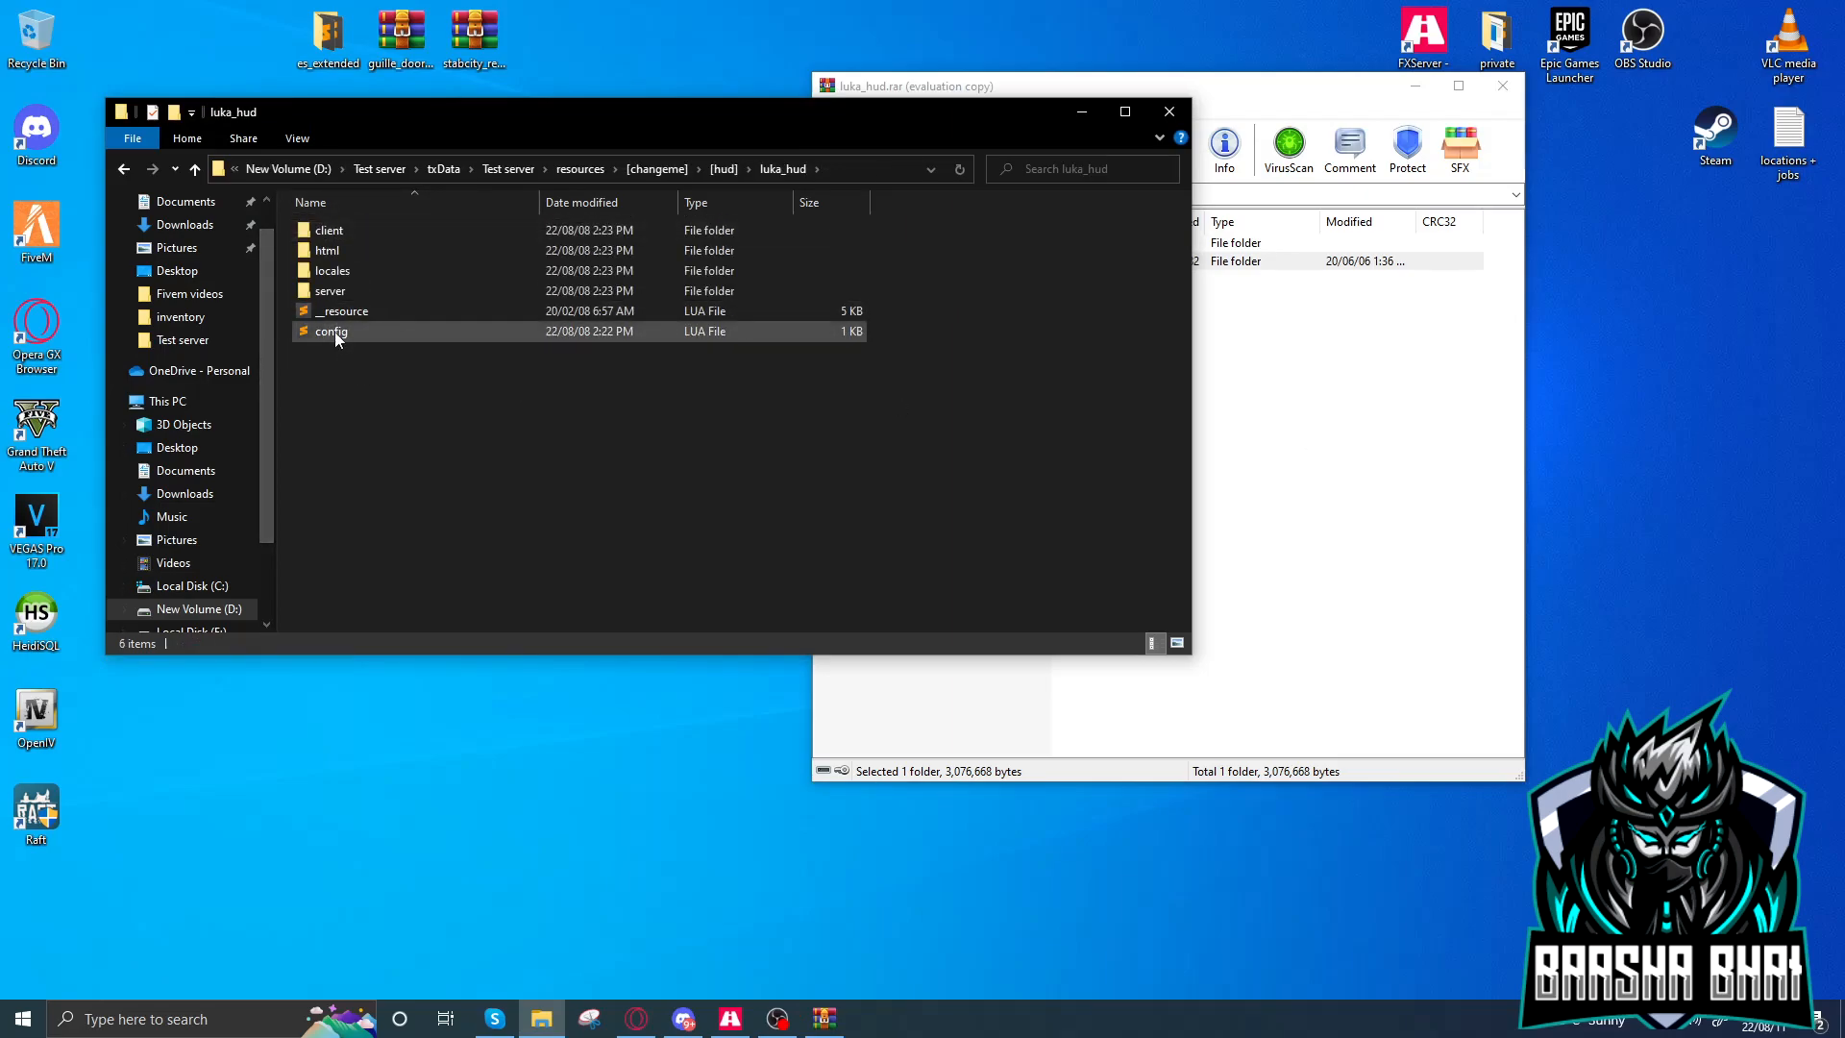
pyautogui.doubleClick(331, 330)
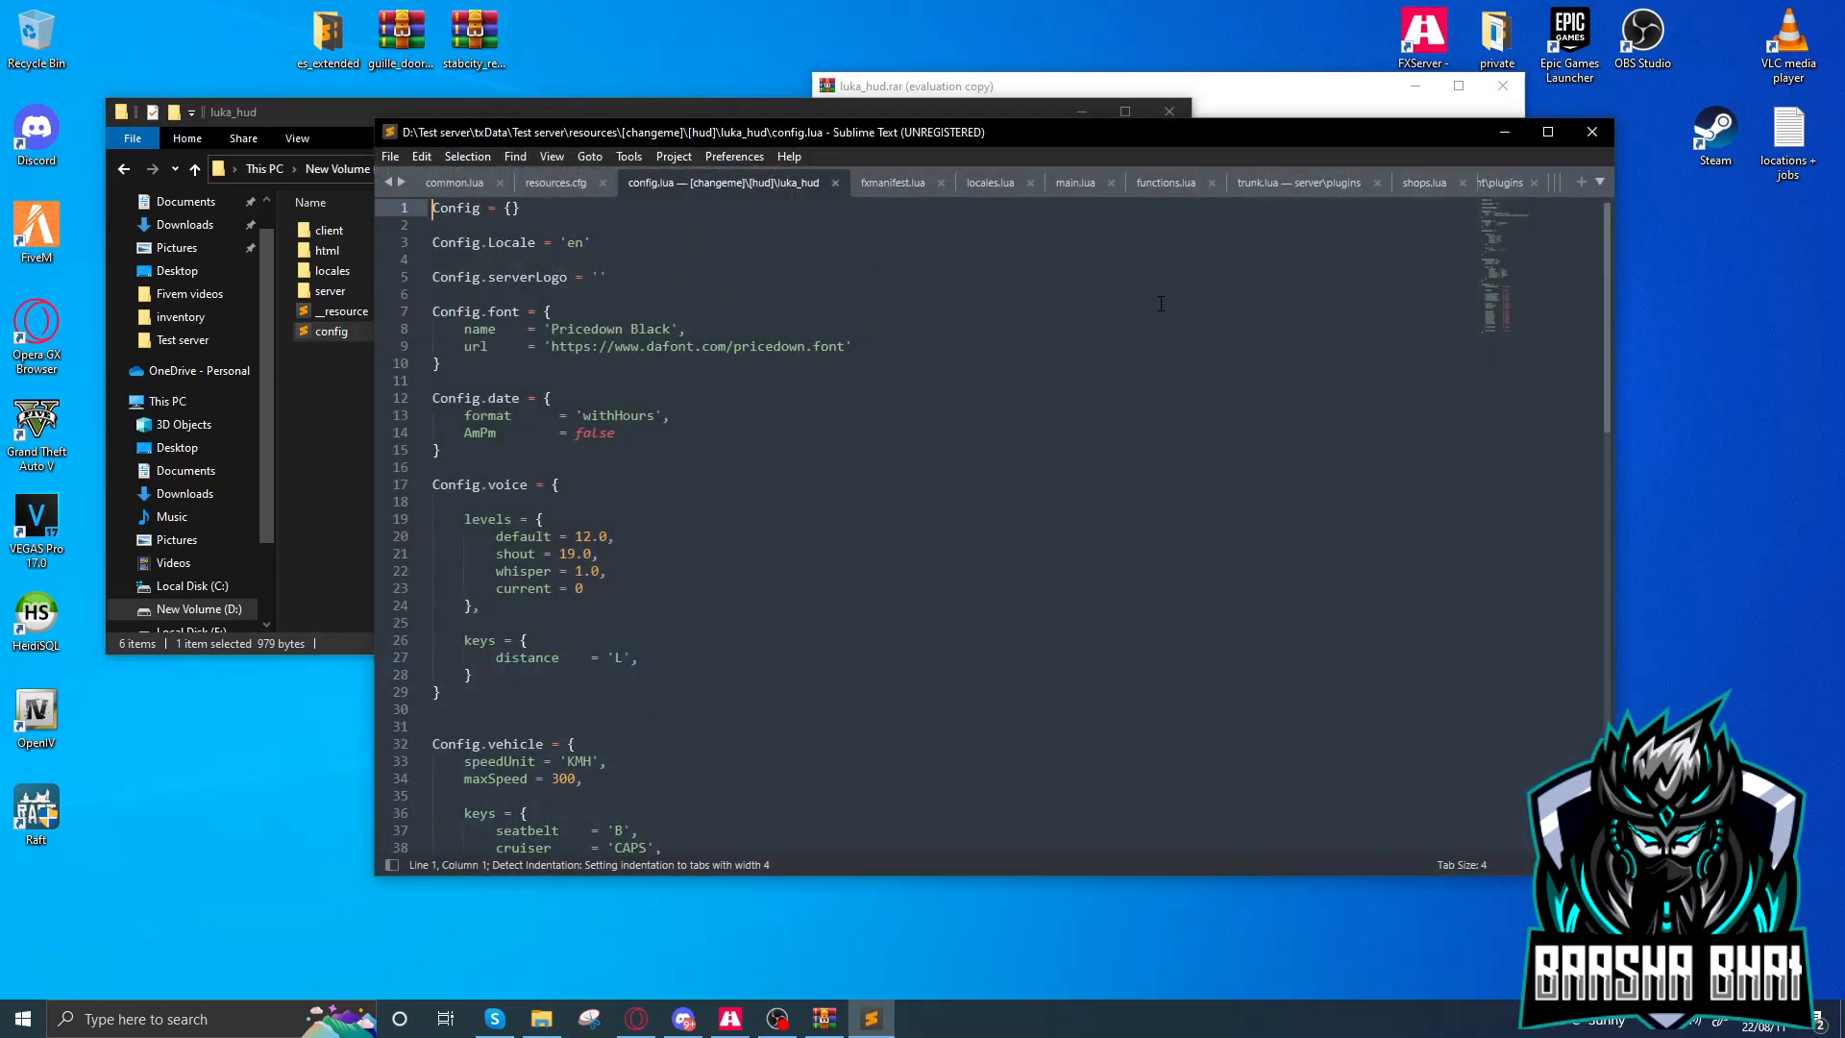
pyautogui.doubleClick(573, 243)
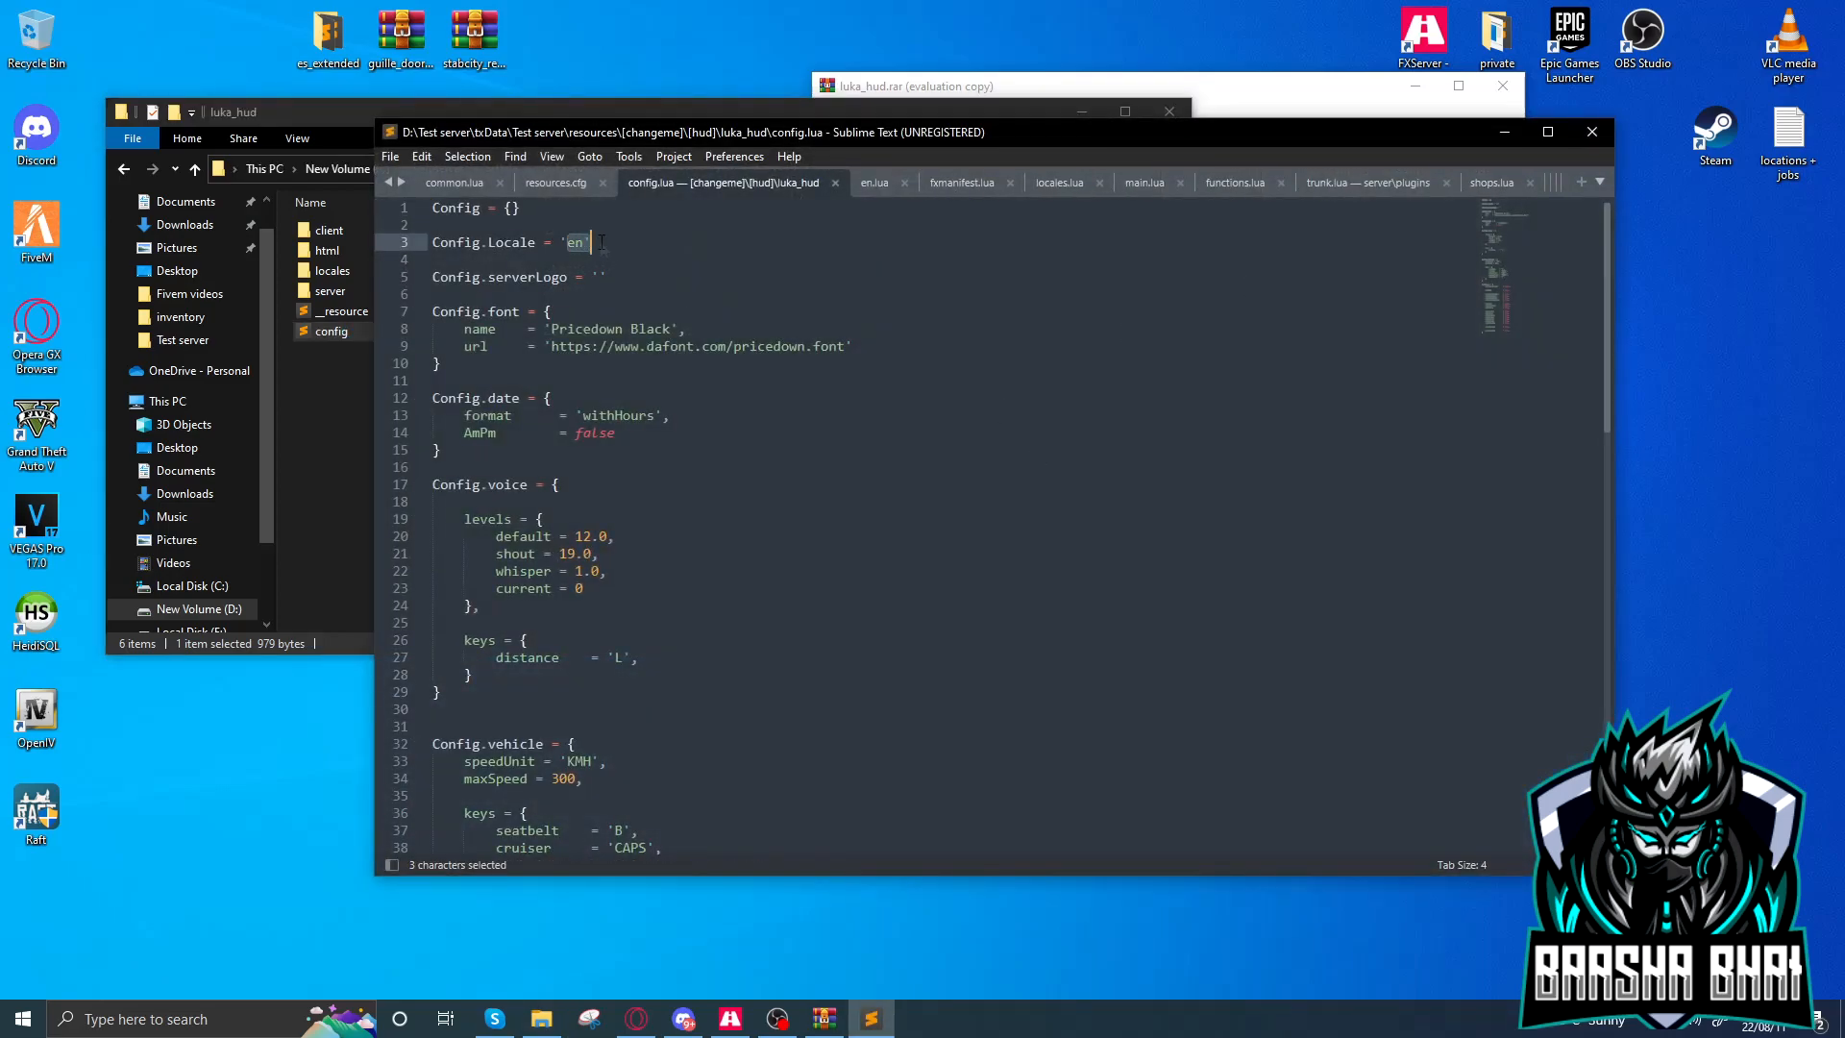
pyautogui.scroll(-3)
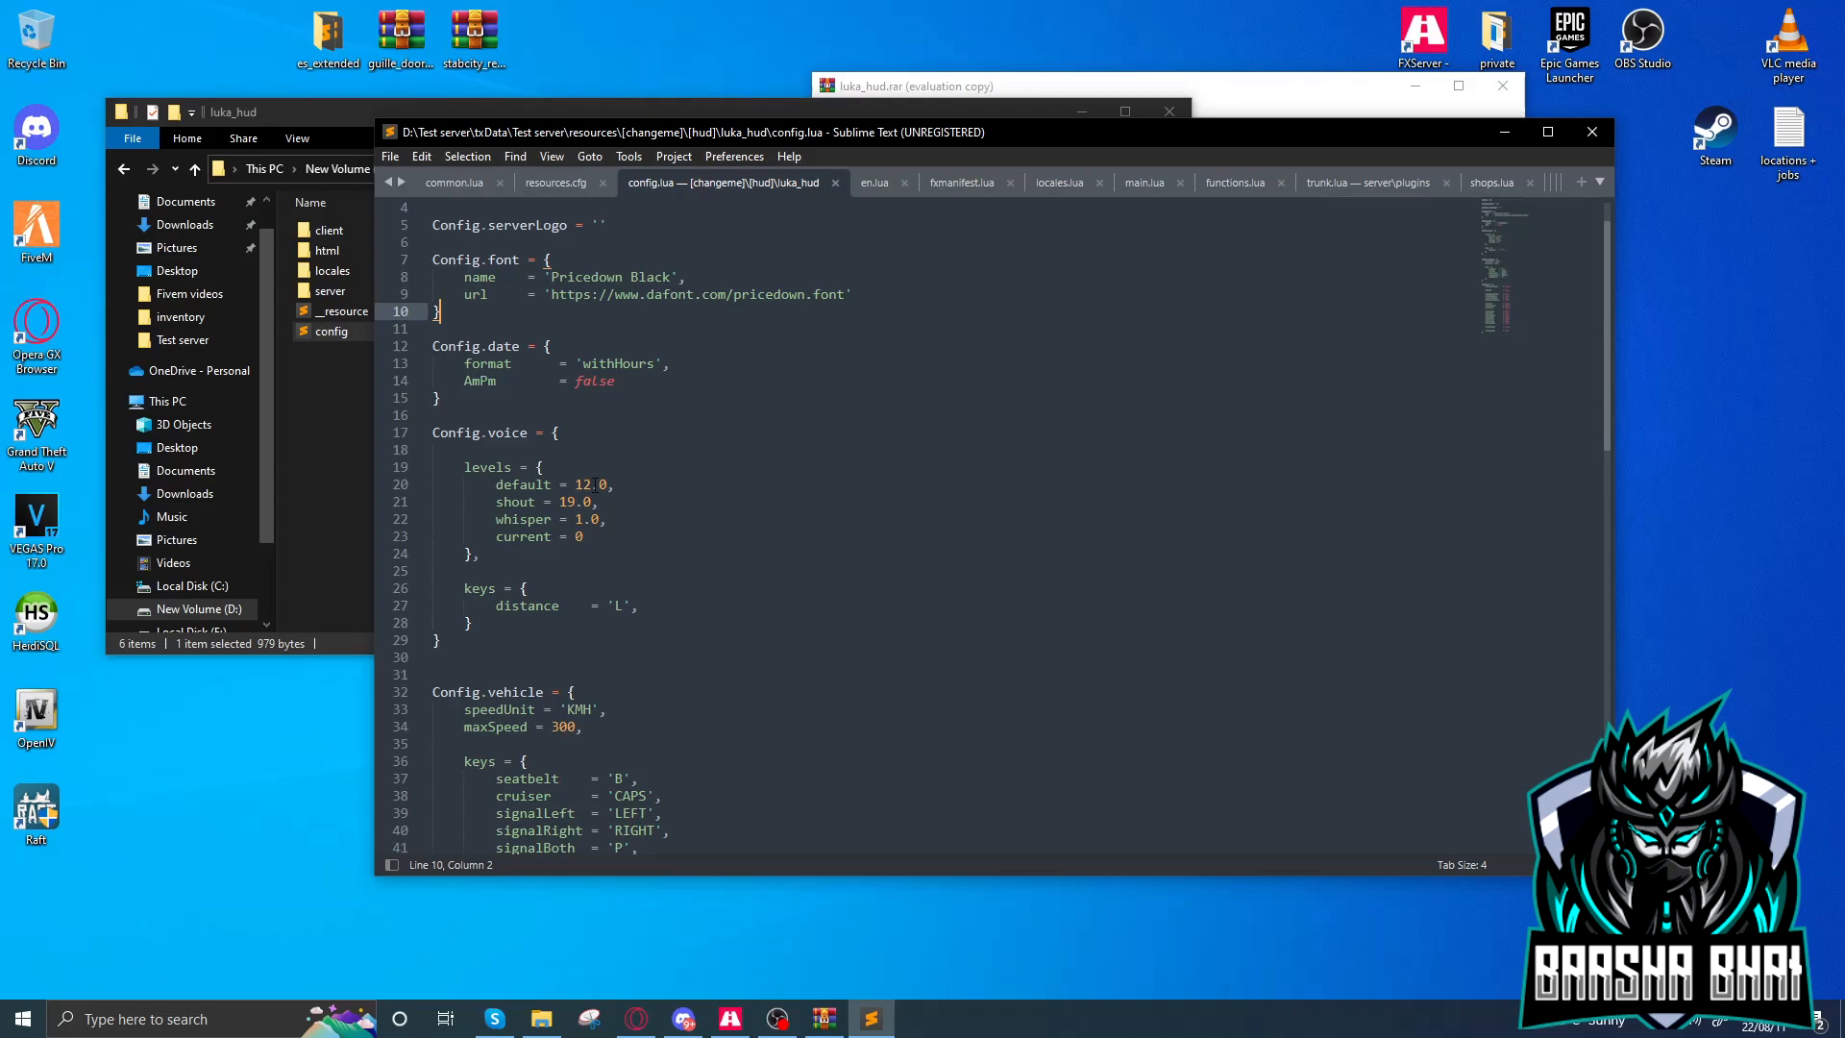
pyautogui.scroll(-3)
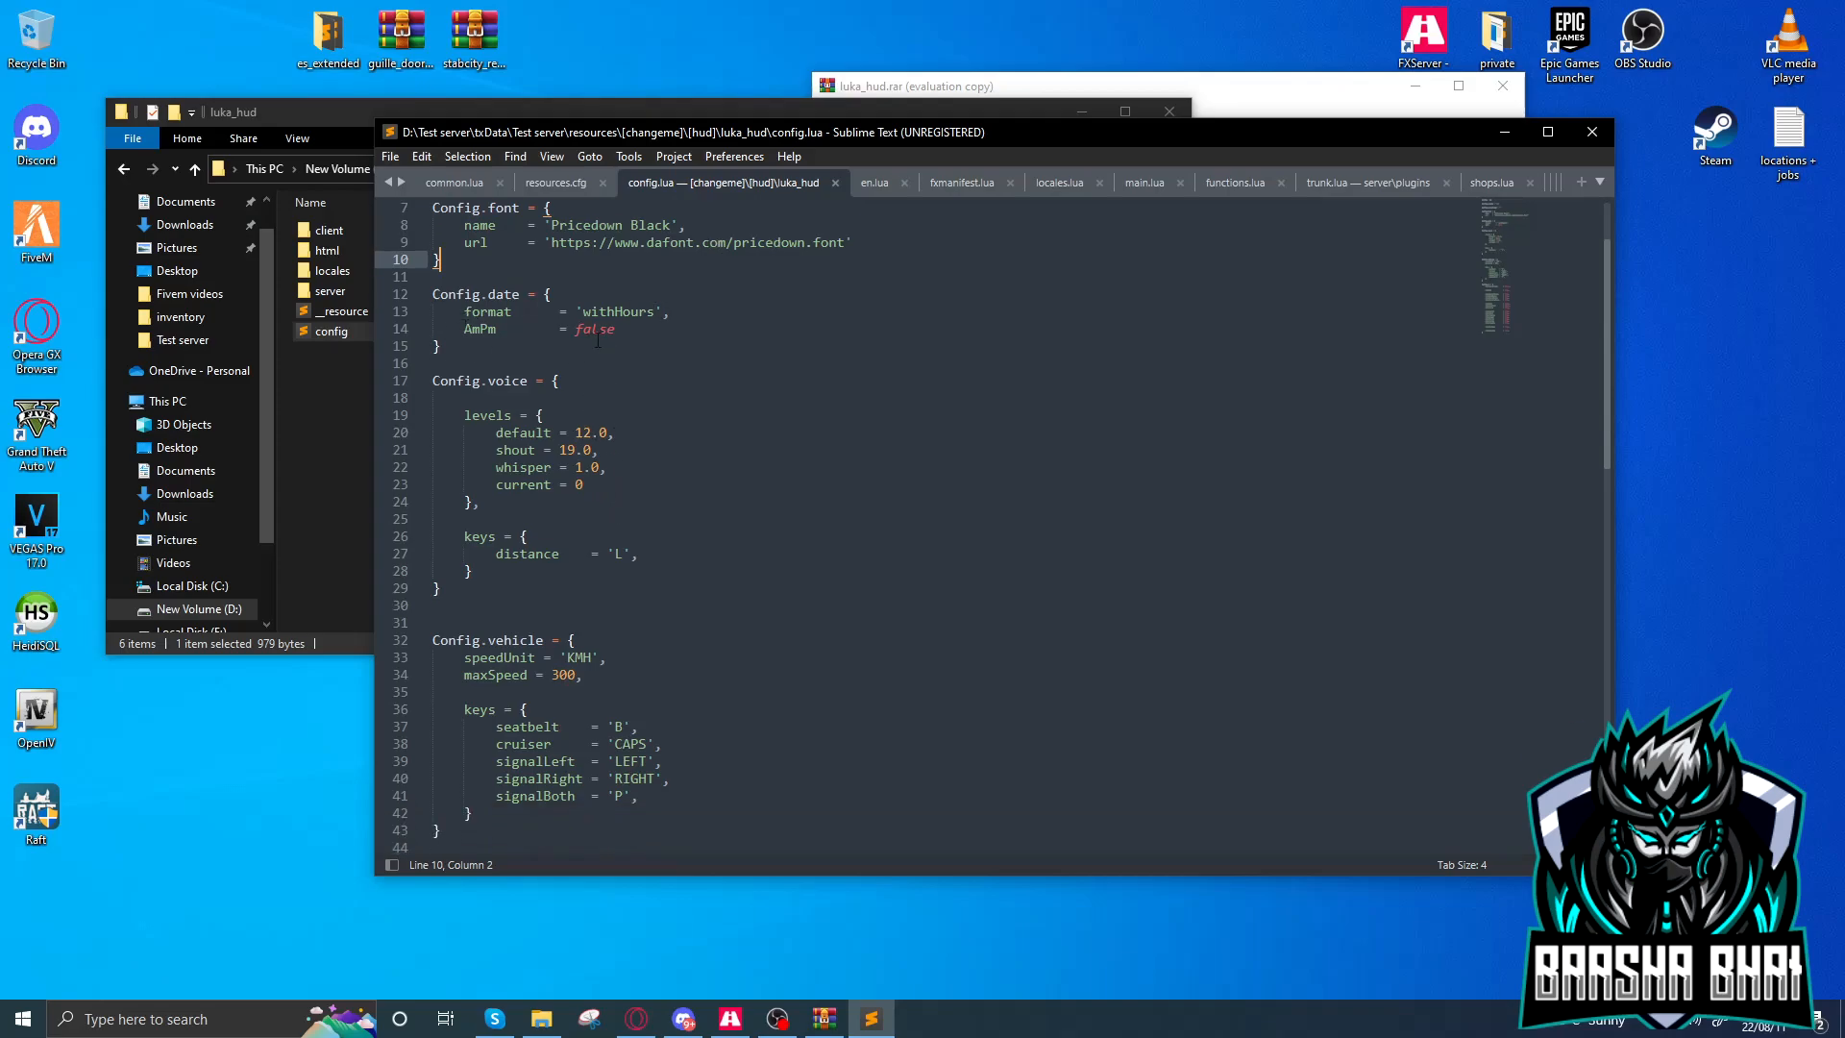
pyautogui.scroll(-3)
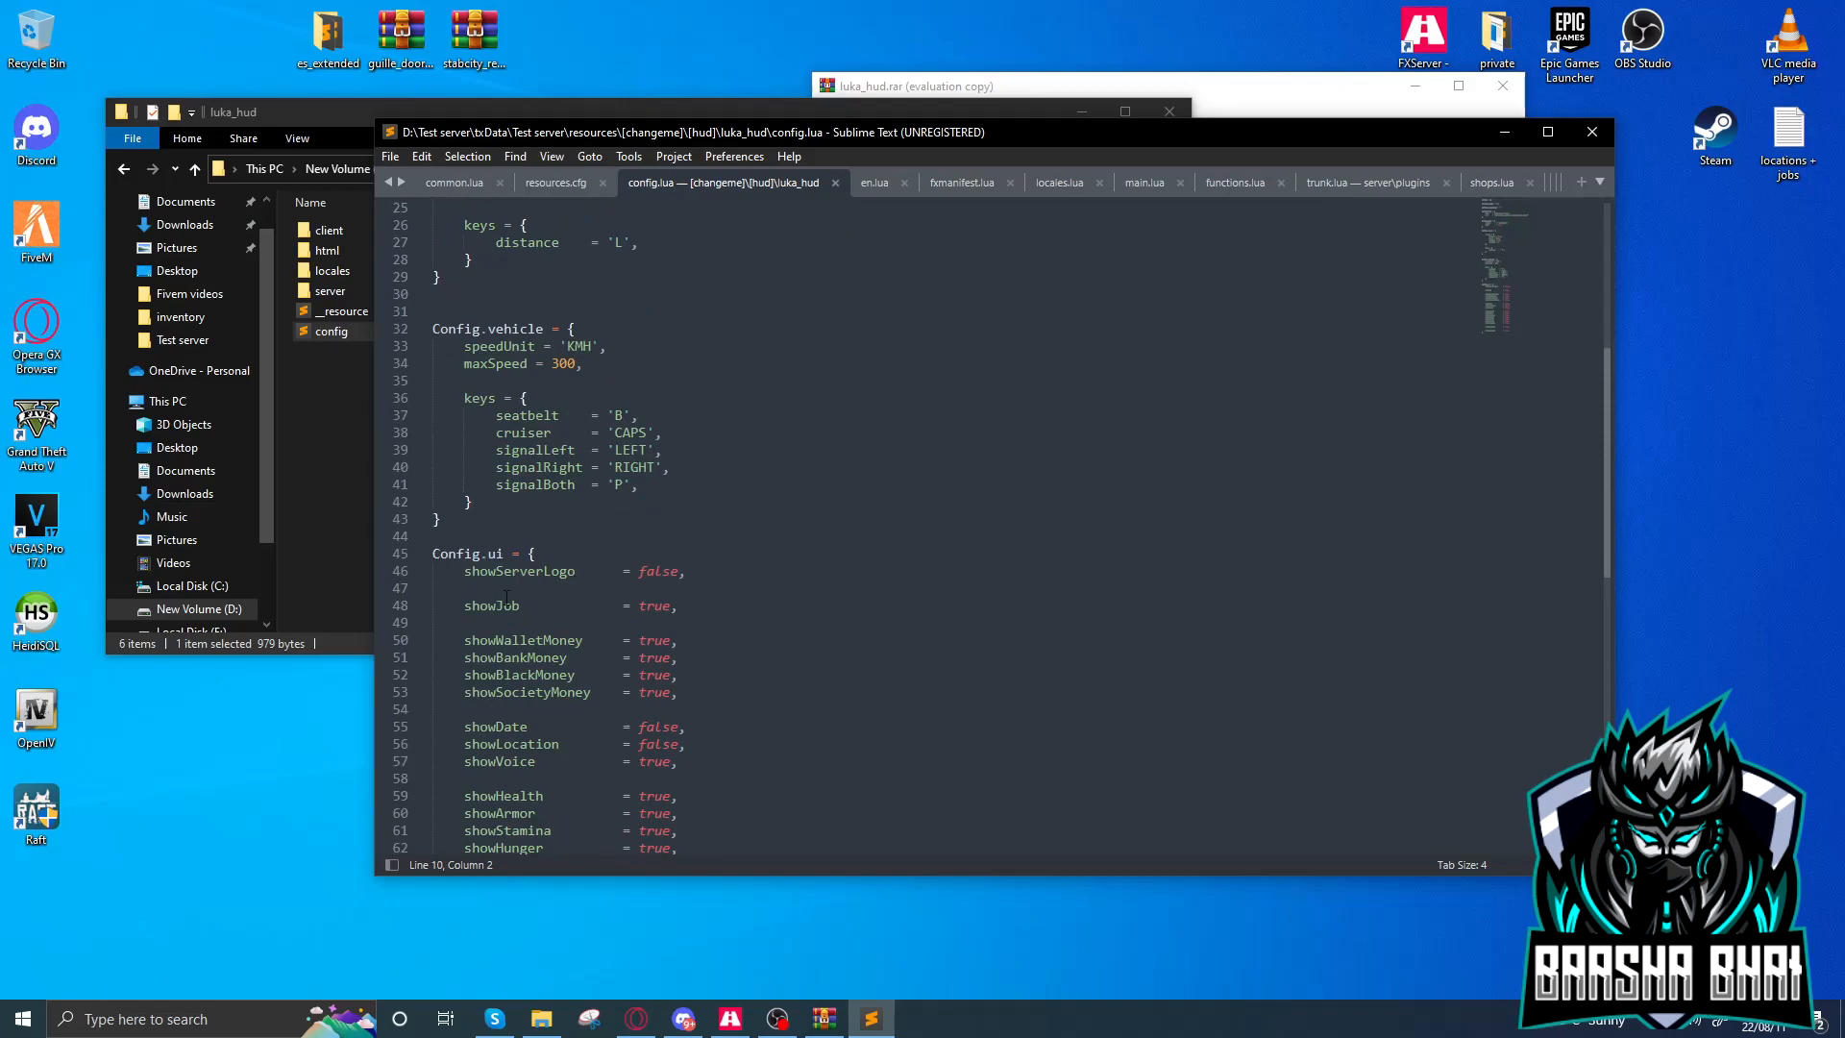
# Review the showServerLogo false, showJob and showDate options in Config.ui without changing them
pyautogui.doubleClick(485, 570)
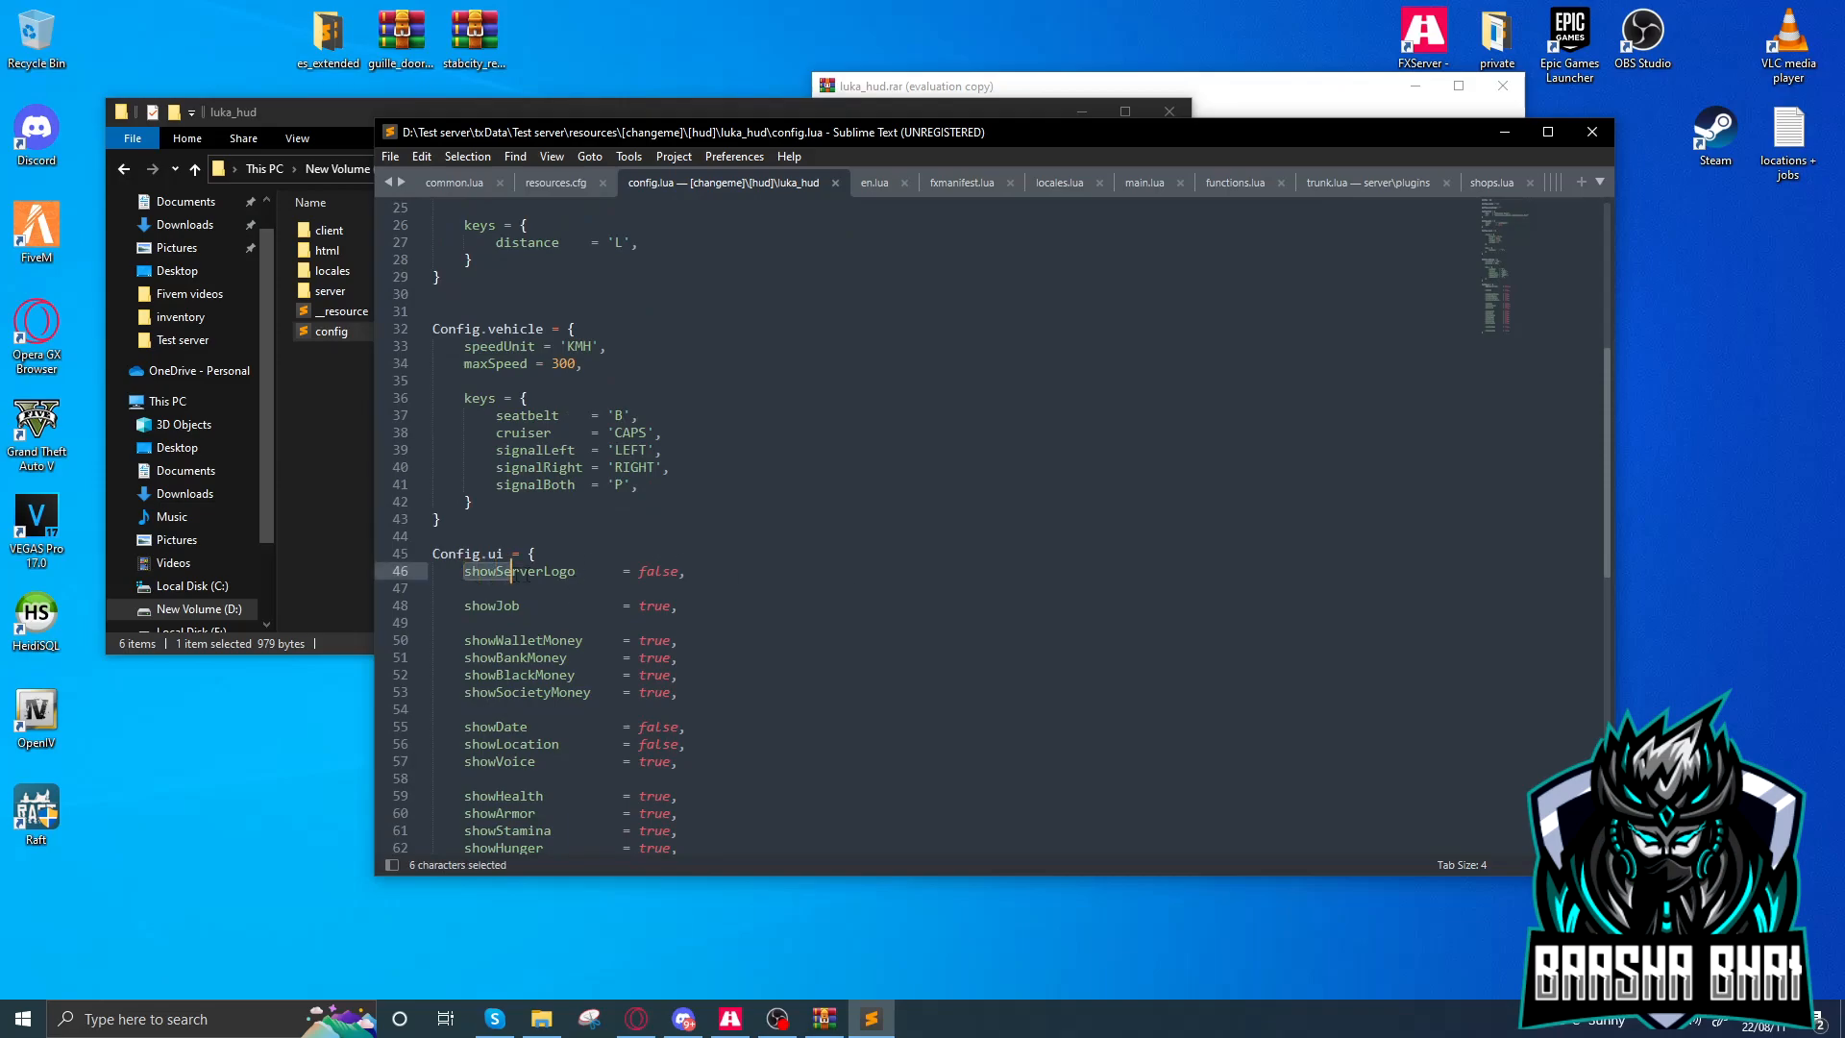
pyautogui.click(684, 571)
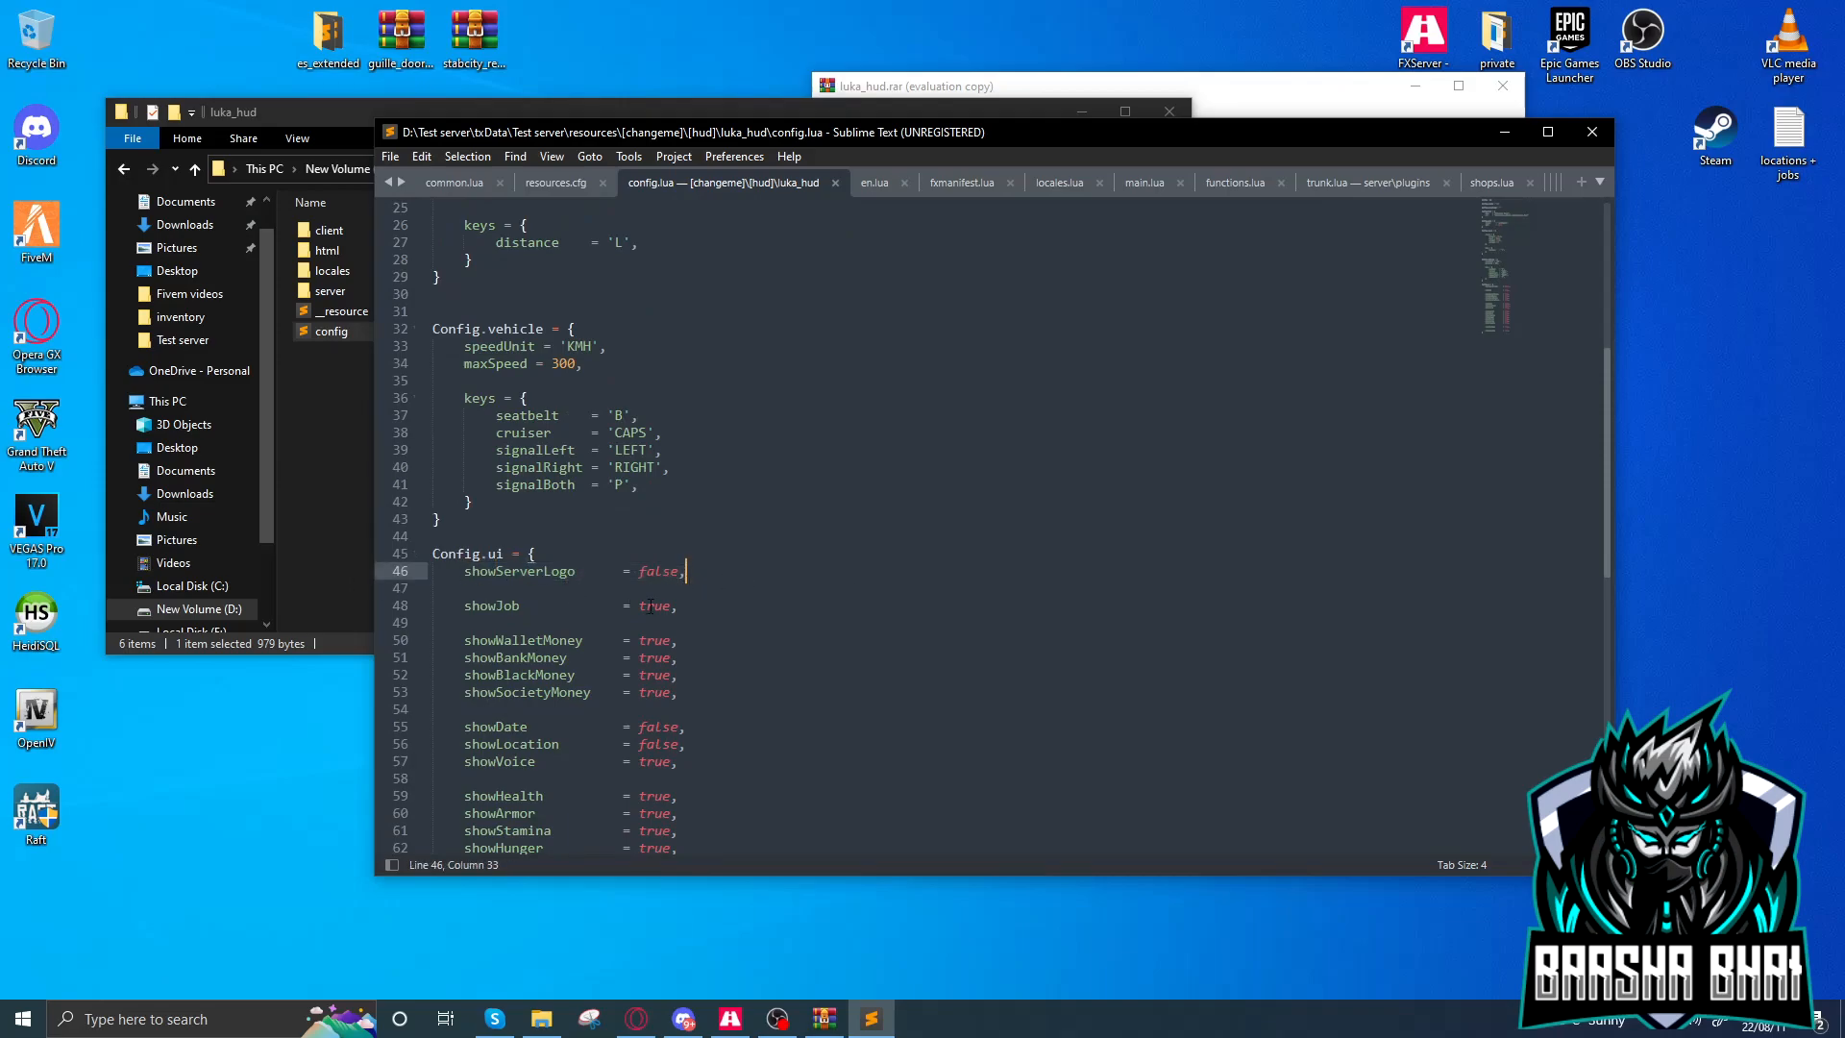
pyautogui.doubleClick(492, 450)
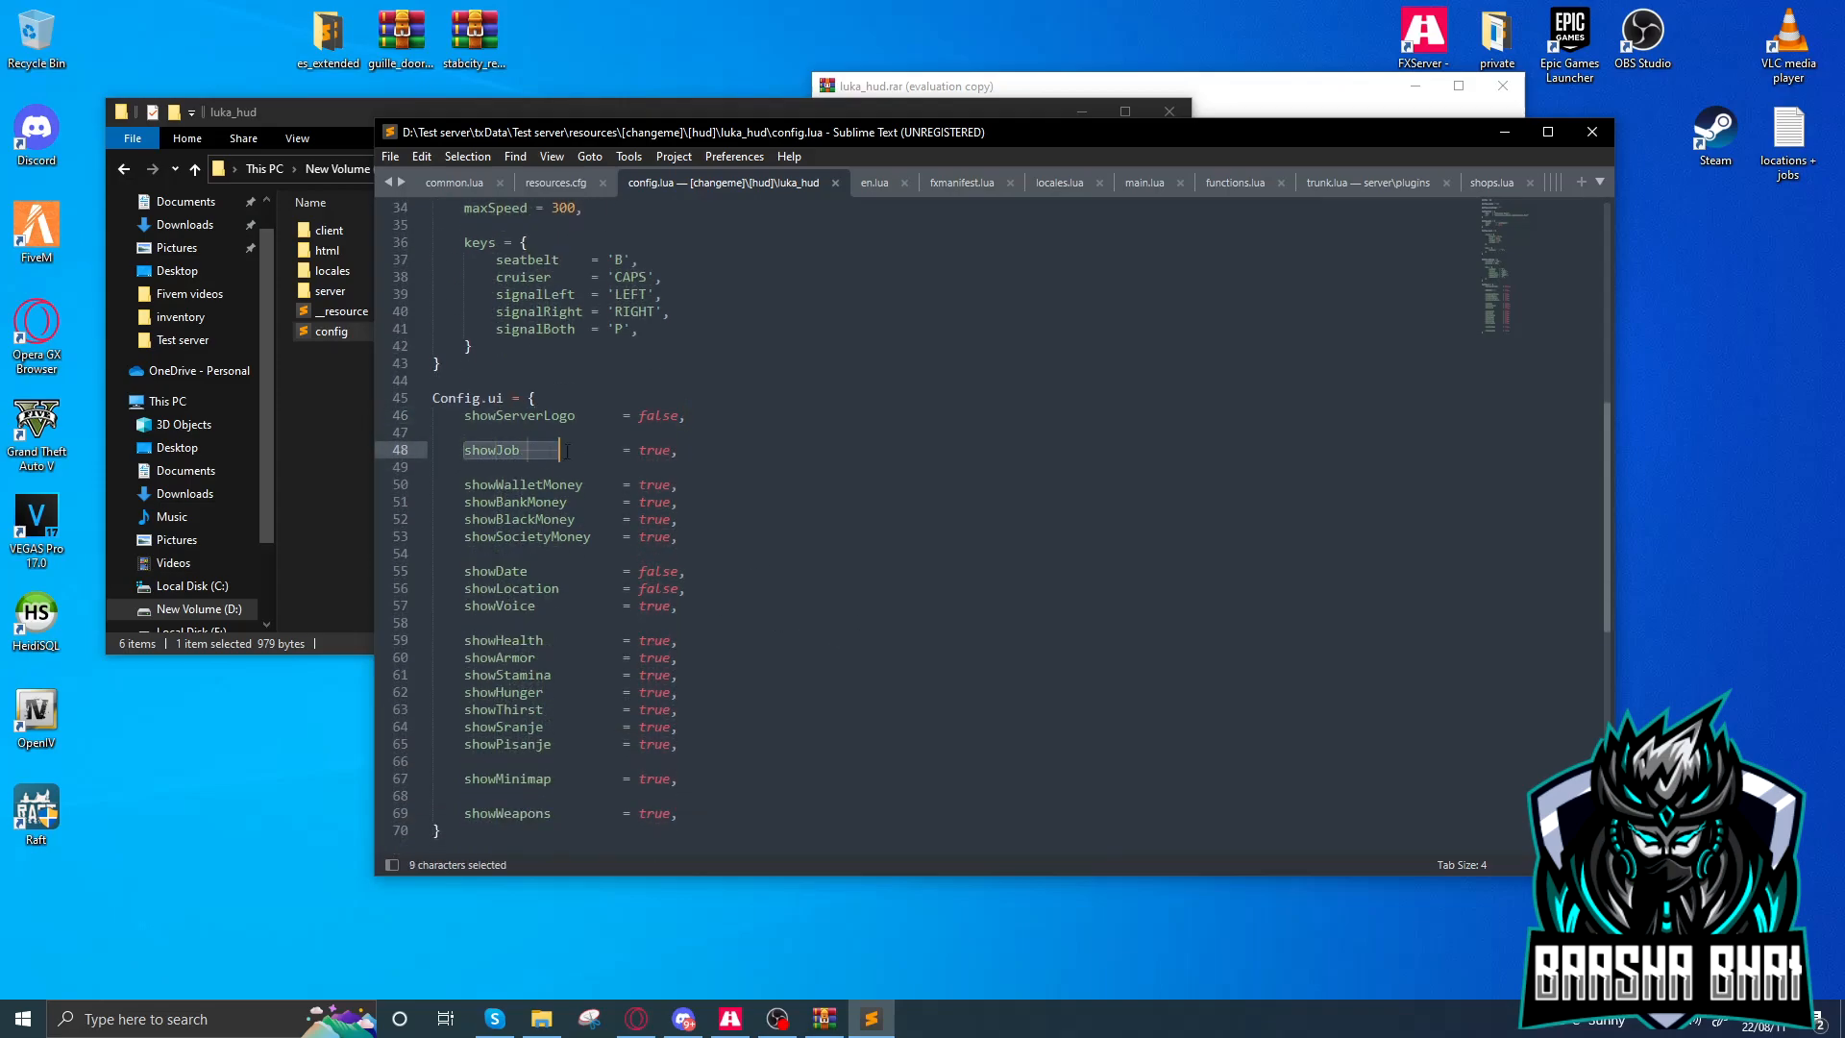
pyautogui.click(463, 484)
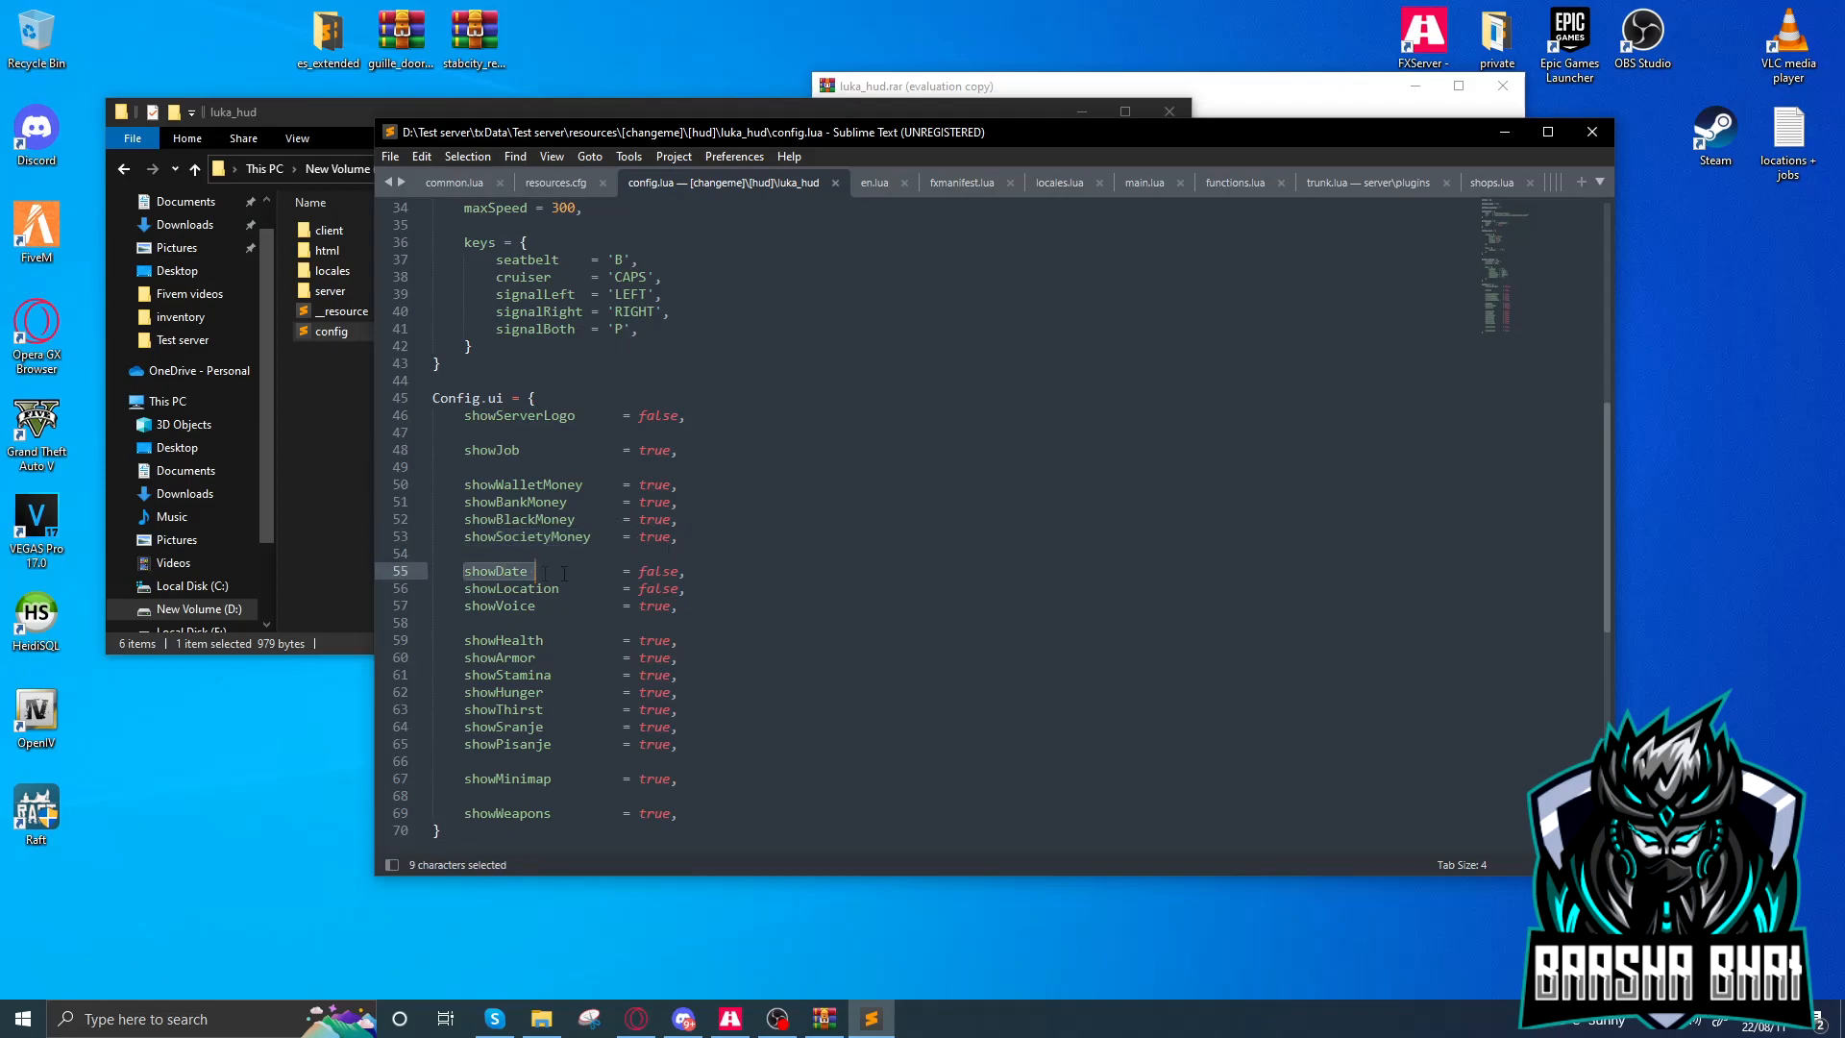
pyautogui.click(686, 571)
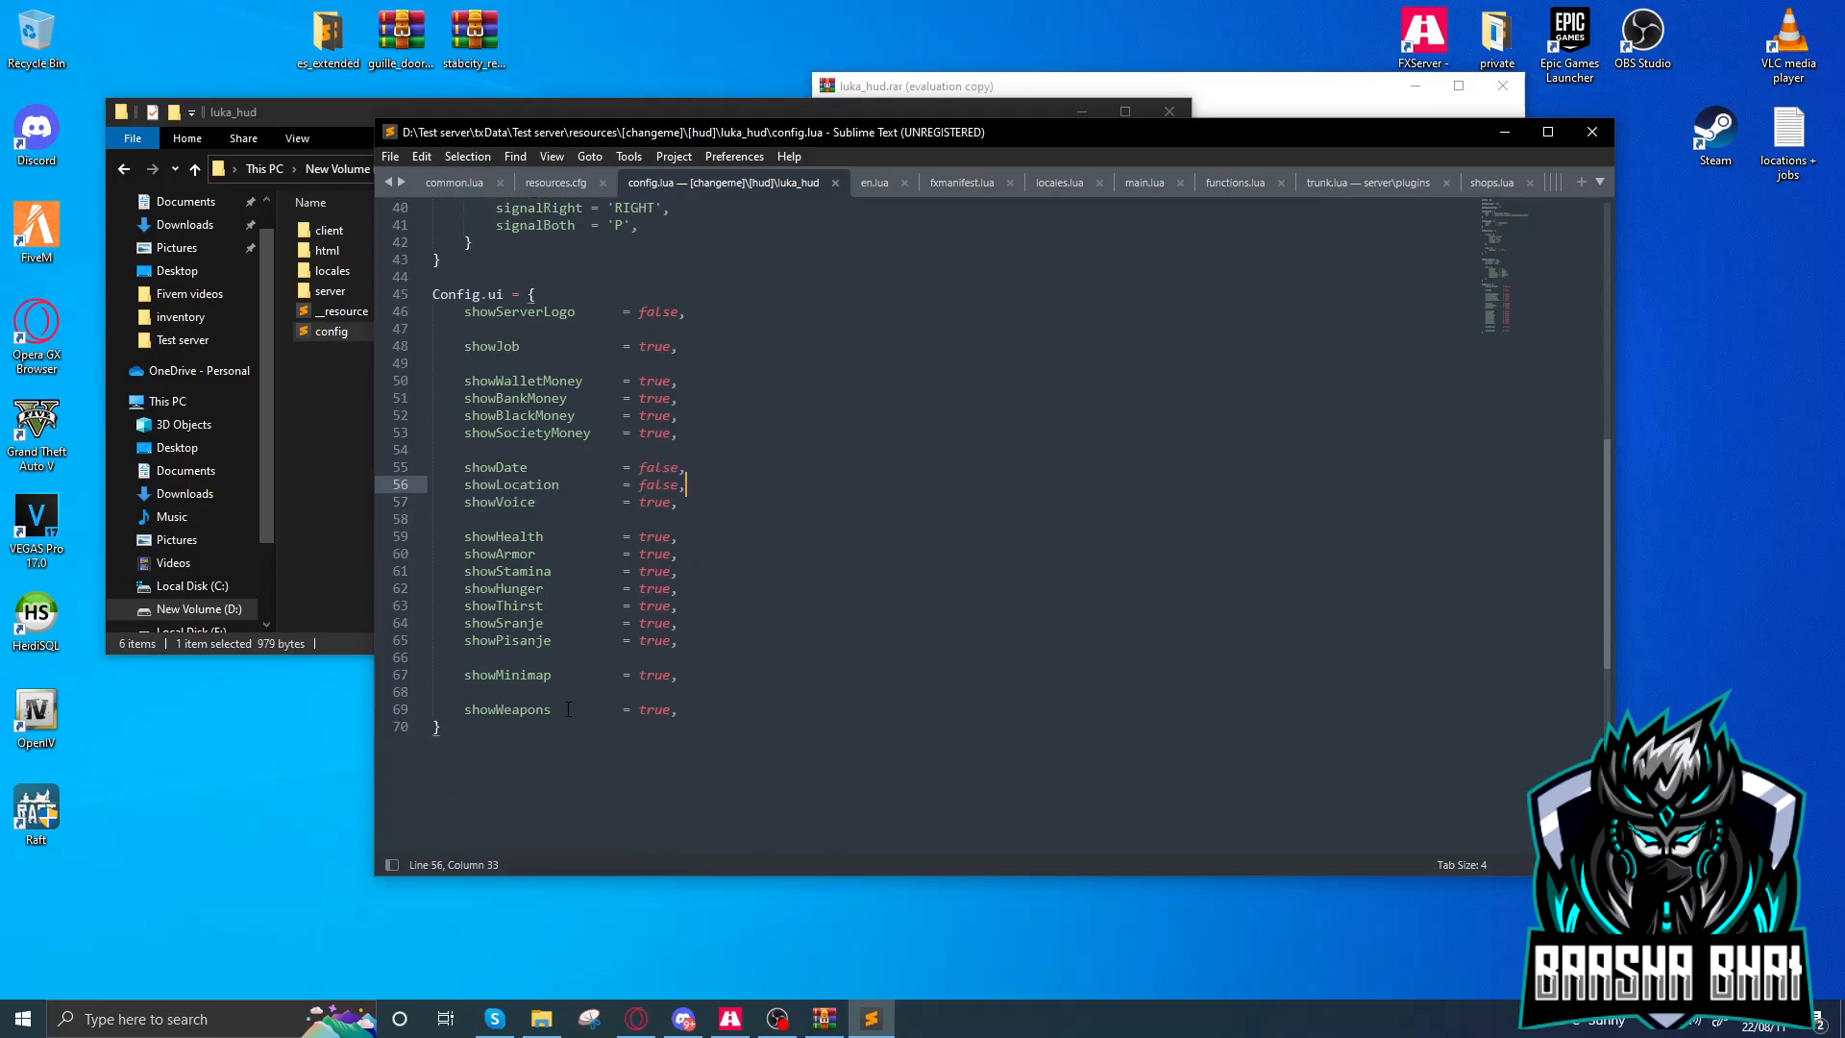
# Review the showThirst and showWeapons options, then close the config.lua editor
pyautogui.doubleClick(500, 554)
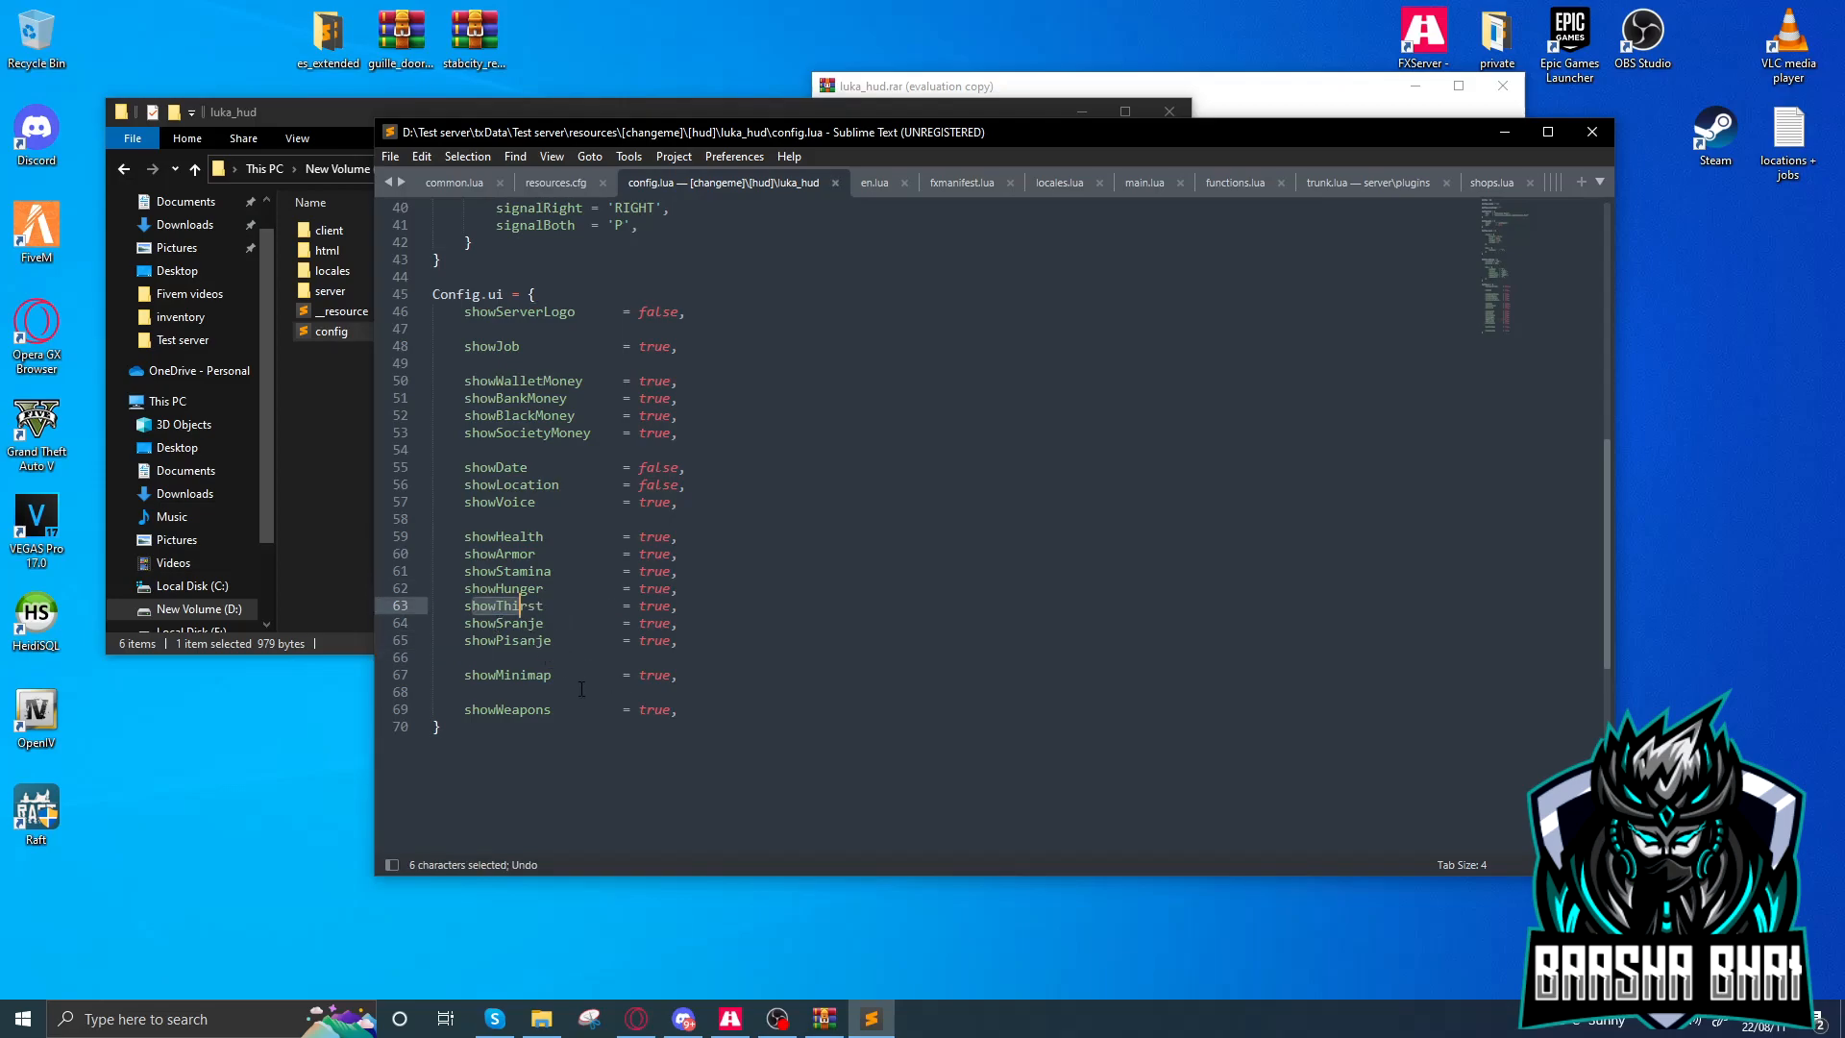
pyautogui.click(563, 605)
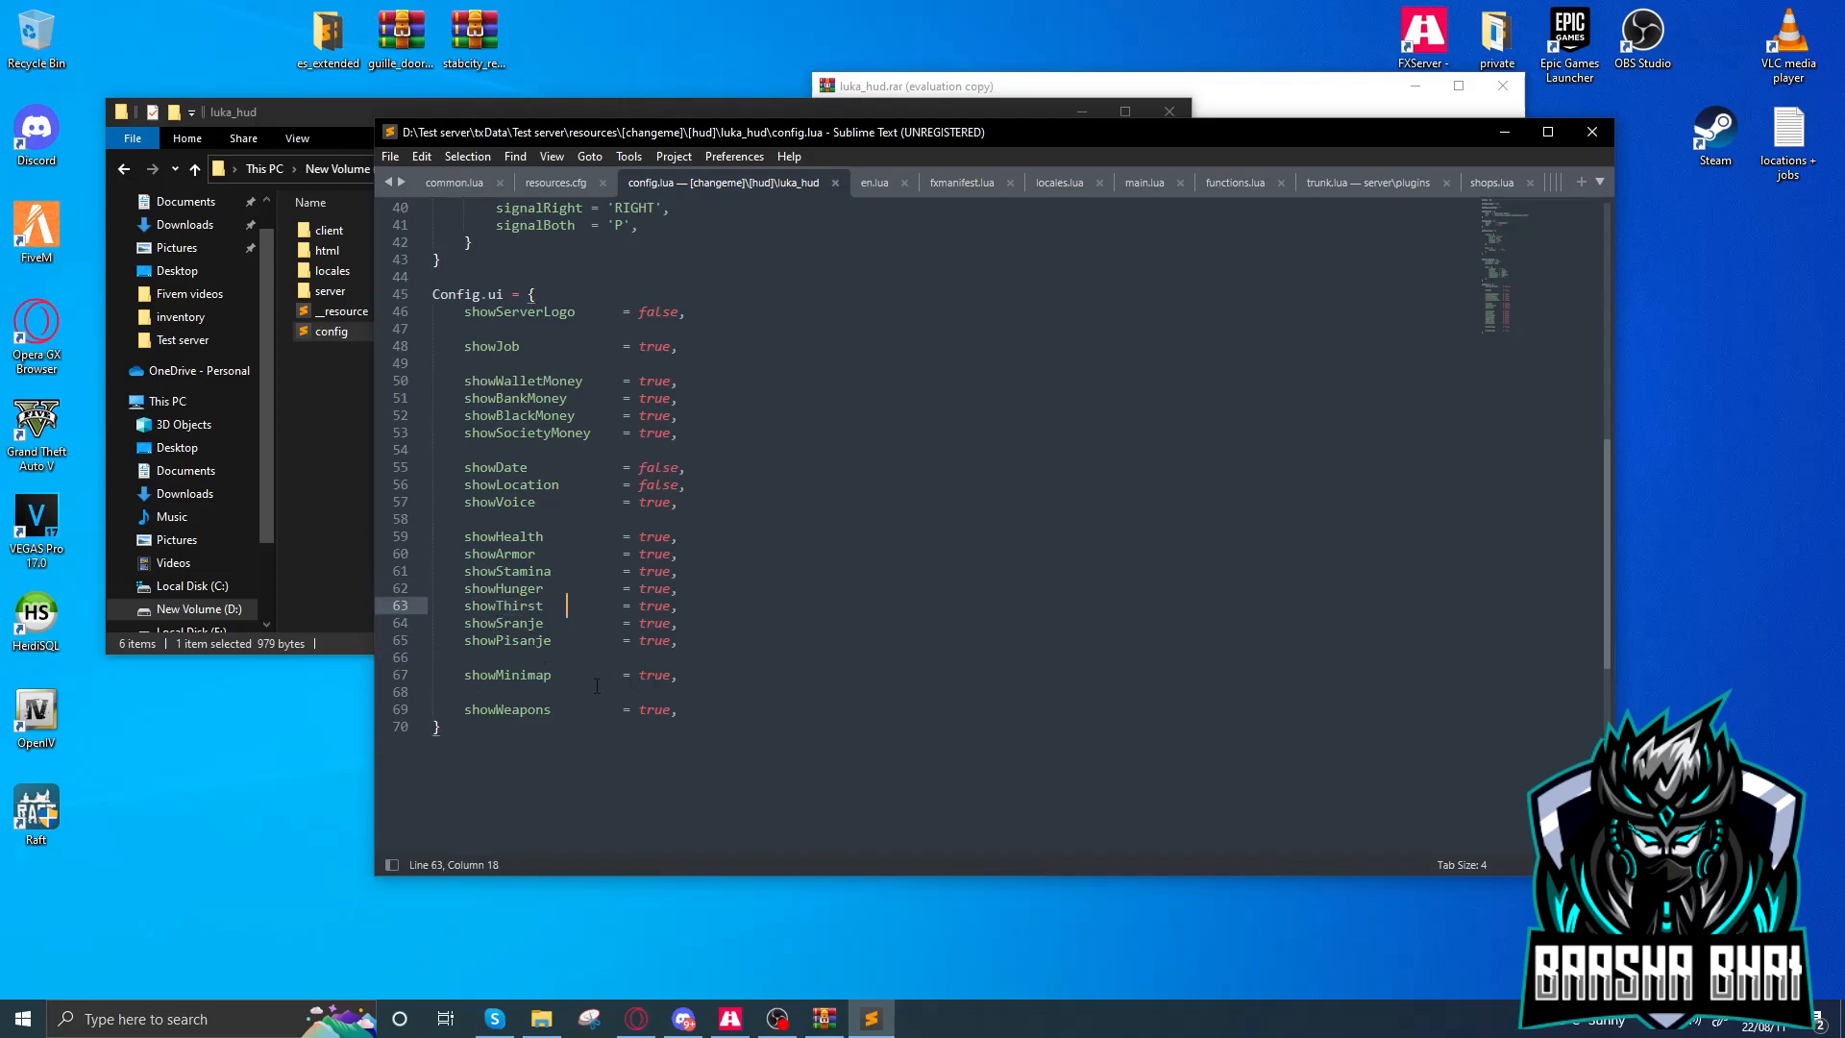
pyautogui.click(465, 709)
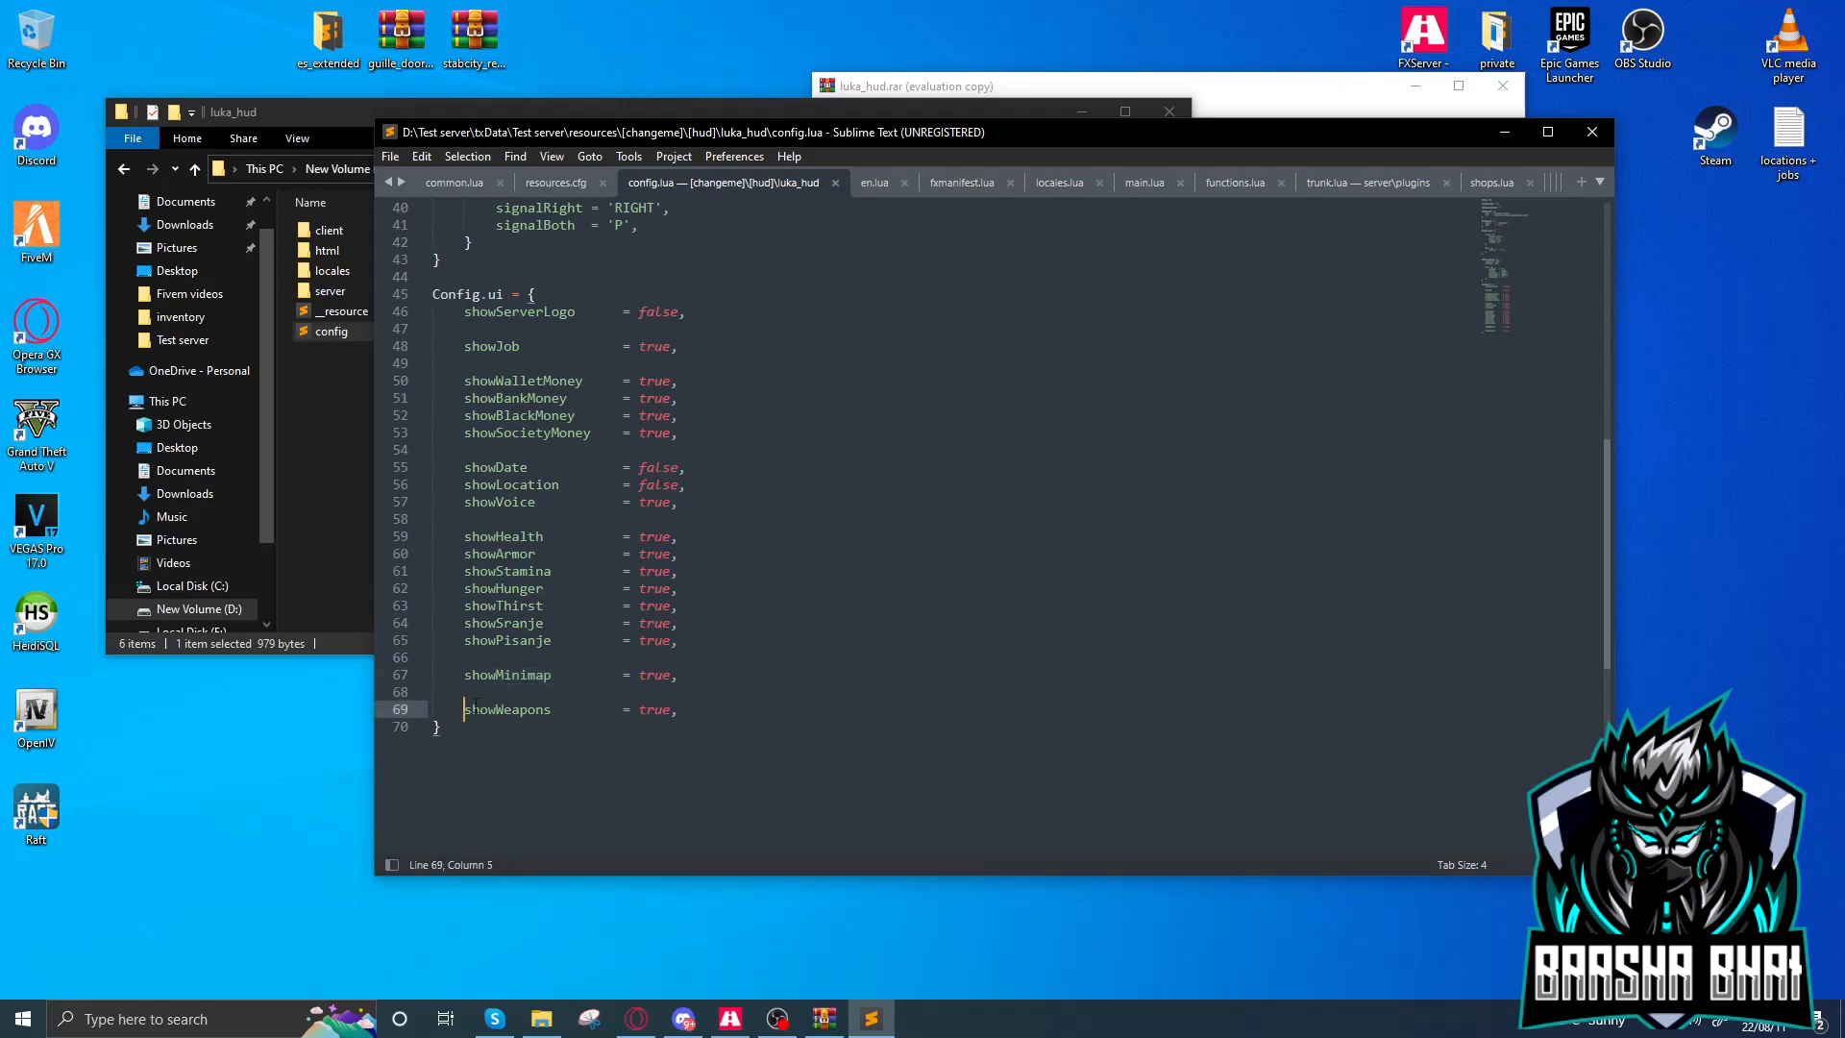
pyautogui.click(686, 709)
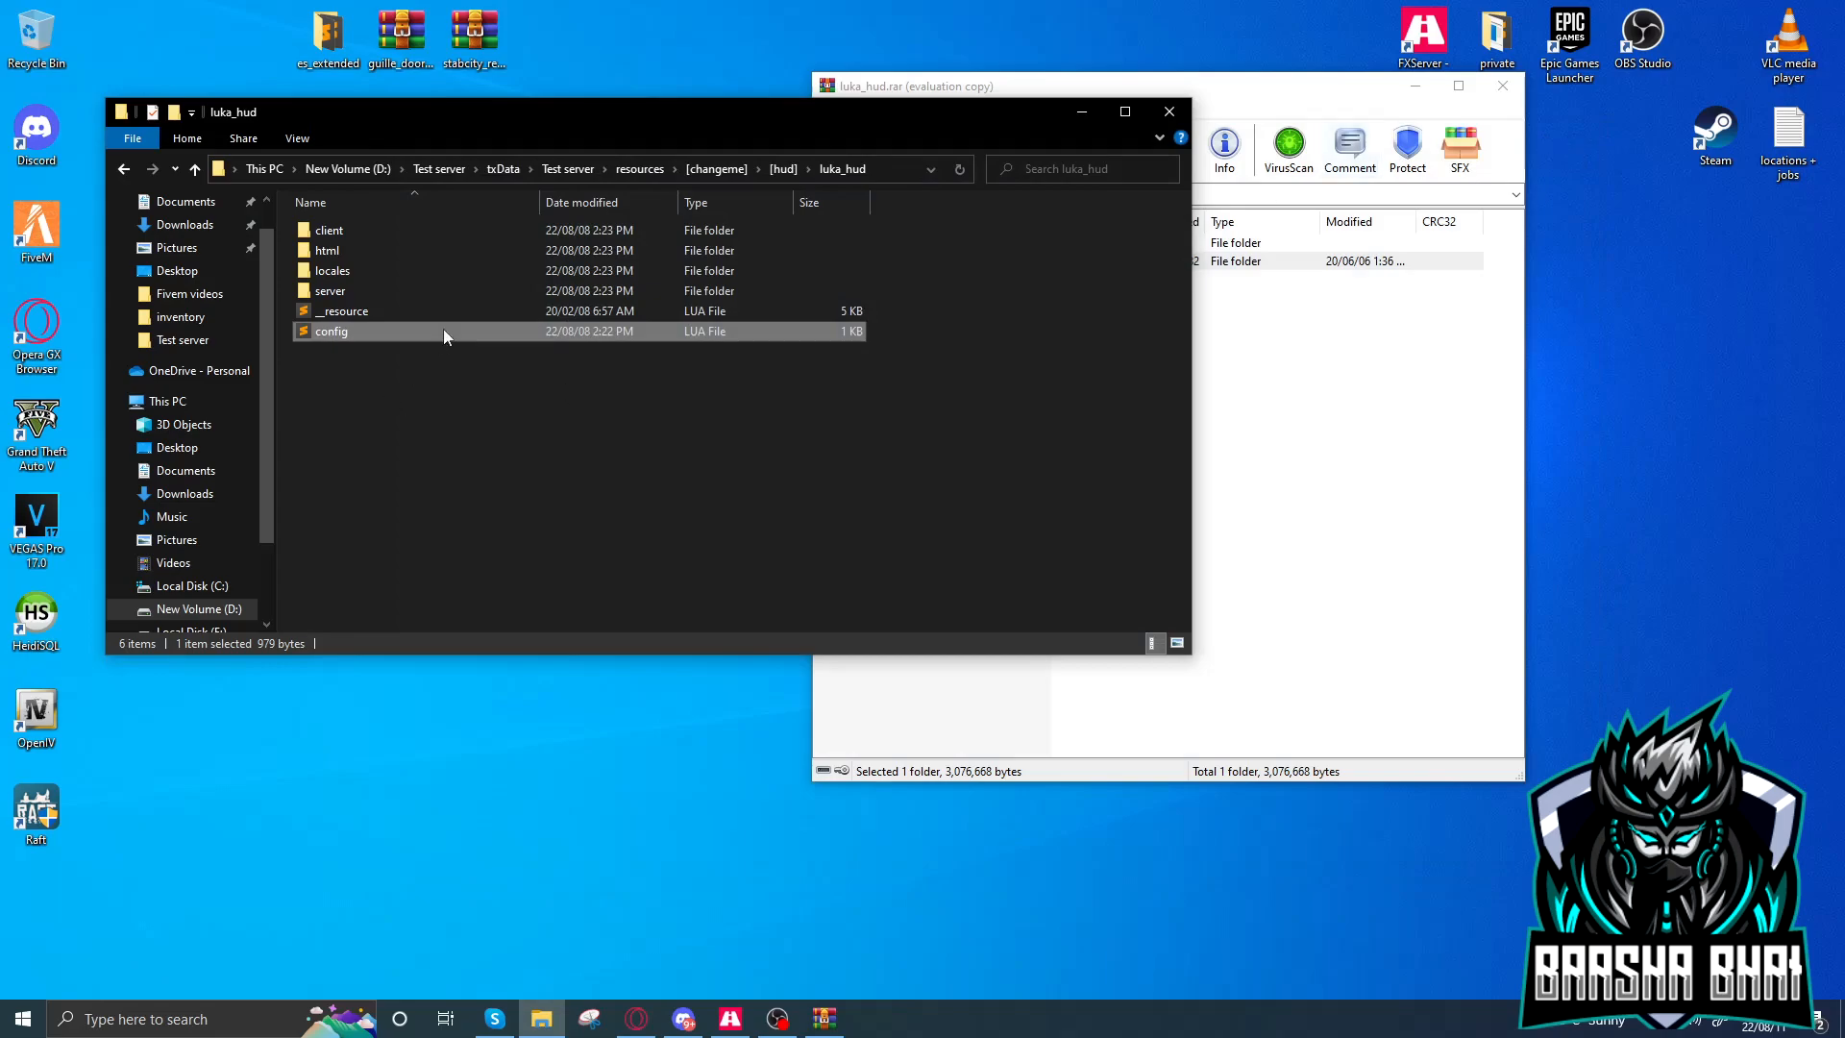
pyautogui.moveTo(332, 269)
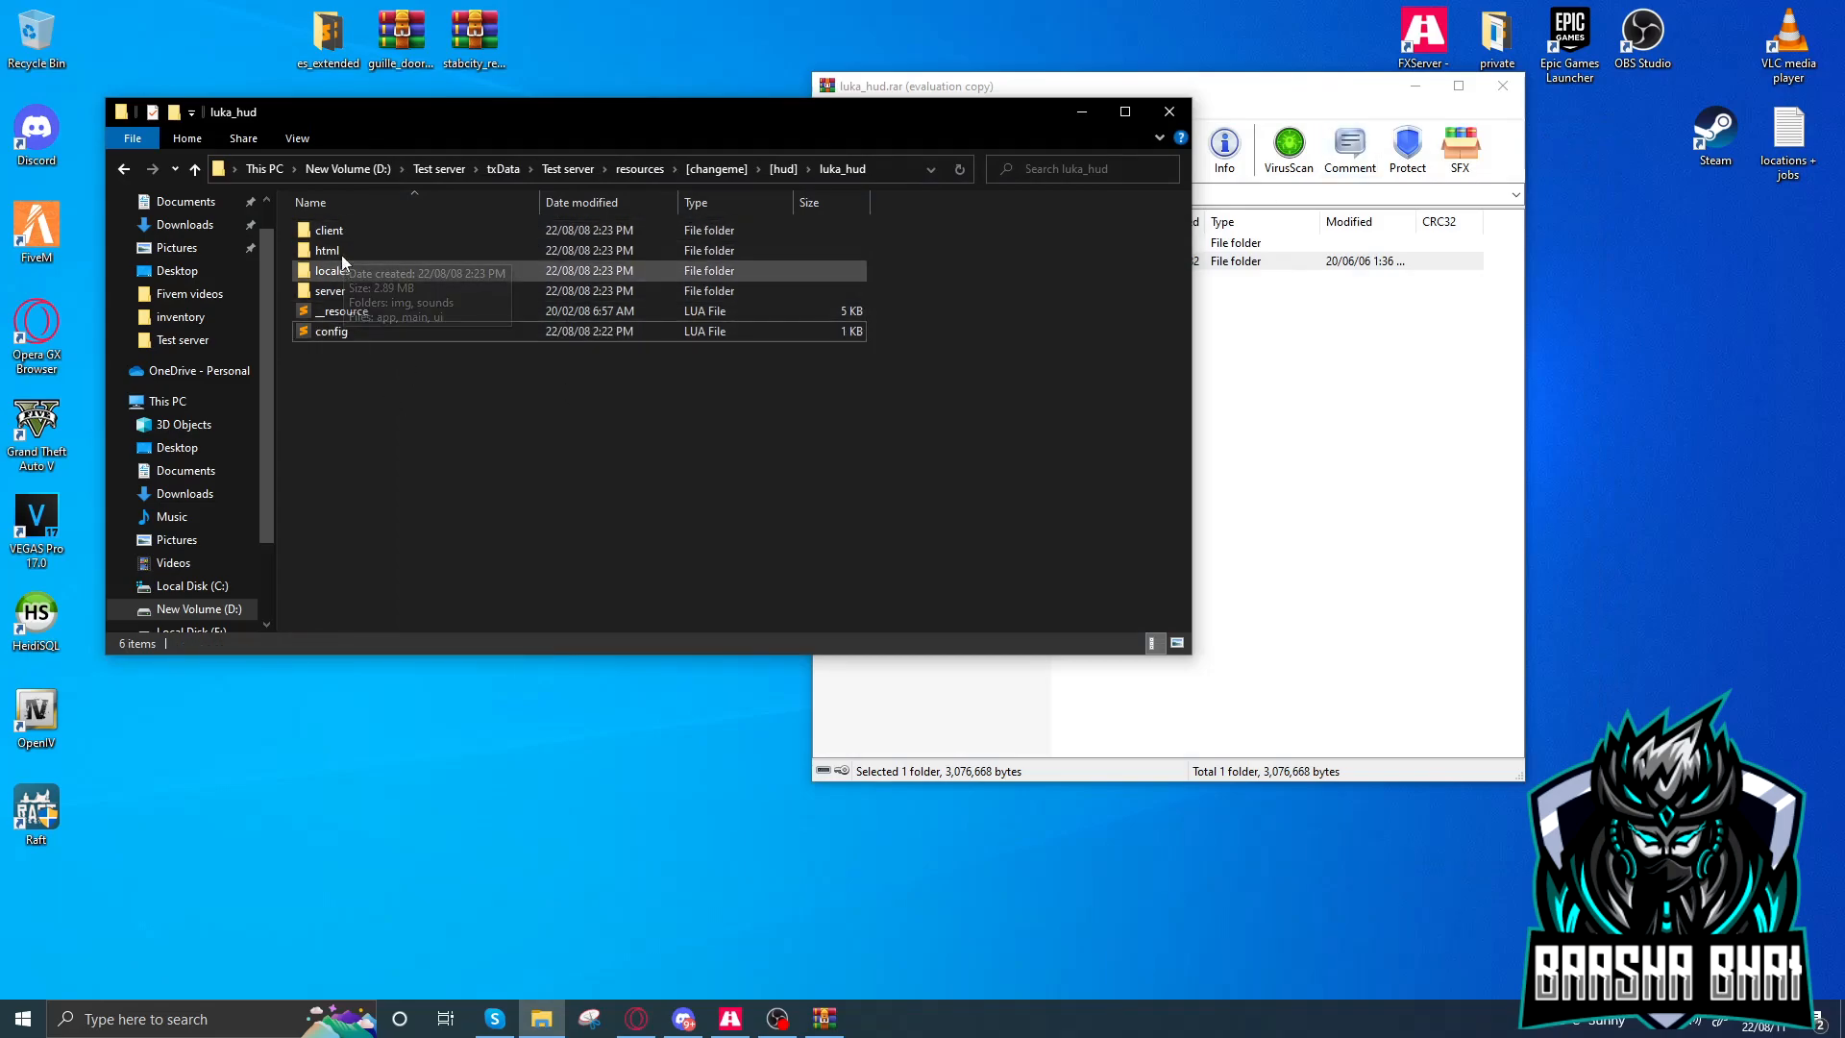
# Browse into html > img > weapons and scroll through the HUD's weapon icons
pyautogui.doubleClick(326, 249)
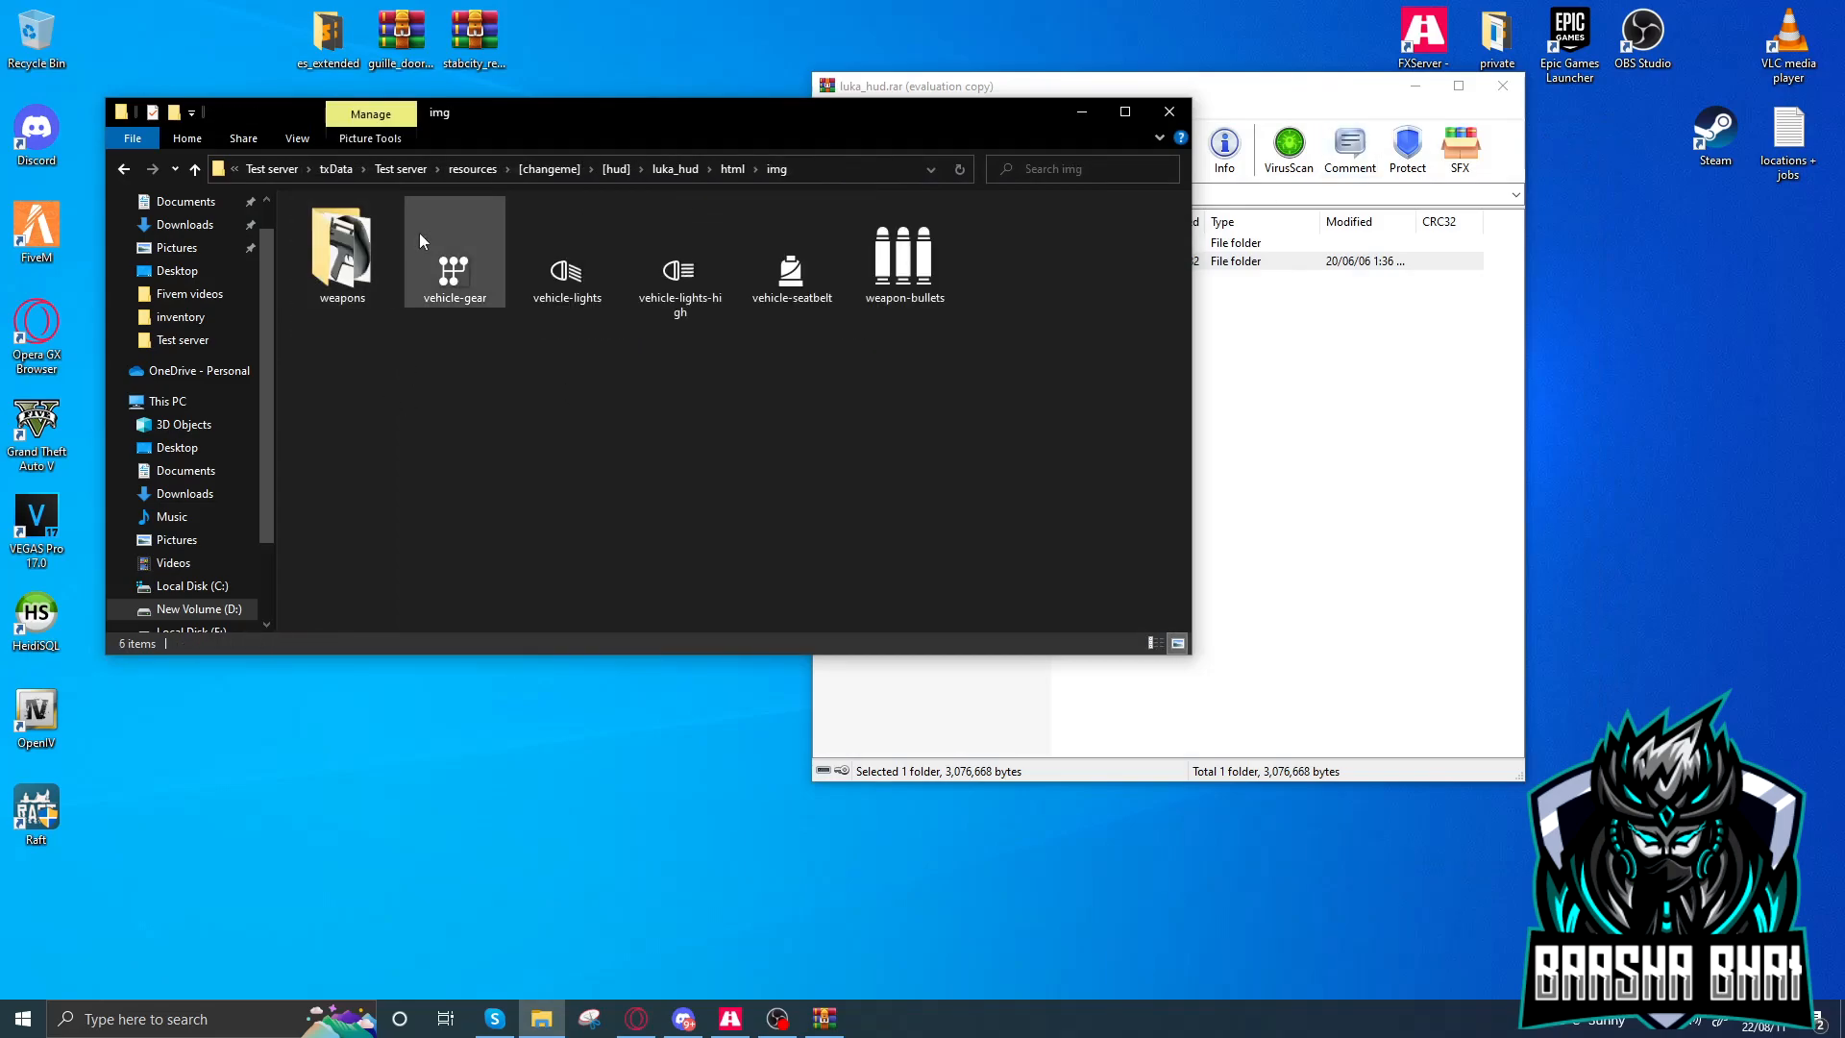
pyautogui.doubleClick(340, 250)
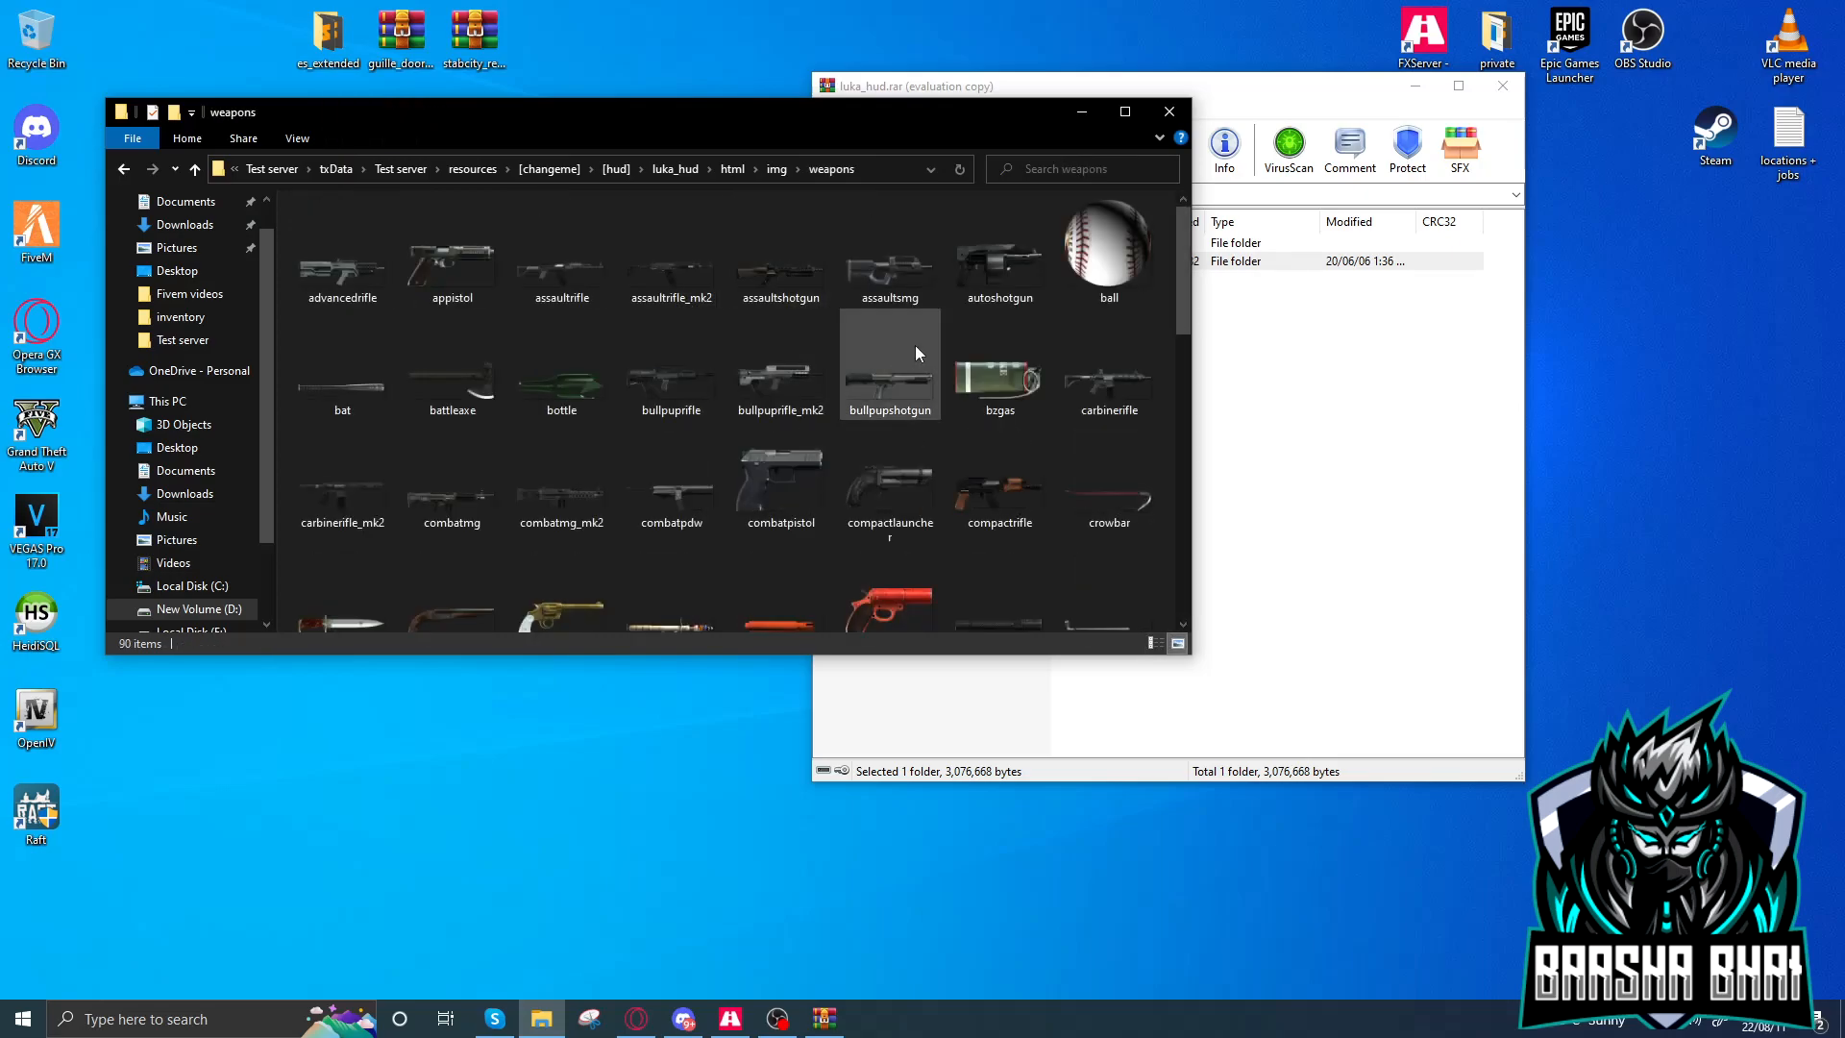
pyautogui.scroll(-3)
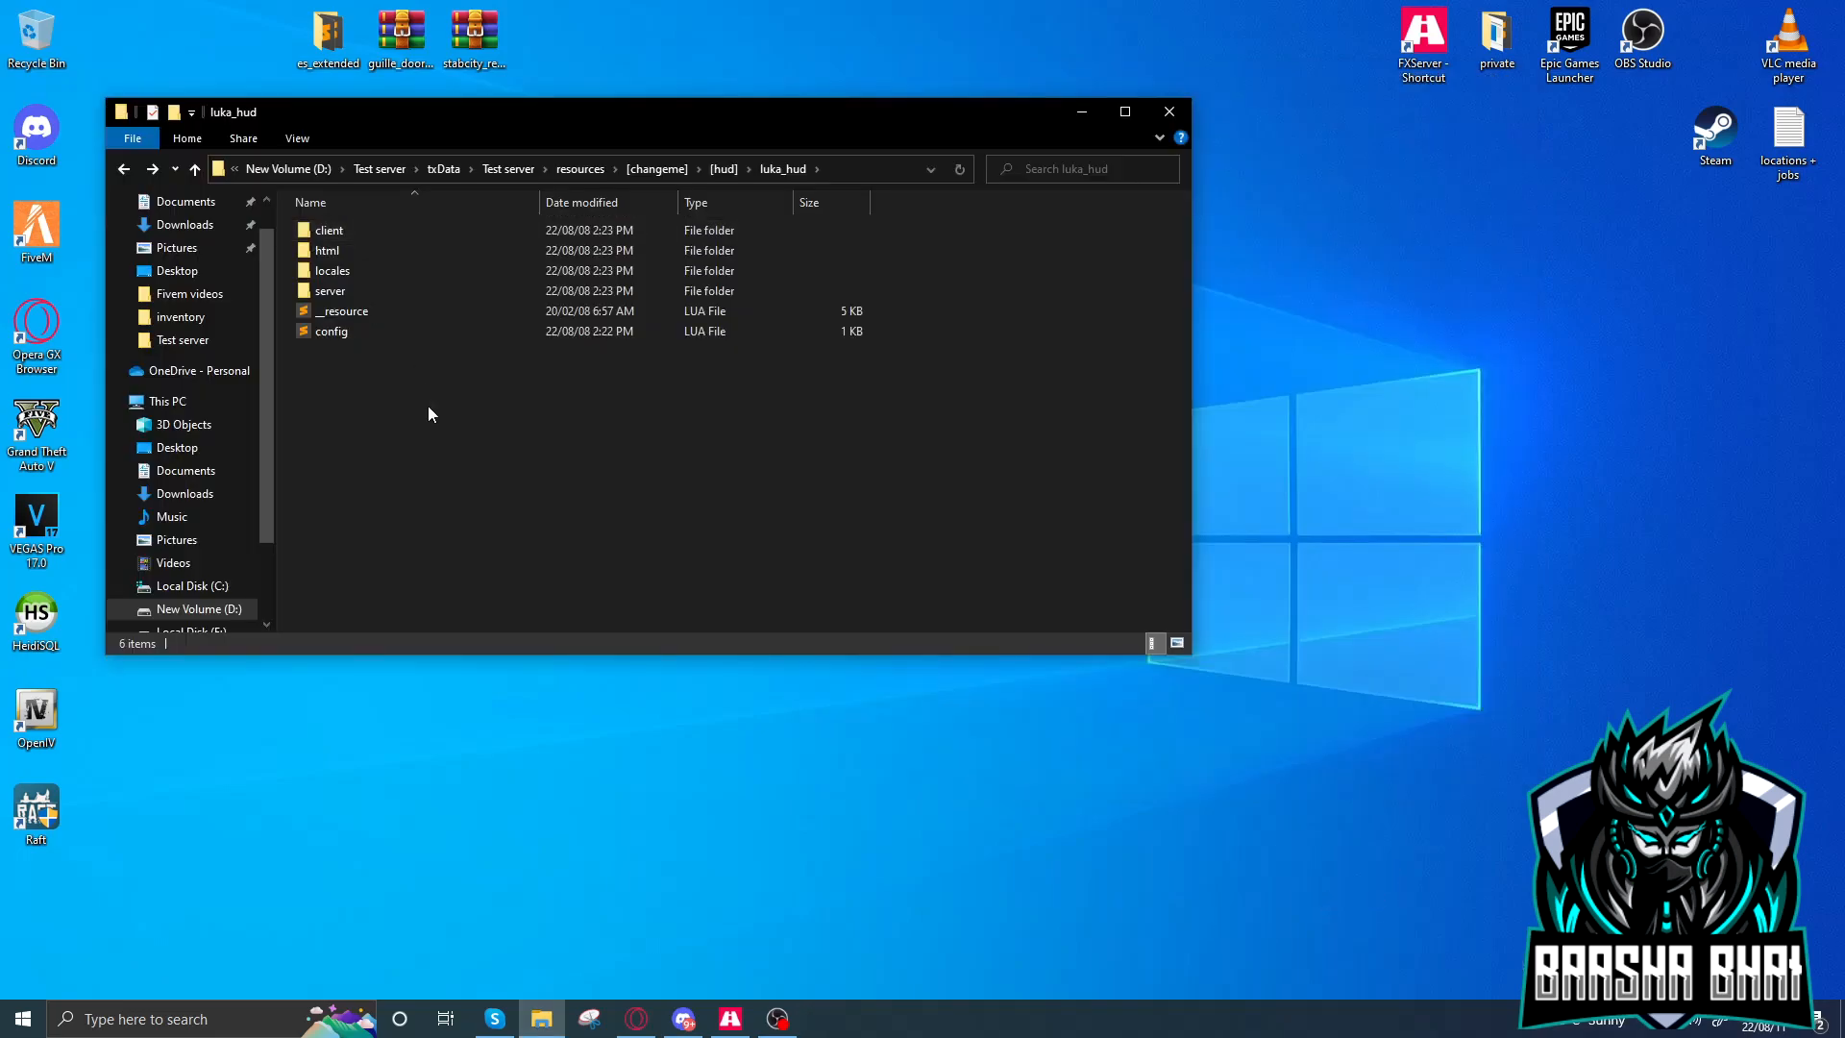
pyautogui.moveTo(767, 471)
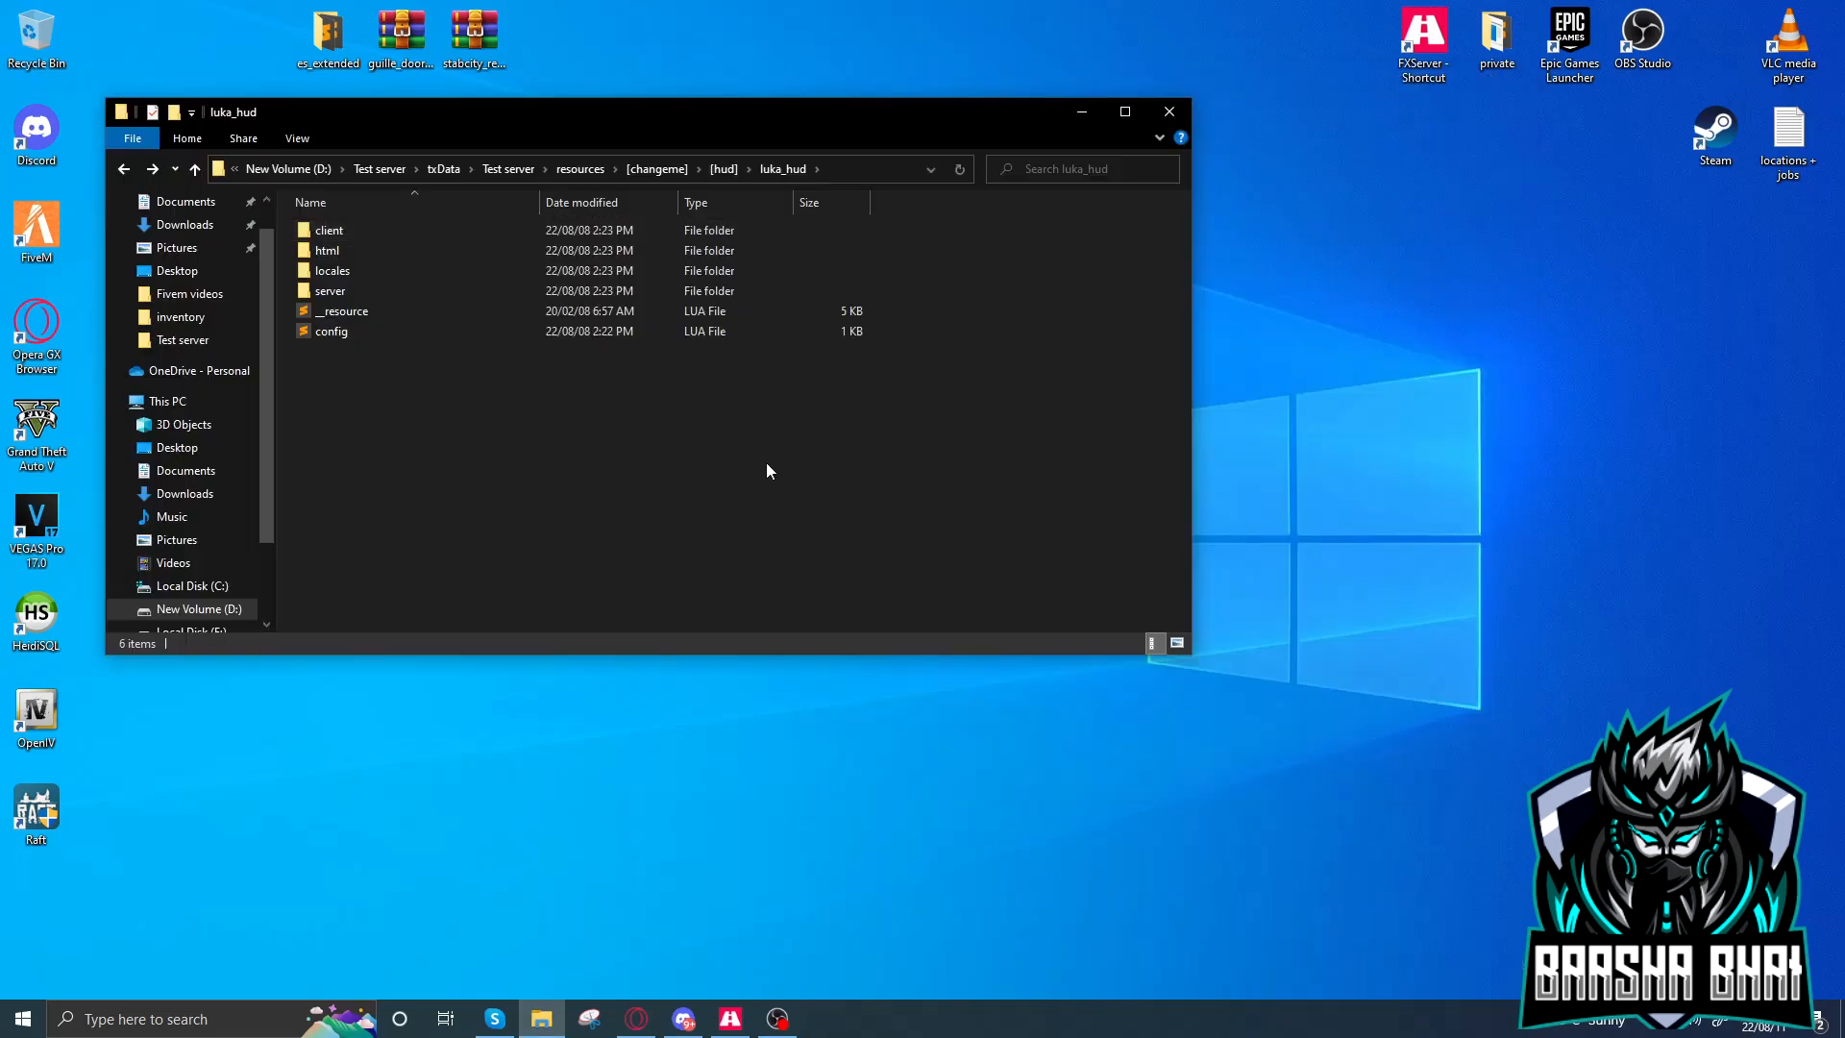
pyautogui.moveTo(642, 401)
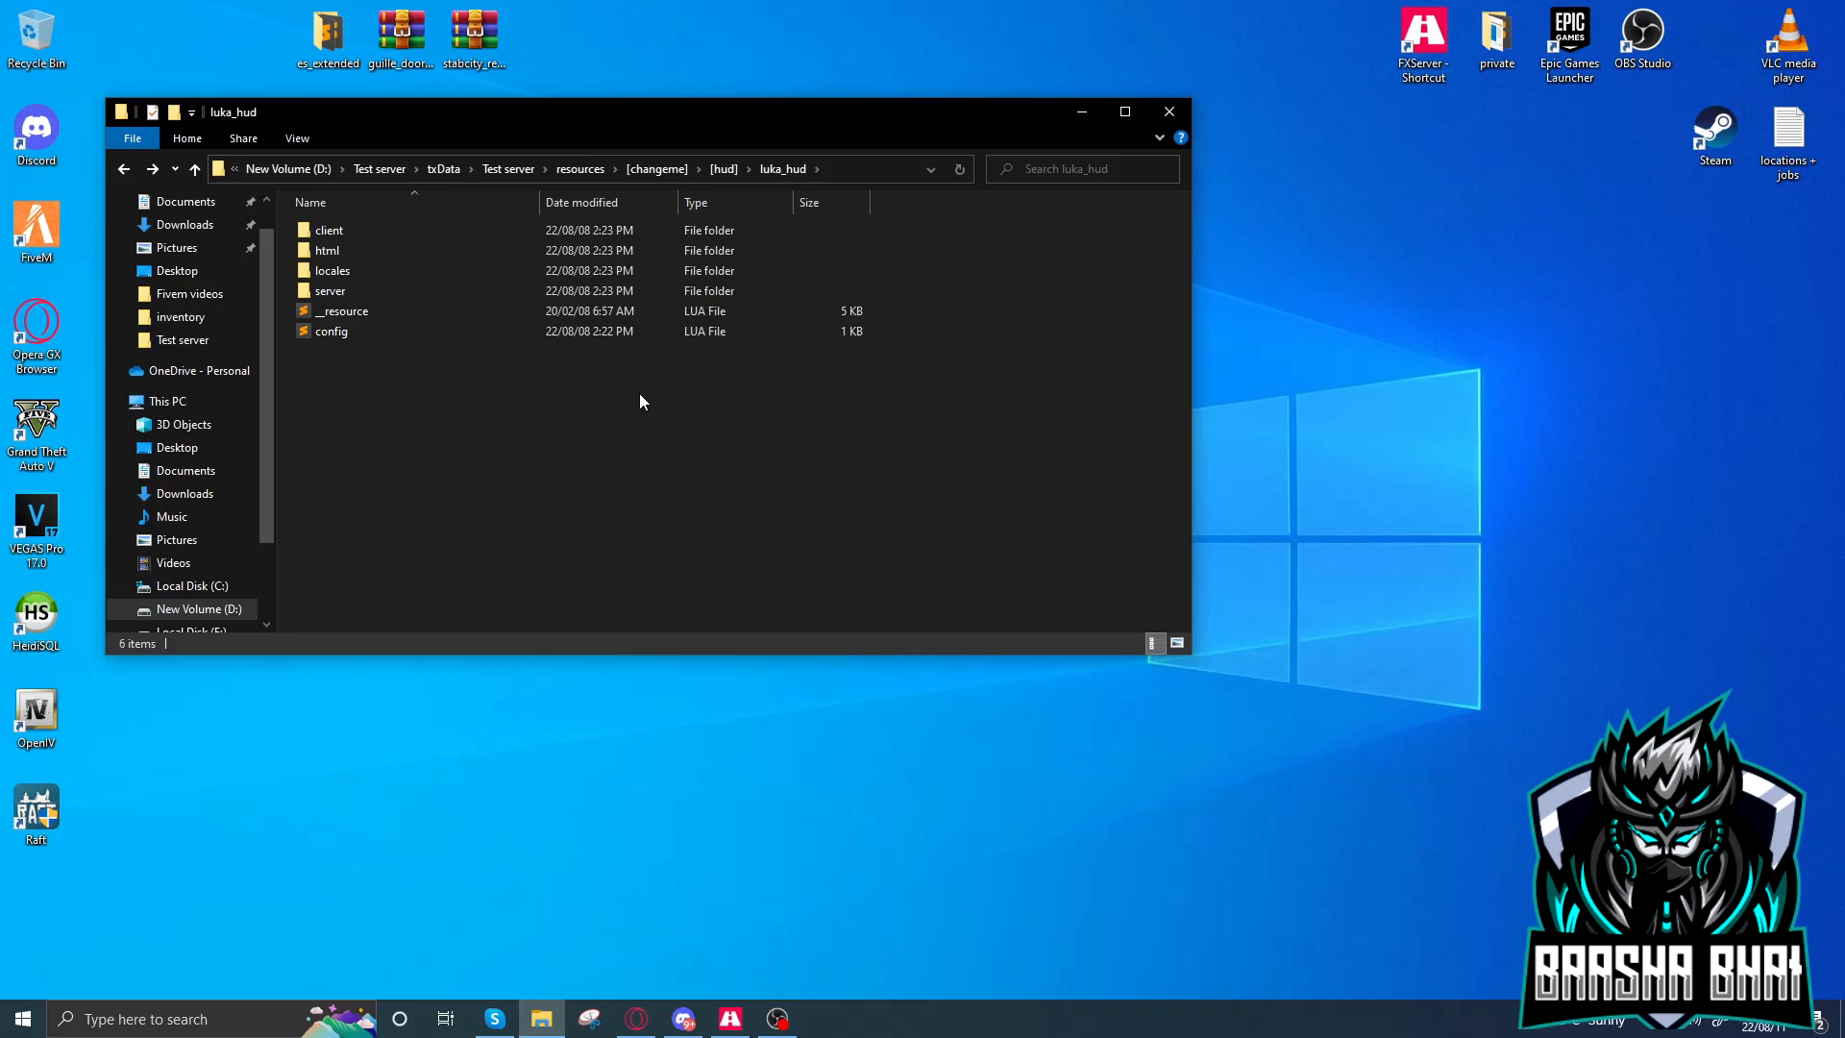
# Close the luka_hud File Explorer window, leaving only the desktop
pyautogui.press('ctrl+a')
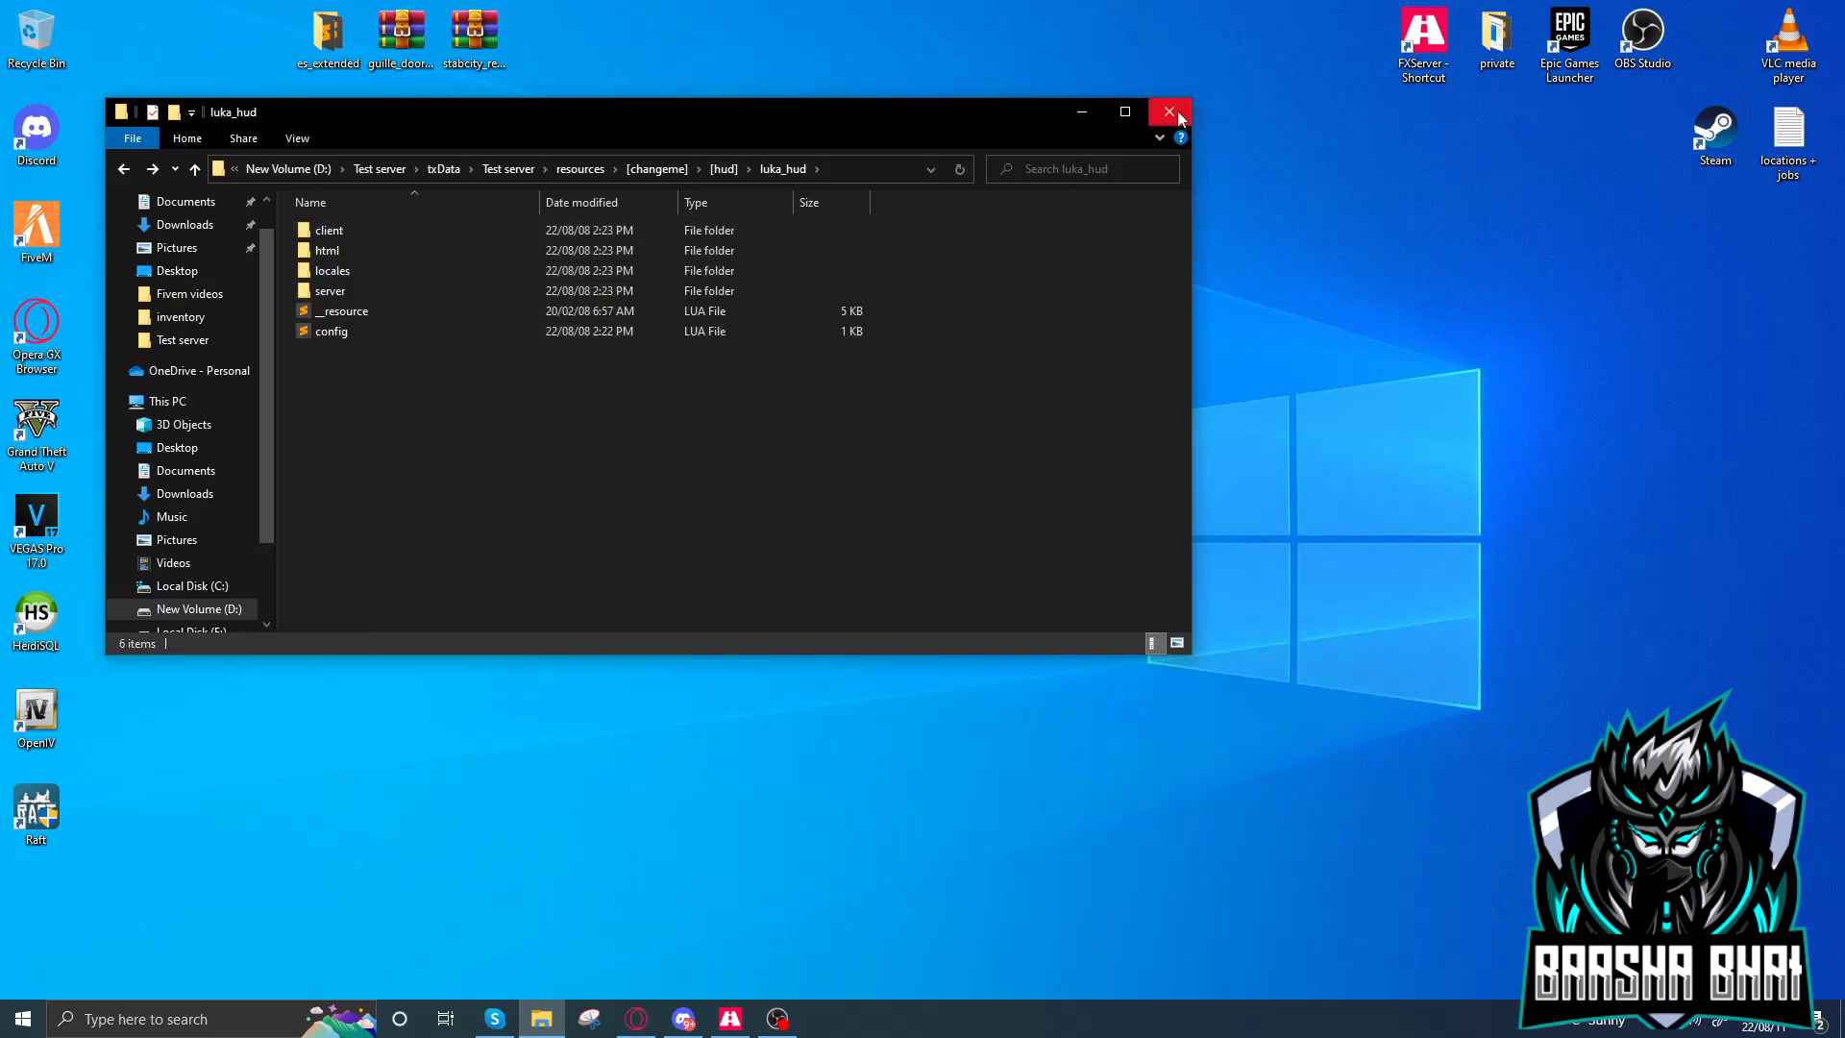
pyautogui.click(1168, 111)
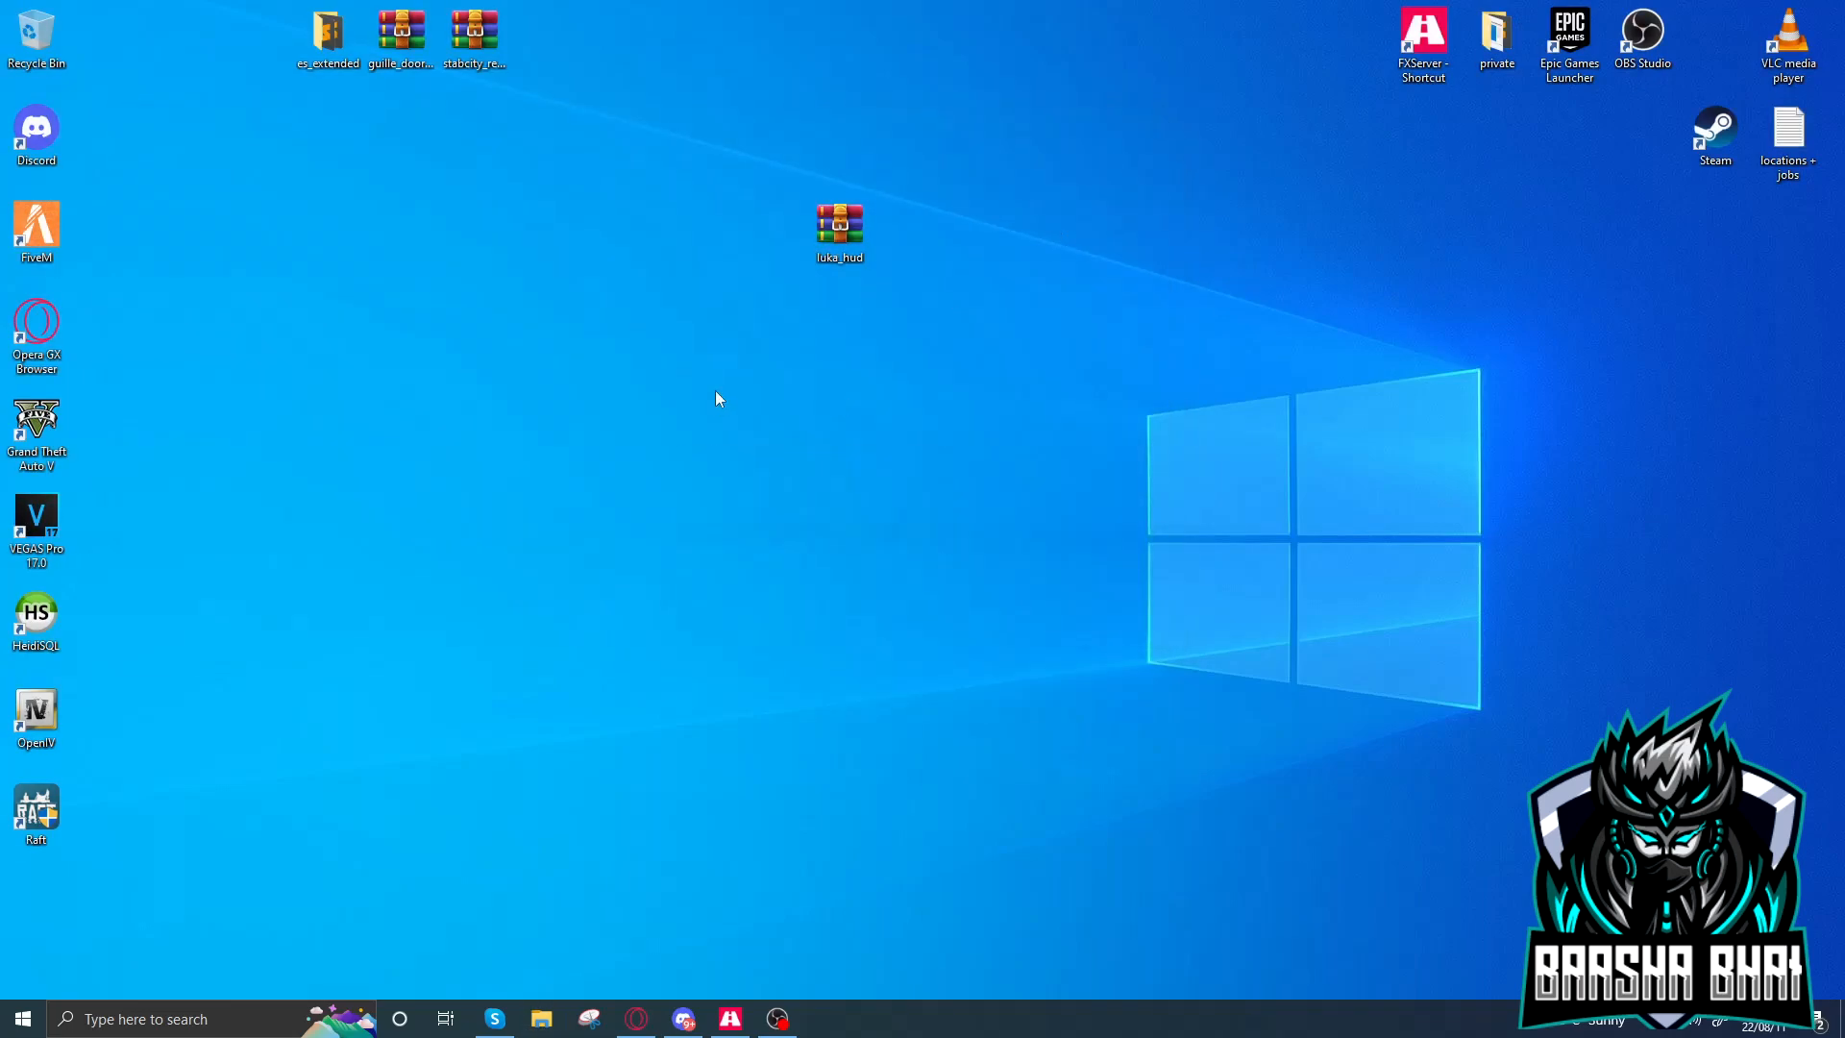
pyautogui.moveTo(480, 384)
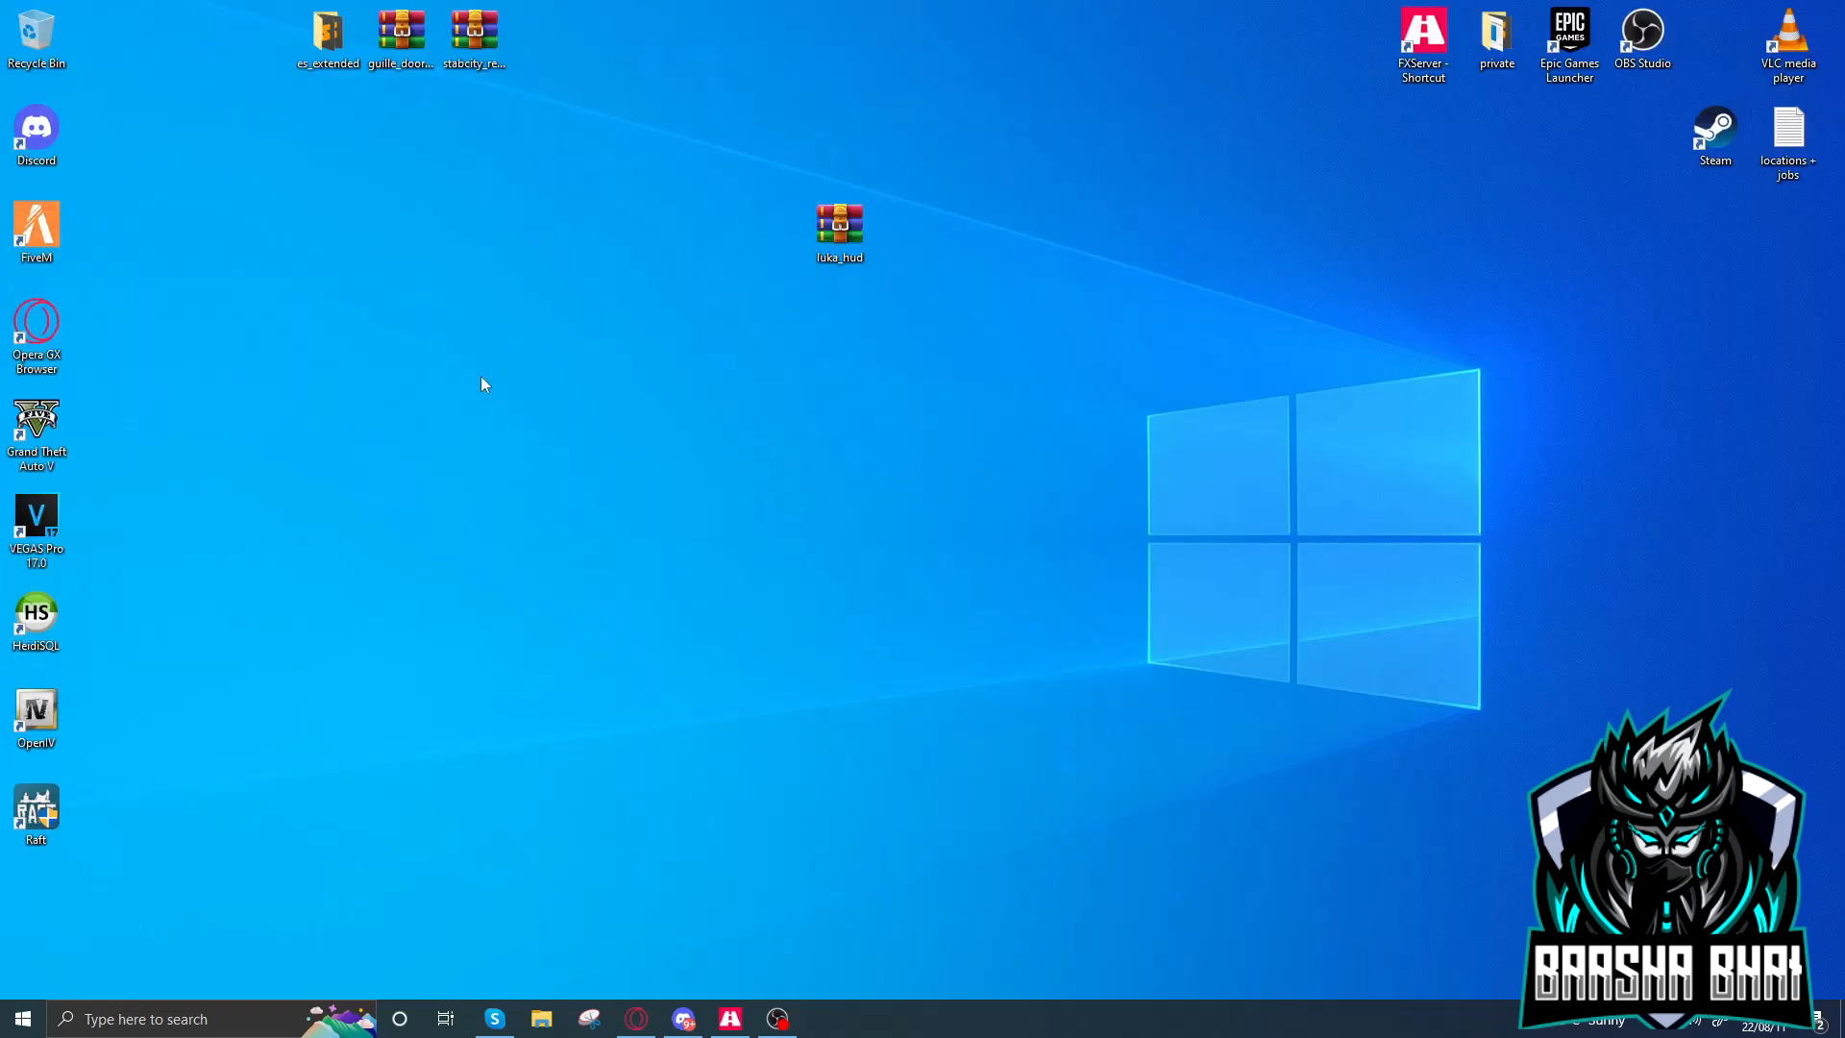
pyautogui.moveTo(505, 374)
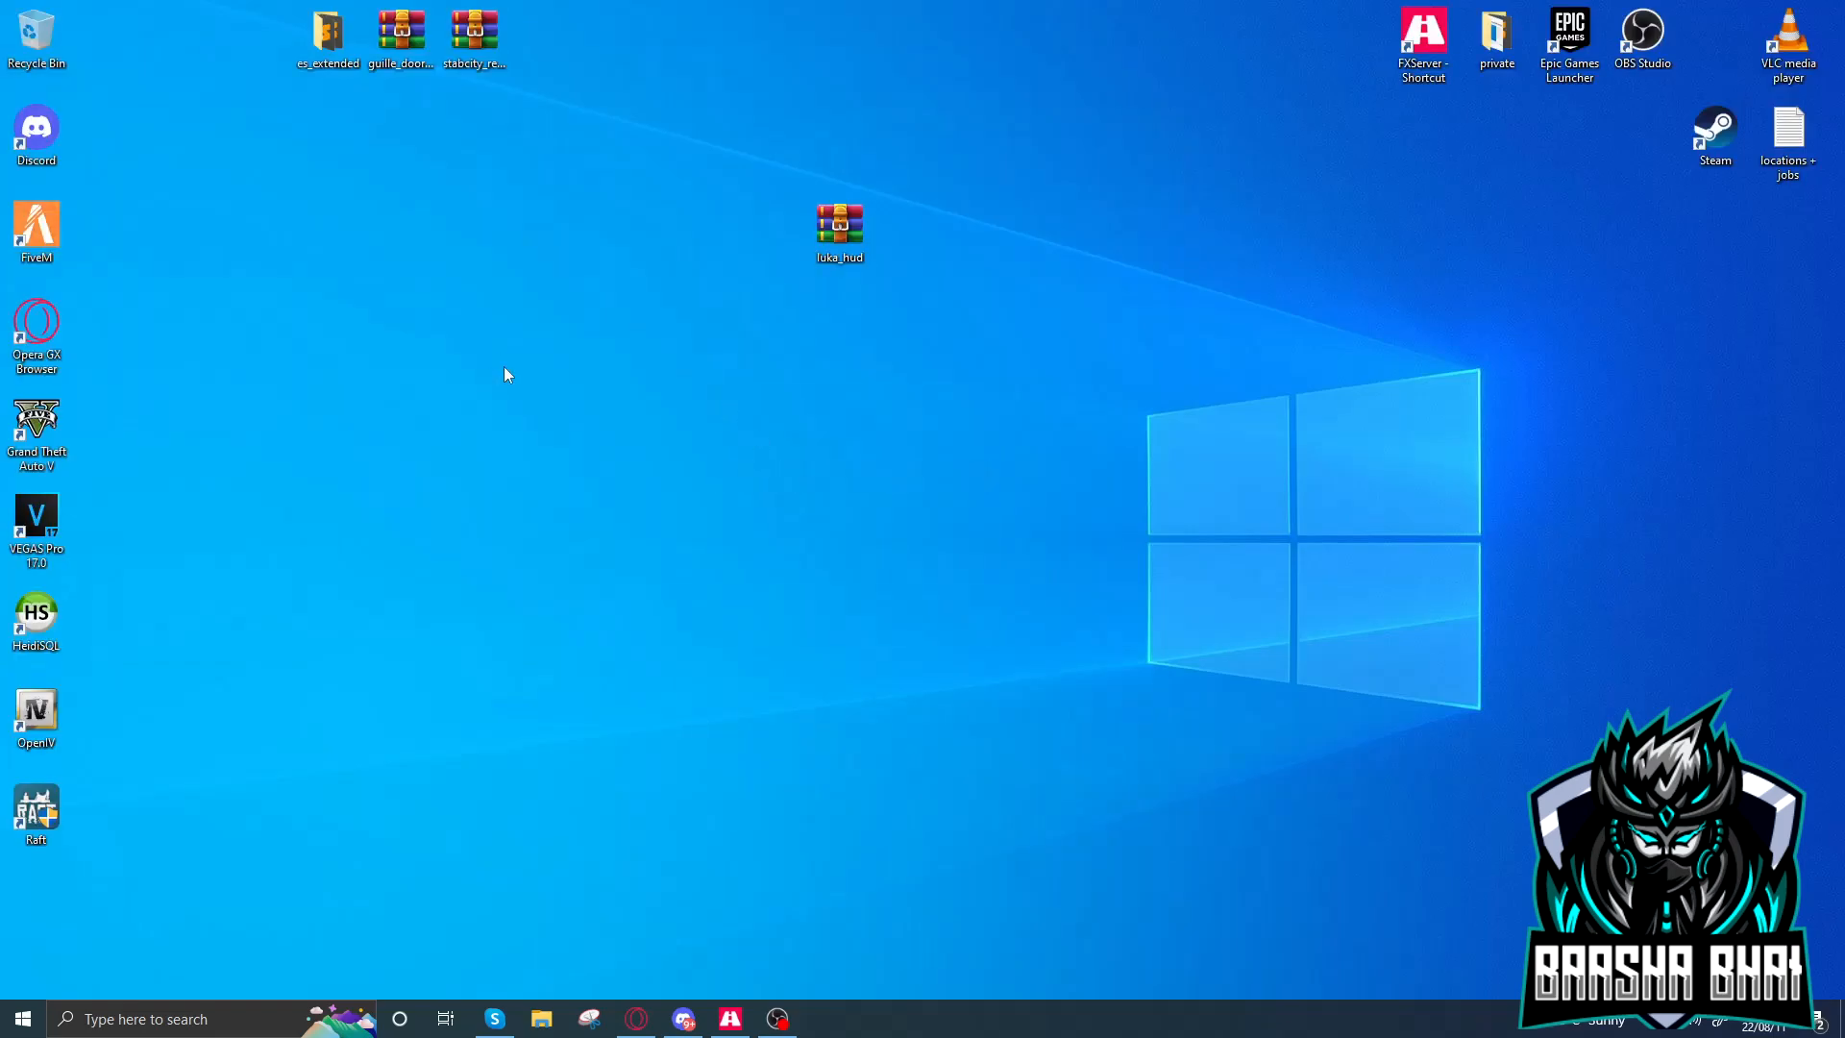
pyautogui.moveTo(553, 421)
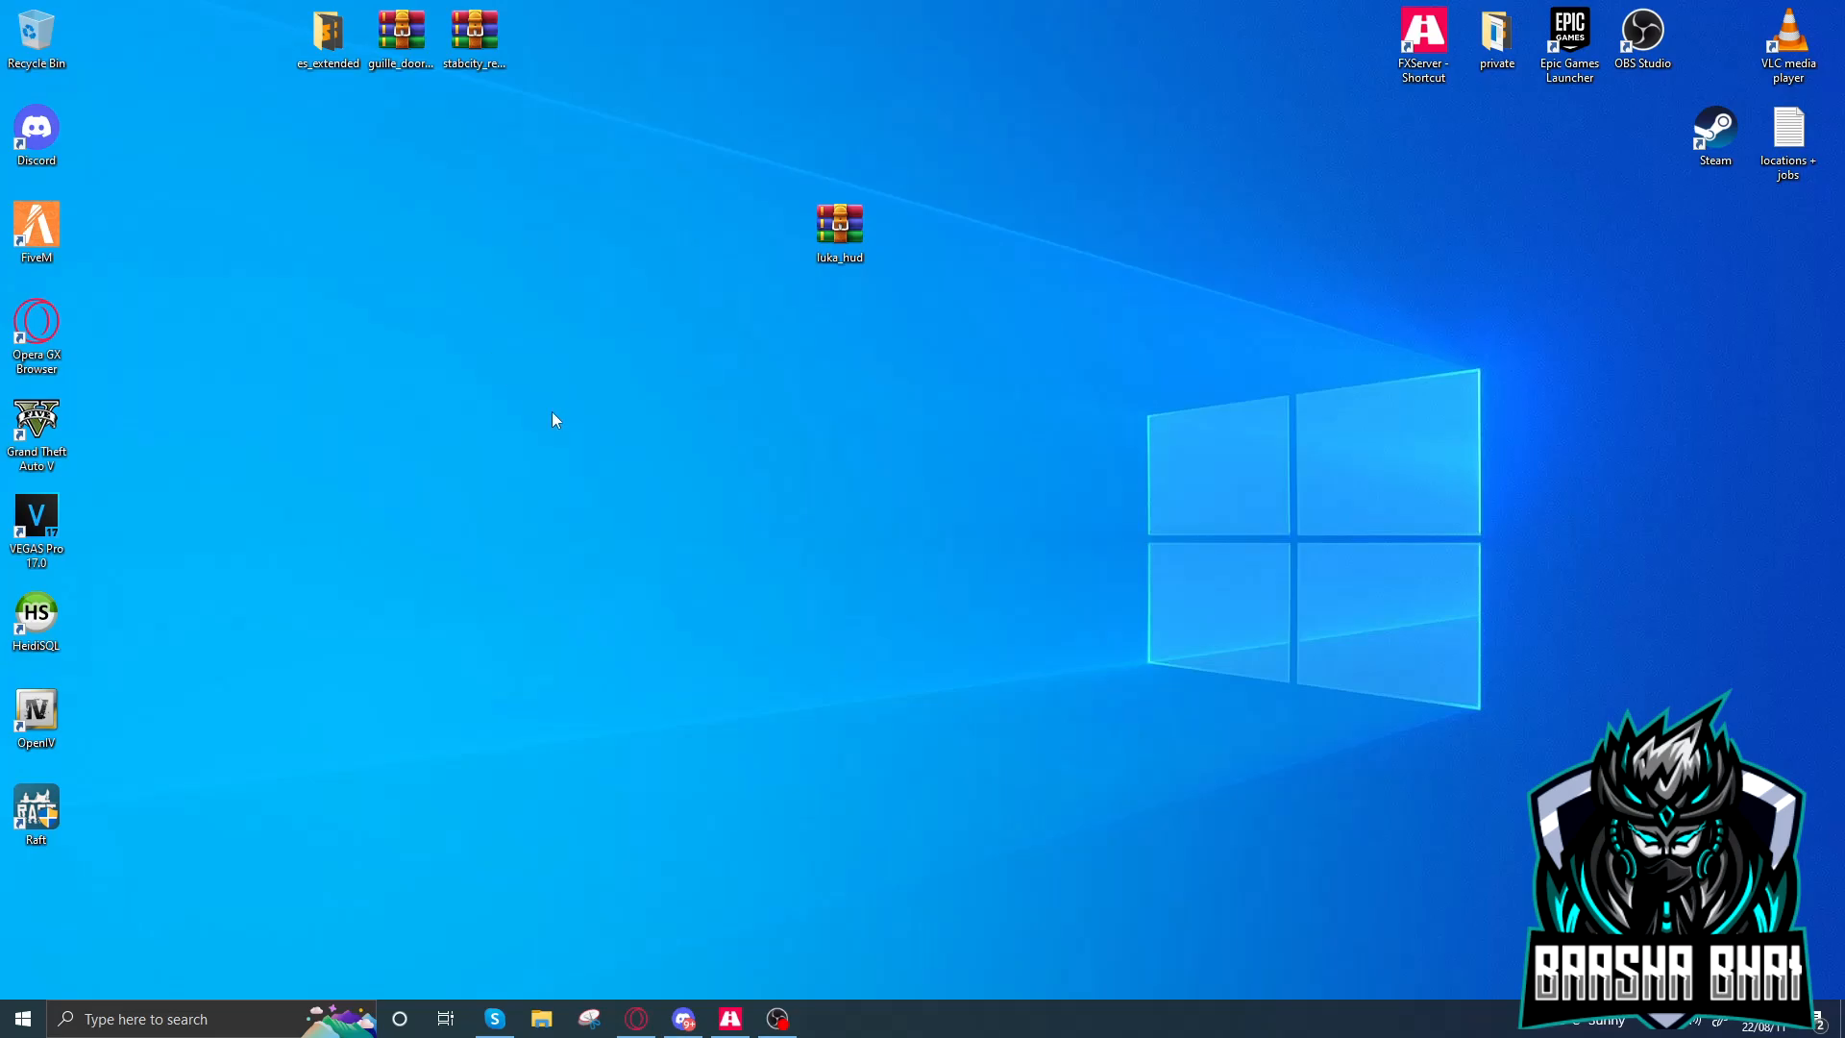